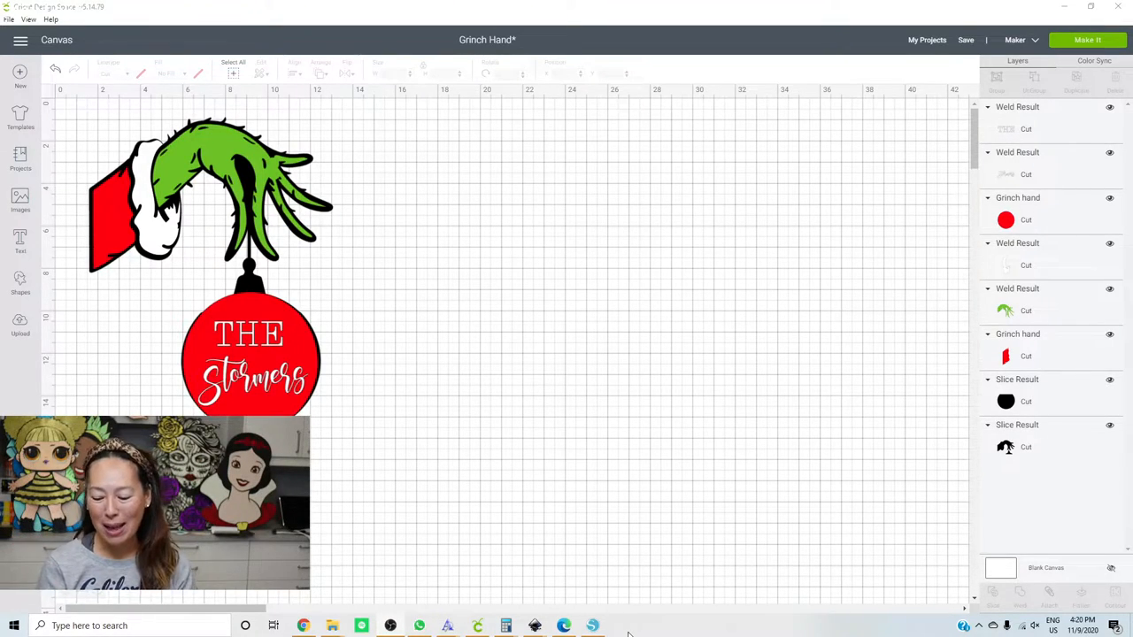
{"action": "mouse_move", "coordinate": [689, 531]}
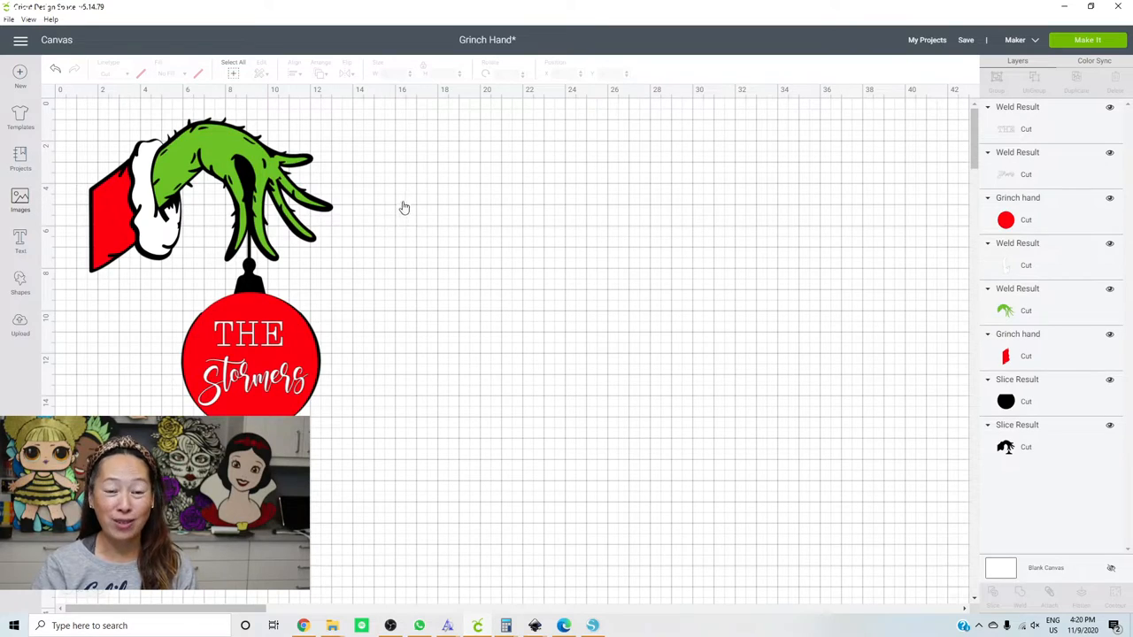
- Insert the full-body Santa-suit Grinch from an image search for 'grinch' and place it right of the ornament
{"action": "left_click", "coordinate": [21, 202]}
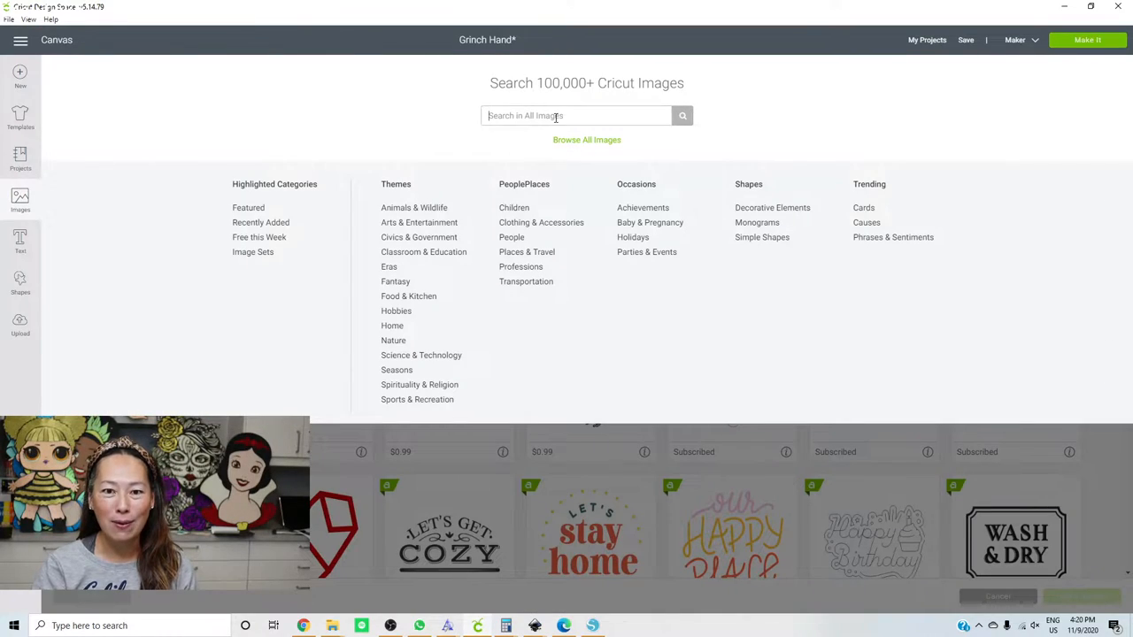
{"action": "type", "text": "grinch"}
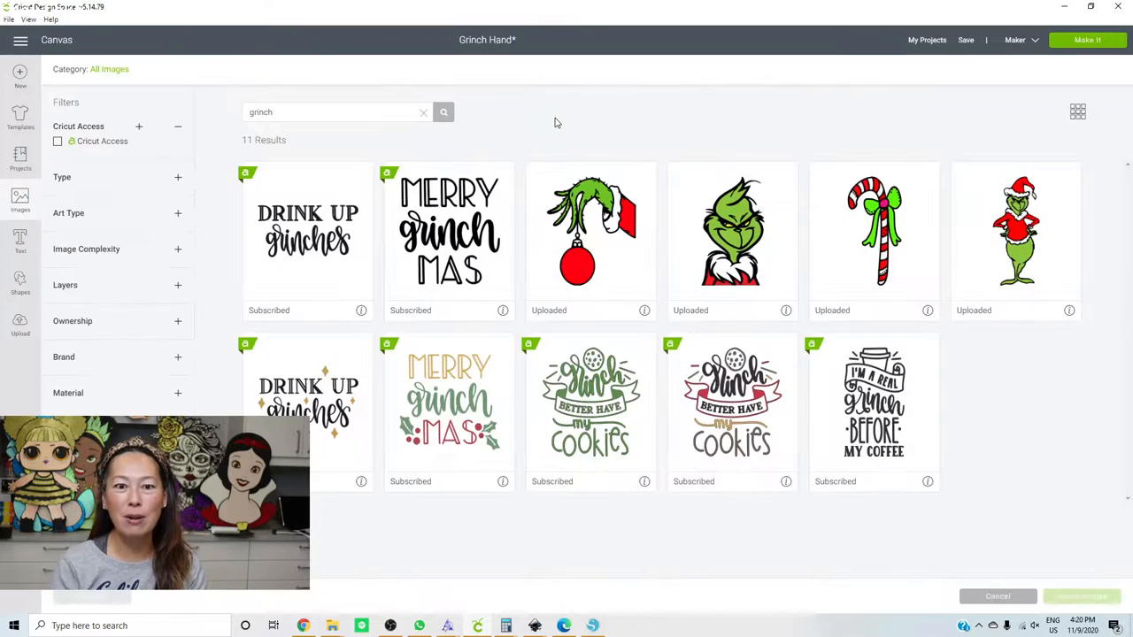
{"action": "left_click", "coordinate": [1016, 228]}
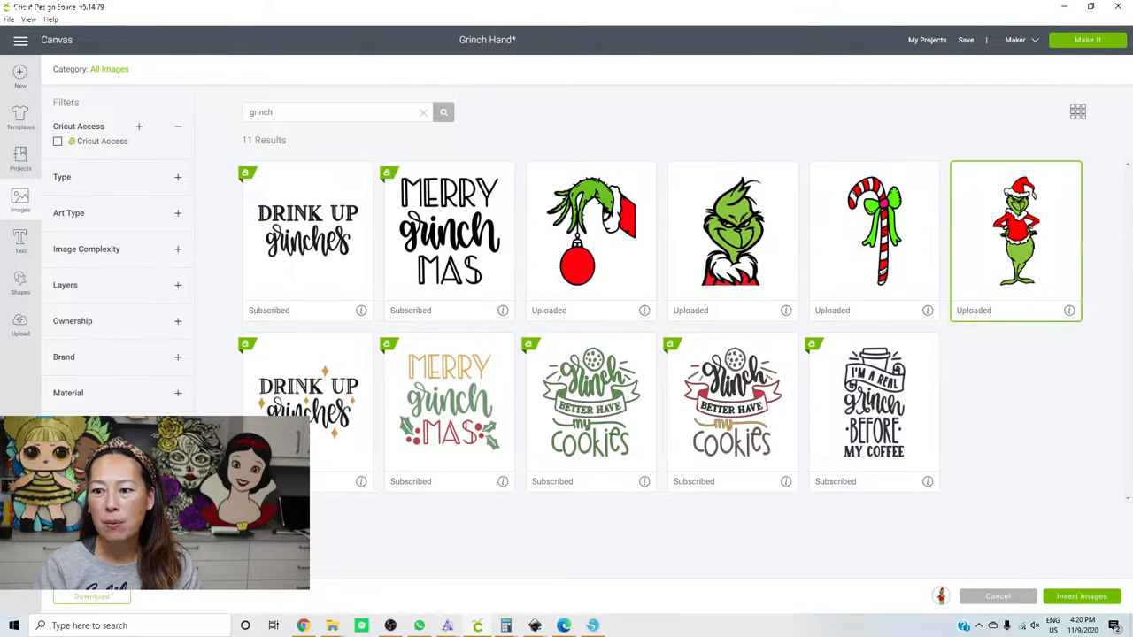
{"action": "left_click", "coordinate": [1080, 595]}
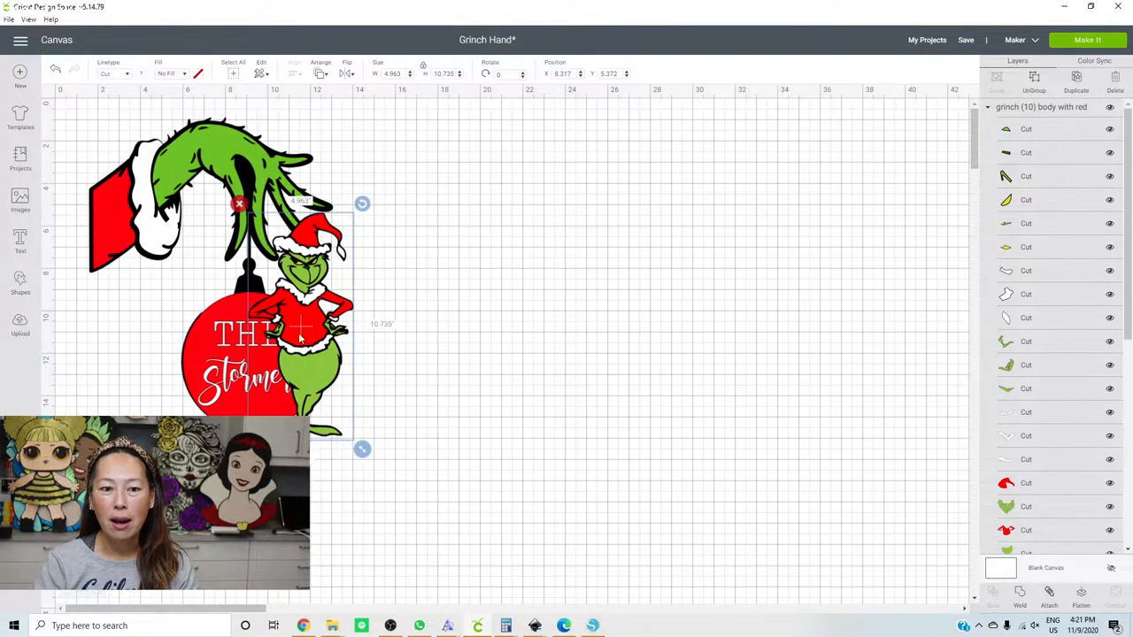
{"action": "left_click_drag", "start_coordinate": [305, 323], "coordinate": [619, 322]}
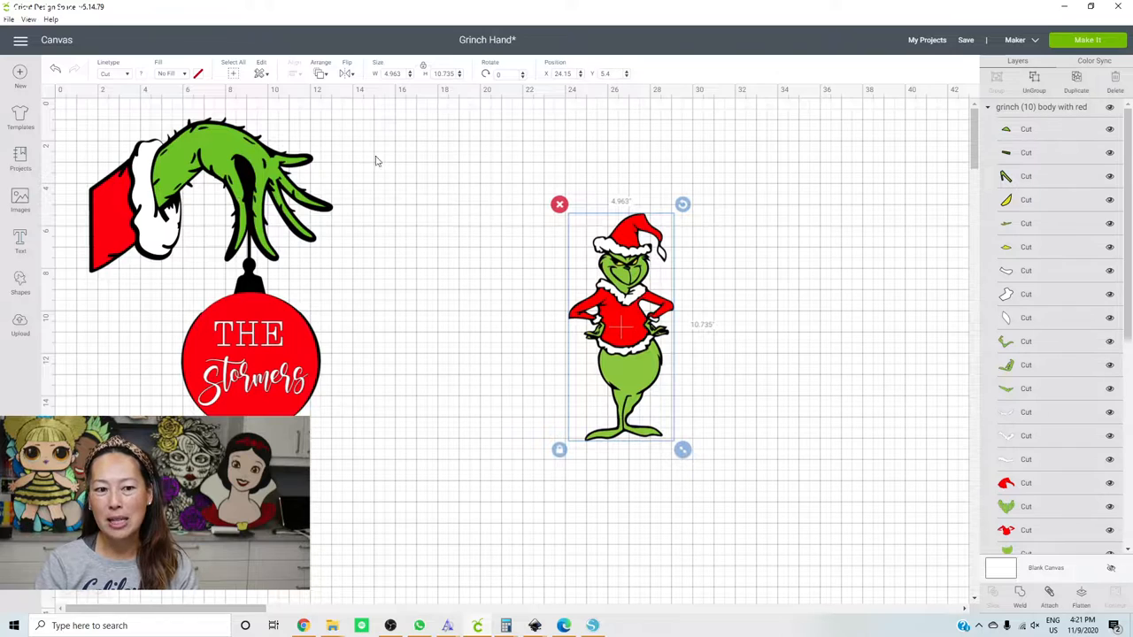
{"action": "mouse_move", "coordinate": [814, 328]}
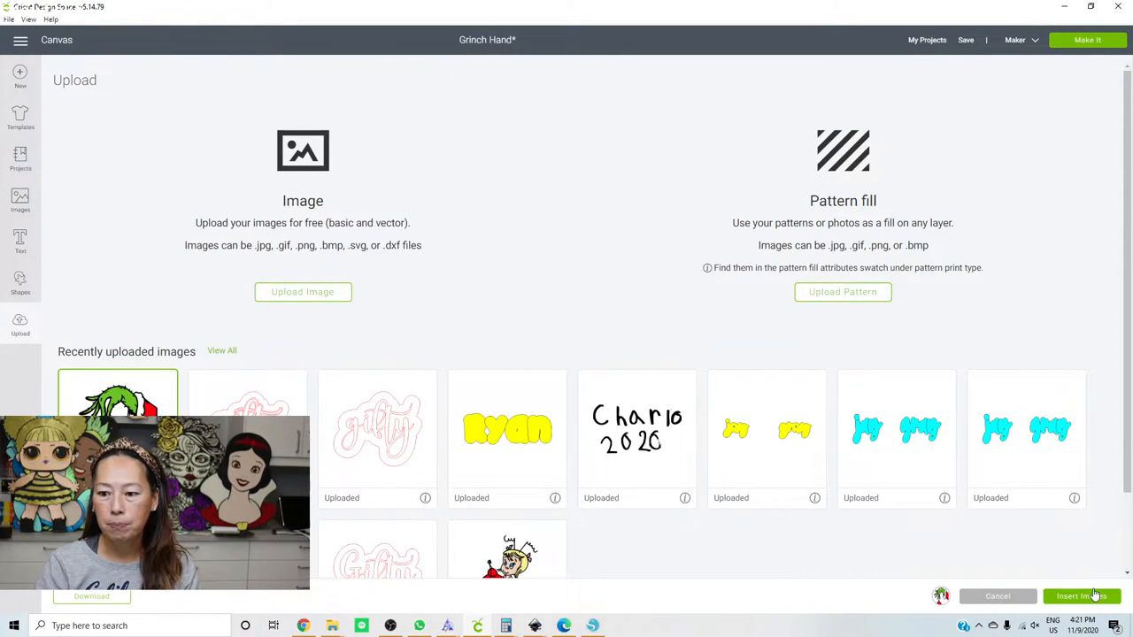
- Insert the uploaded Grinch hand holding a plain red ornament onto the canvas
{"action": "left_click", "coordinate": [1080, 595]}
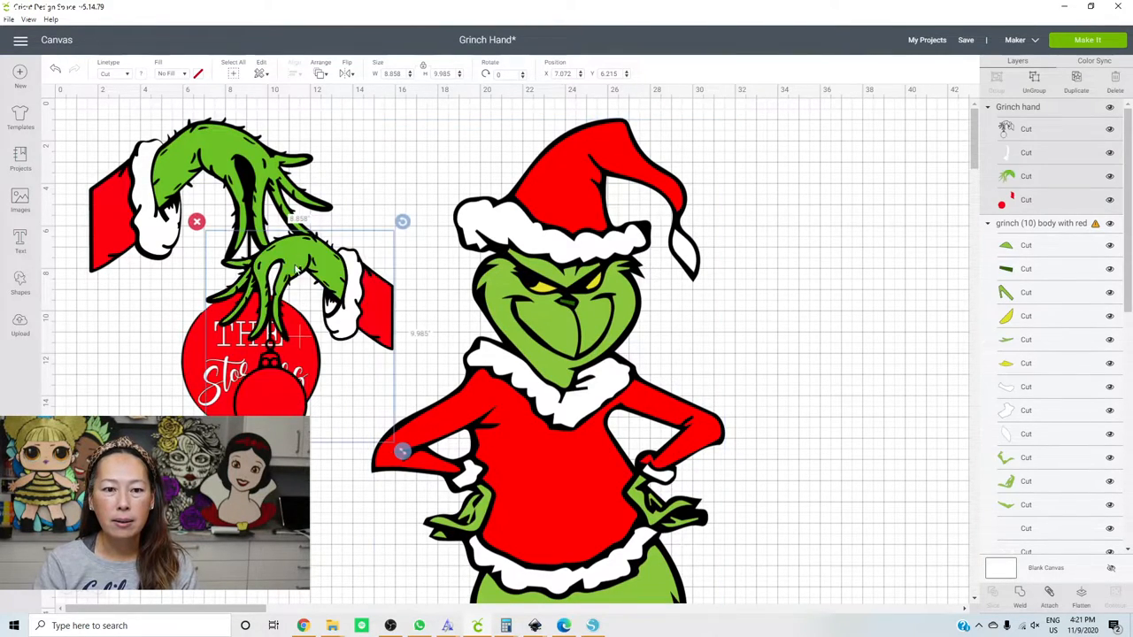
{"action": "mouse_move", "coordinate": [646, 239]}
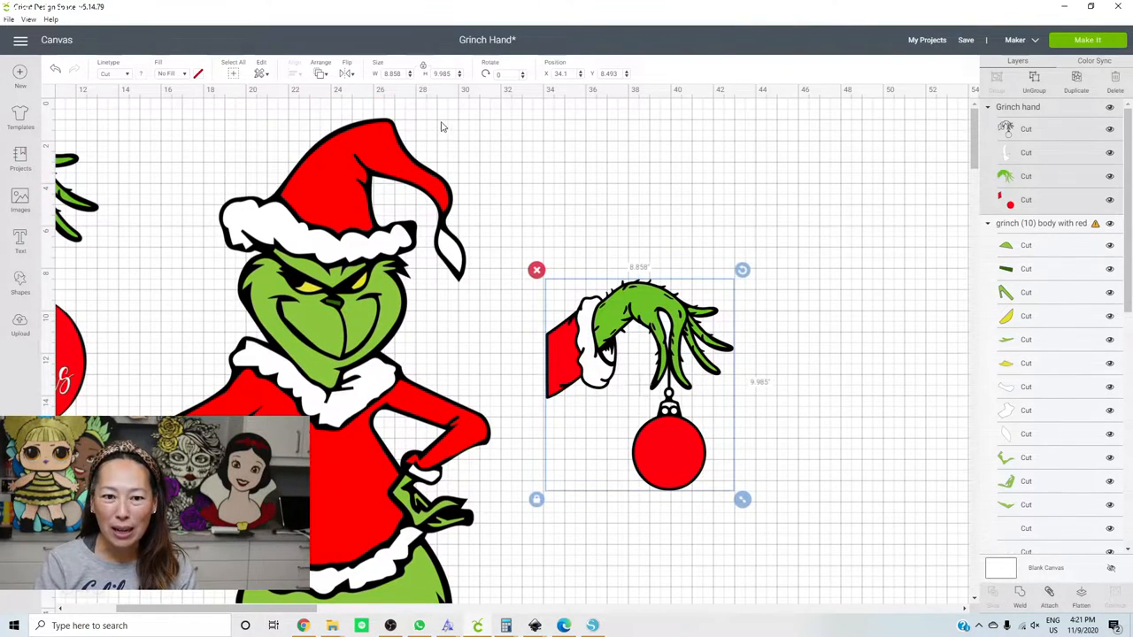
{"action": "mouse_move", "coordinate": [298, 315]}
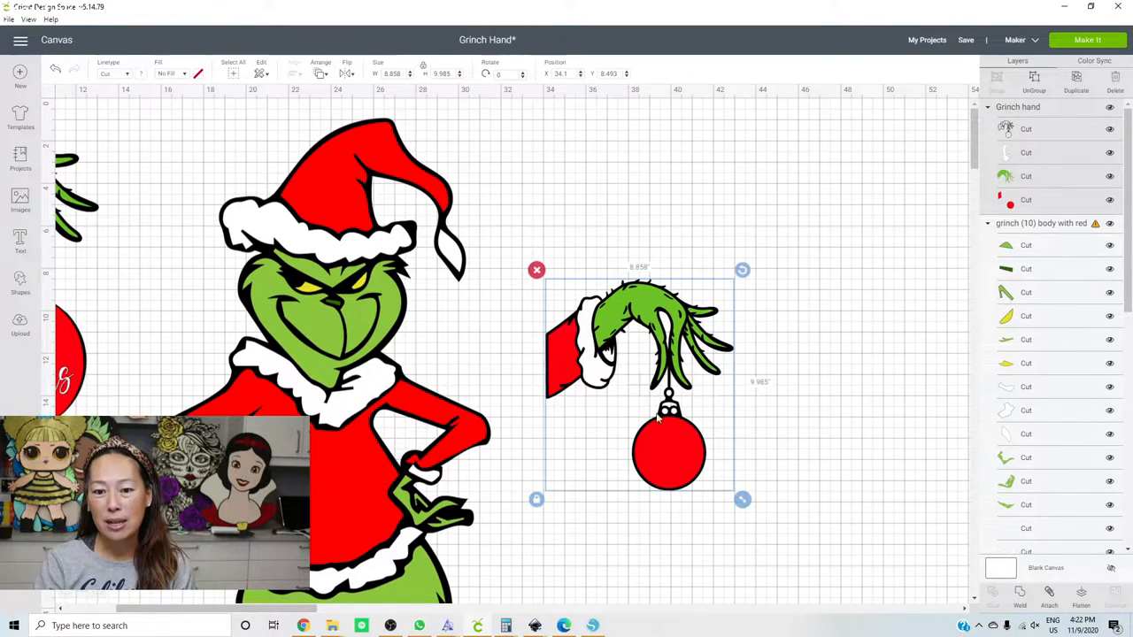
{"action": "mouse_move", "coordinate": [681, 450]}
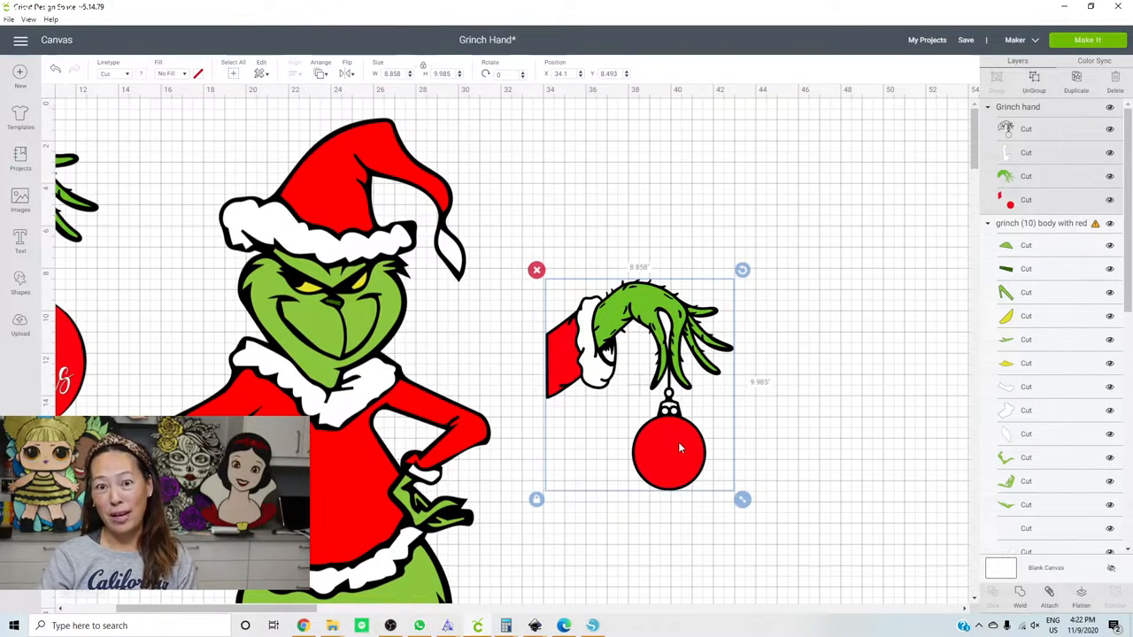
- Shrink the plain hand ornament and set it apart in the open area right of the Grinch
{"action": "left_click_drag", "start_coordinate": [669, 380], "coordinate": [672, 421]}
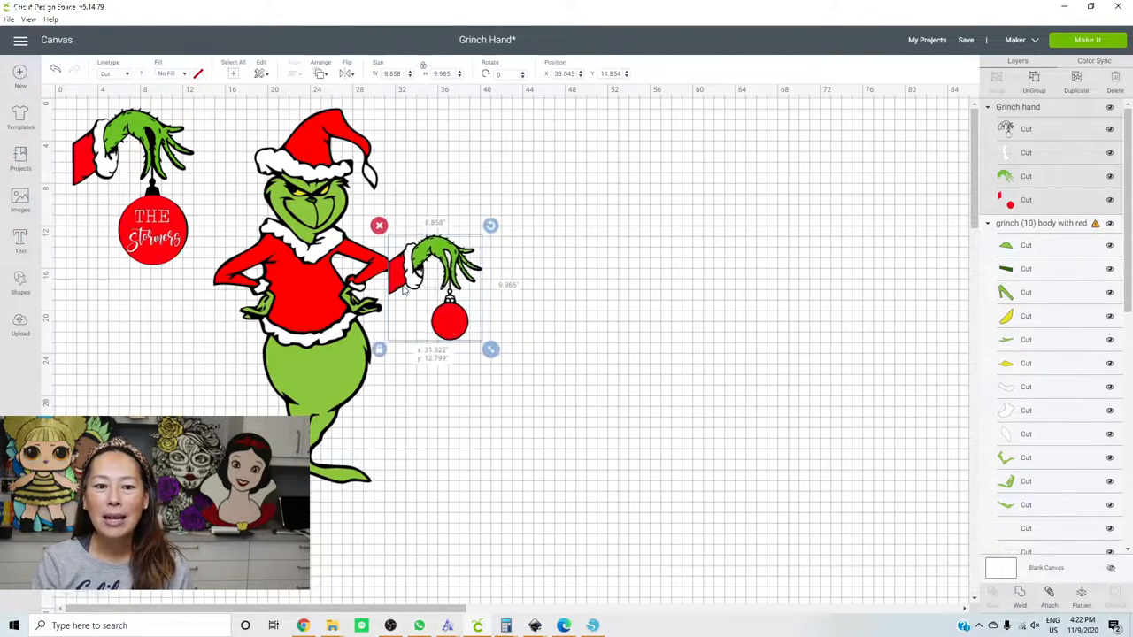
{"action": "left_click_drag", "start_coordinate": [434, 284], "coordinate": [368, 332]}
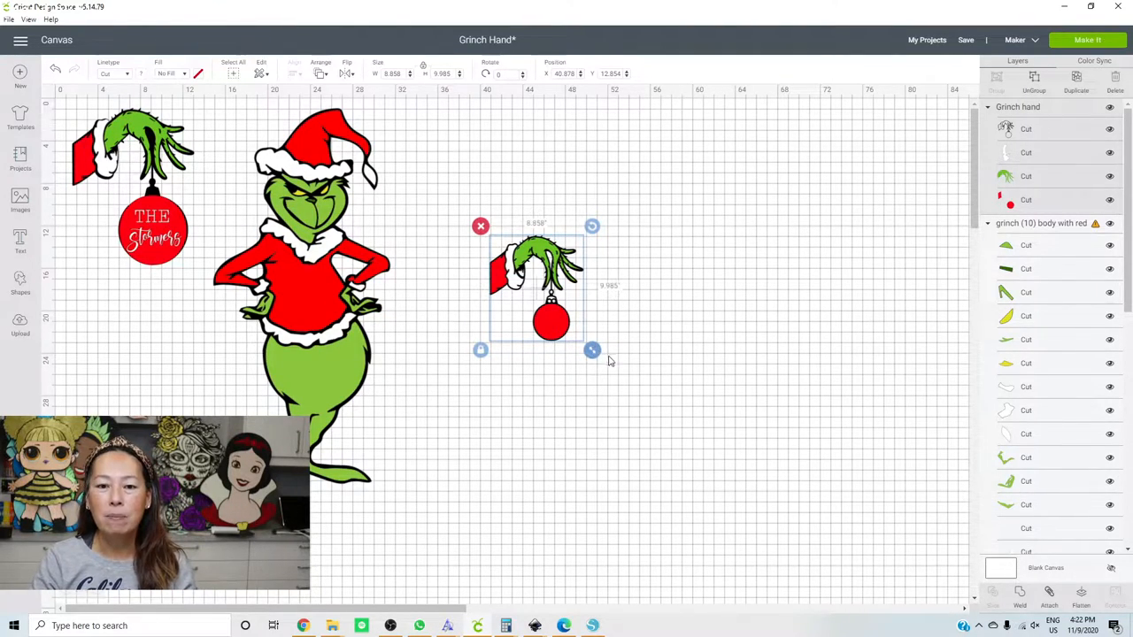
{"action": "left_click_drag", "start_coordinate": [592, 350], "coordinate": [620, 380]}
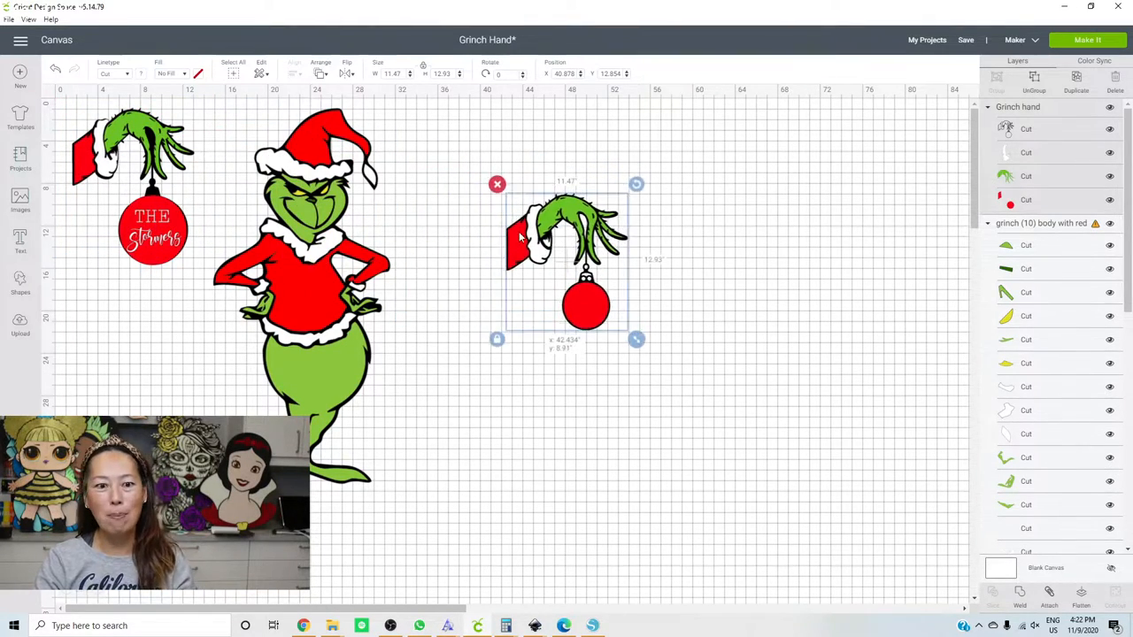
{"action": "left_click_drag", "start_coordinate": [566, 262], "coordinate": [399, 337]}
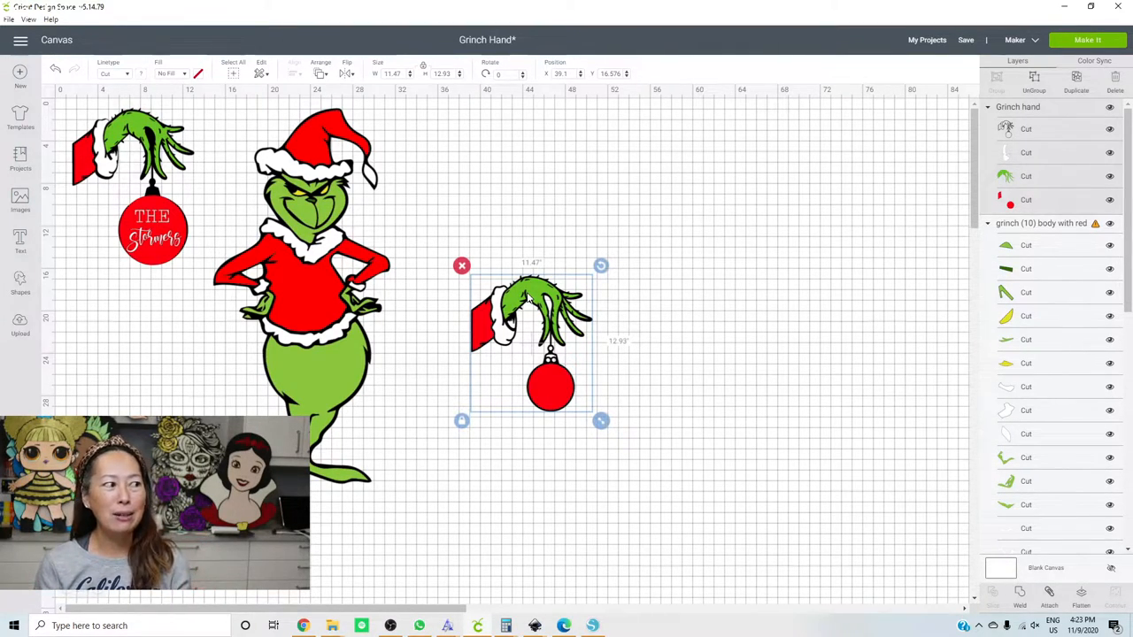
{"action": "mouse_move", "coordinate": [563, 332]}
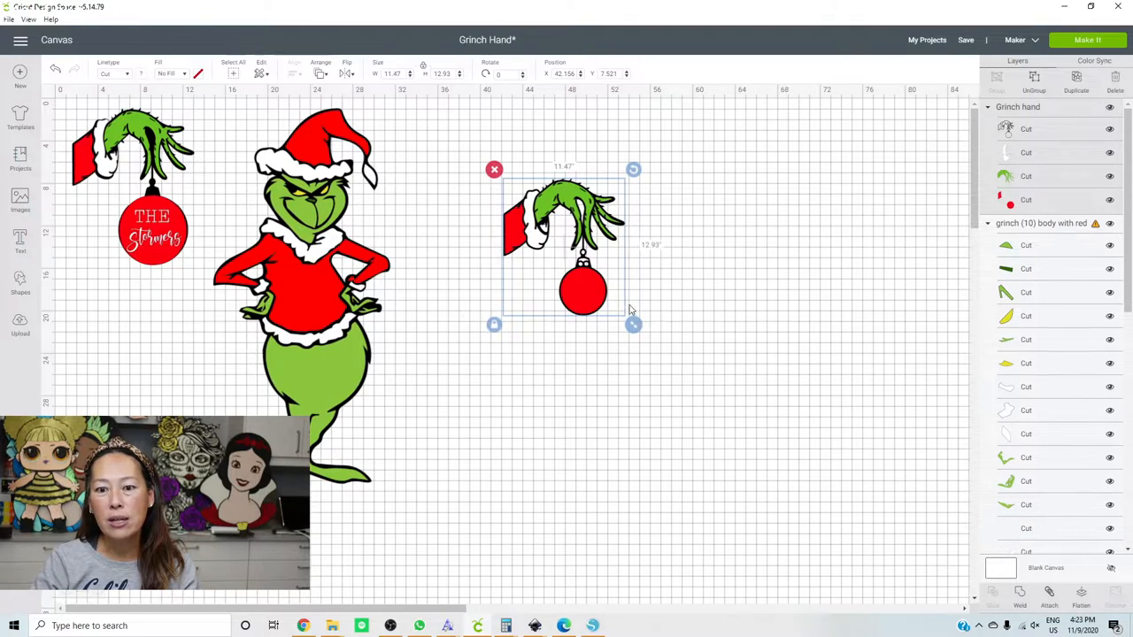
{"action": "mouse_move", "coordinate": [616, 315]}
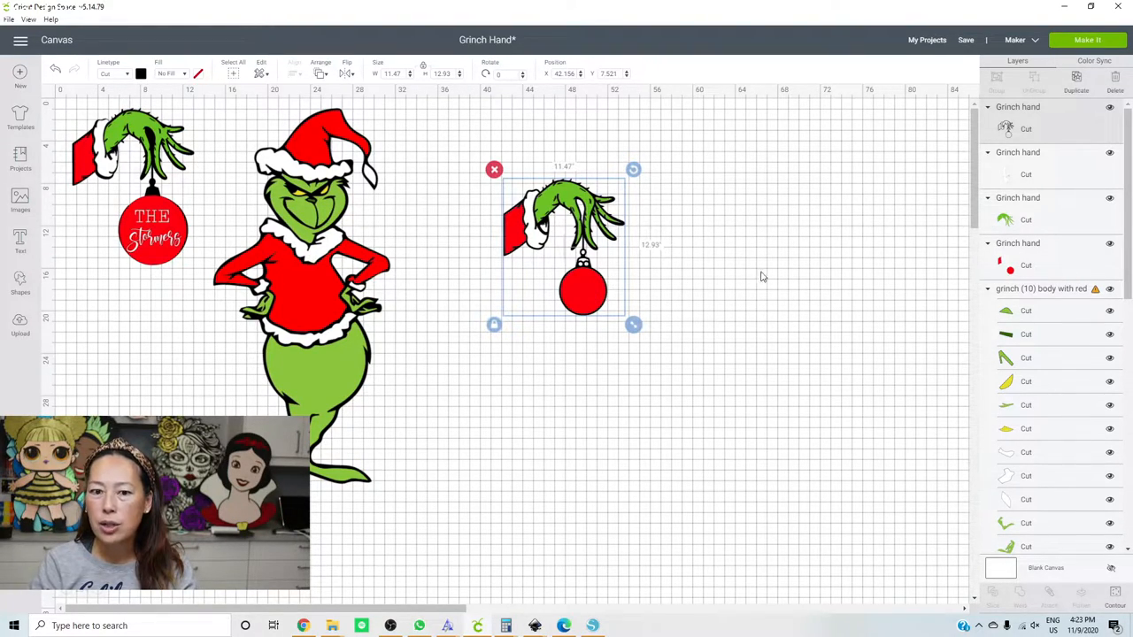
- Spread the ungrouped layers apart: black silhouette to the right, red cuff and ball pulled away from the green hand
{"action": "left_click_drag", "start_coordinate": [563, 248], "coordinate": [763, 297]}
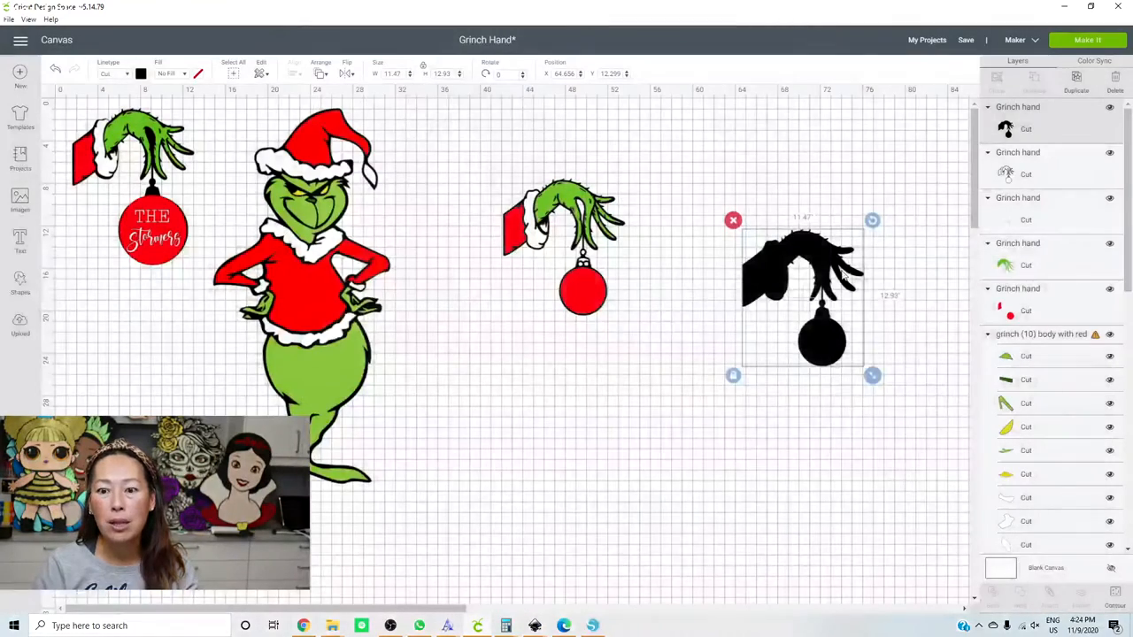
{"action": "left_click_drag", "start_coordinate": [800, 297], "coordinate": [552, 257]}
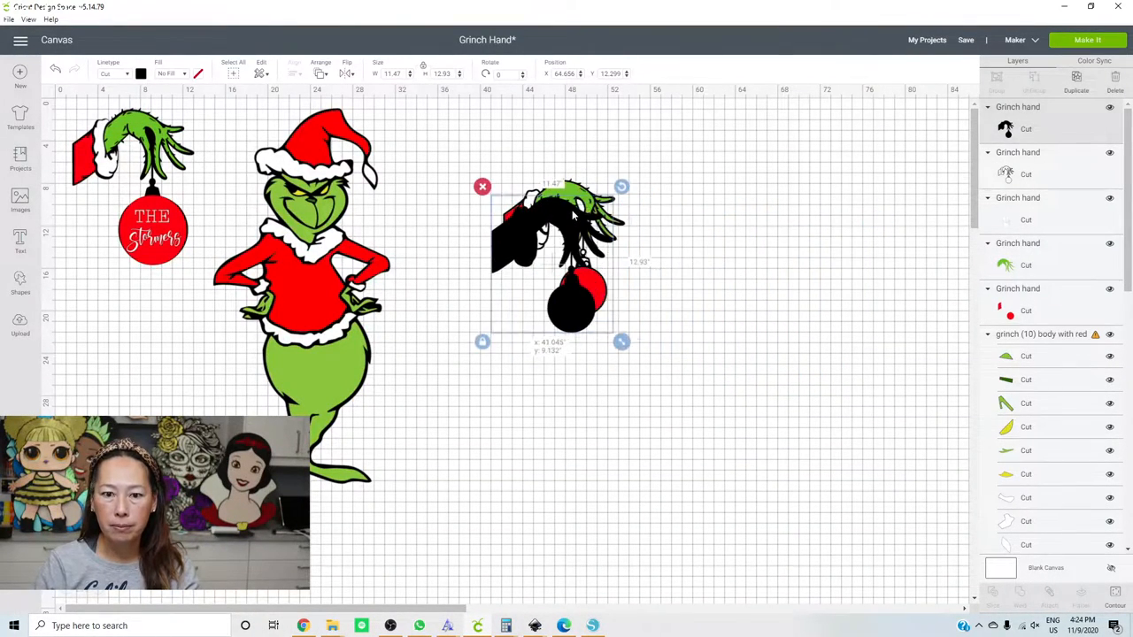
{"action": "left_click_drag", "start_coordinate": [552, 256], "coordinate": [567, 245]}
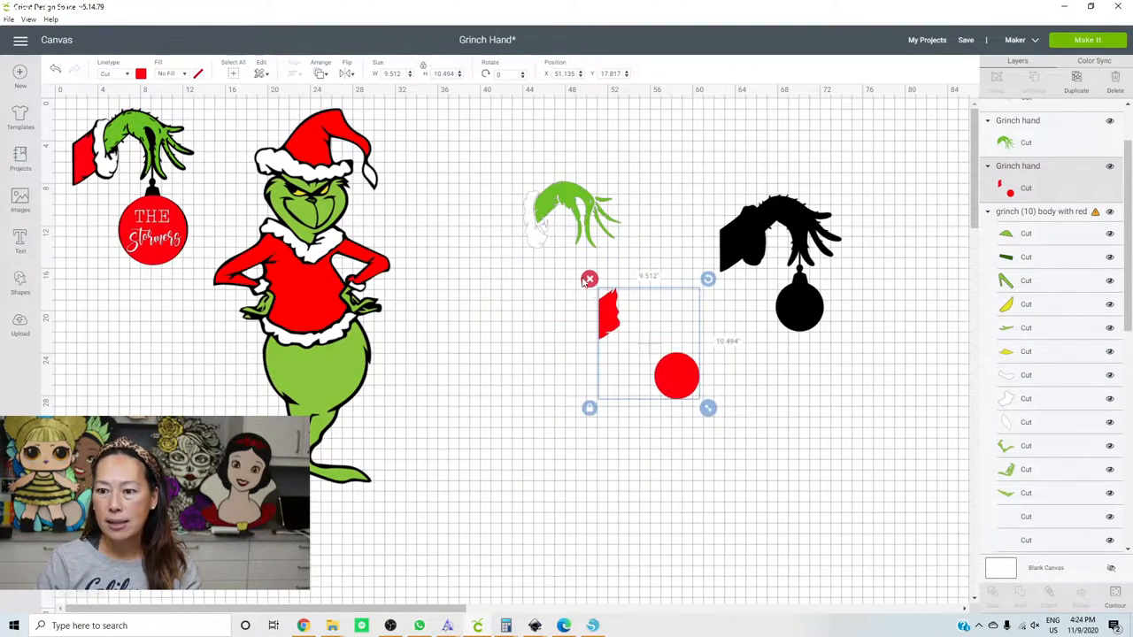
{"action": "mouse_move", "coordinate": [581, 414]}
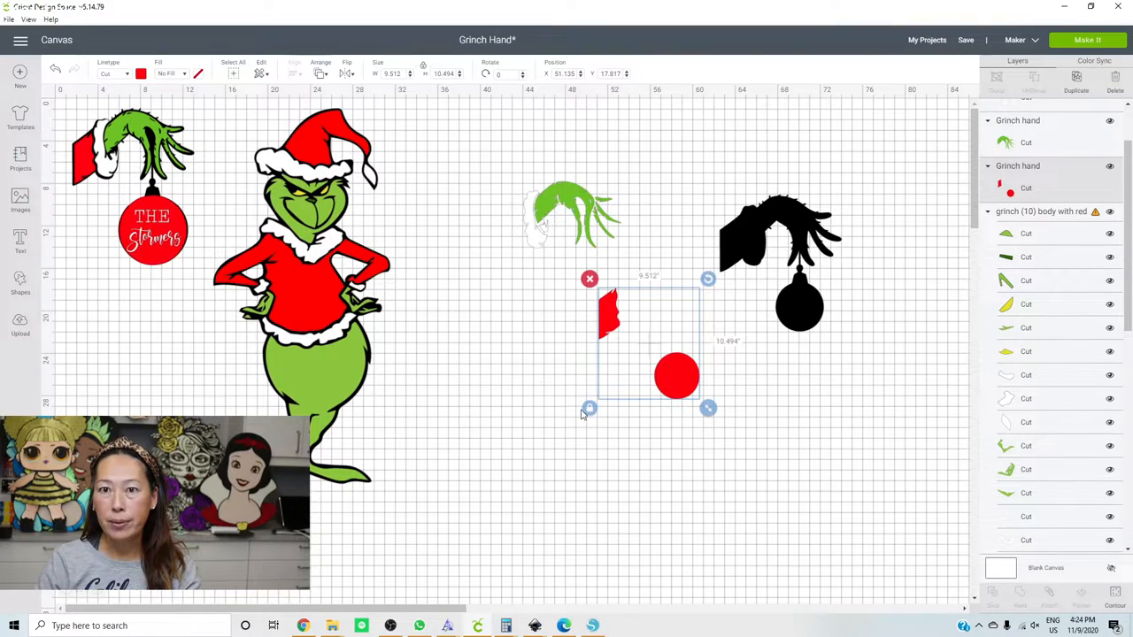
- Add a circle sized to the ornament over the small red piece and slice them together
{"action": "left_click", "coordinate": [19, 292]}
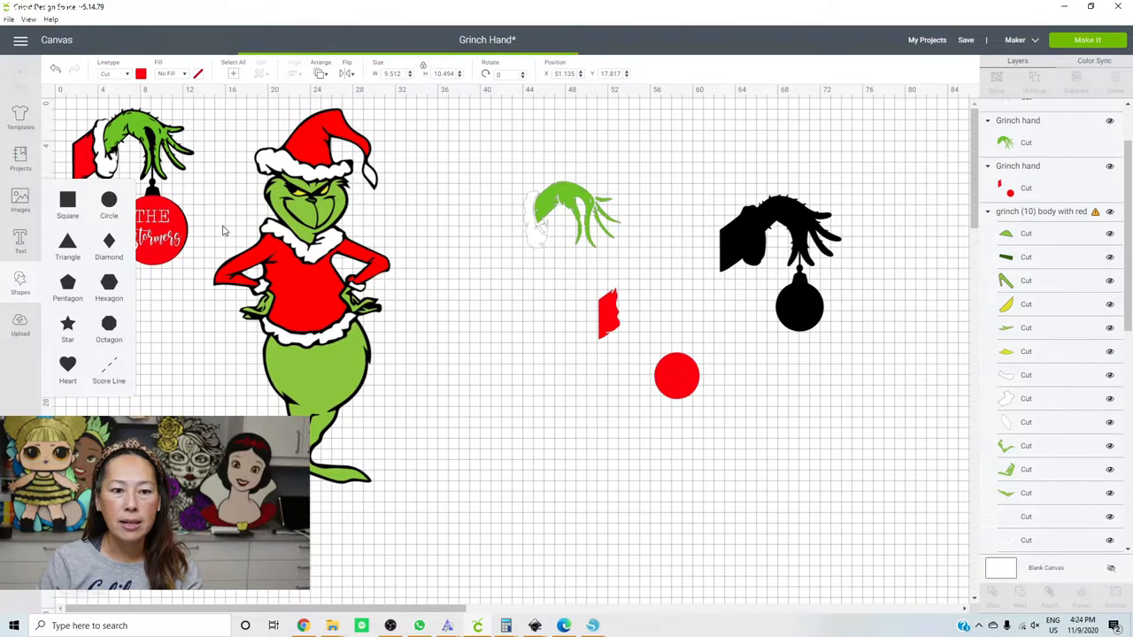
{"action": "left_click", "coordinate": [132, 150]}
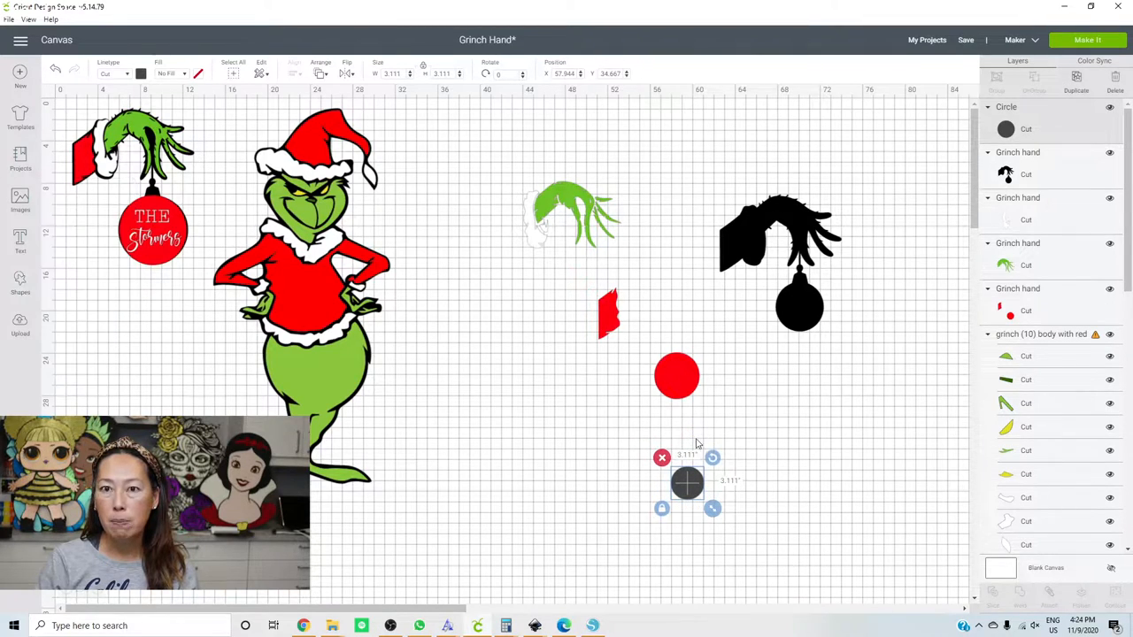
{"action": "mouse_move", "coordinate": [676, 375]}
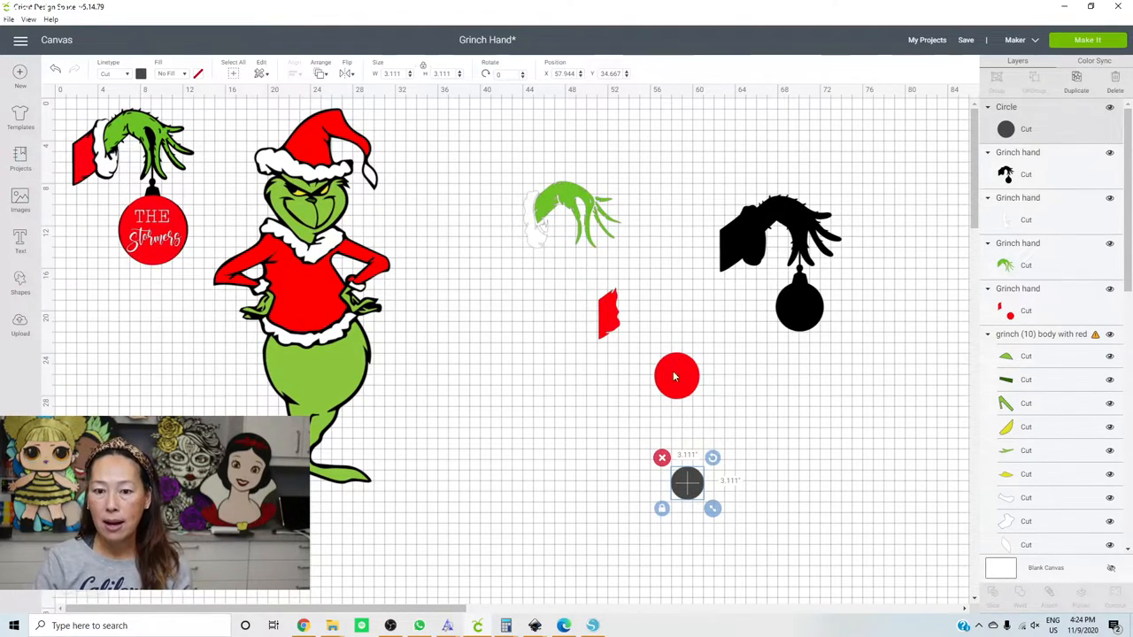
{"action": "mouse_move", "coordinate": [691, 365]}
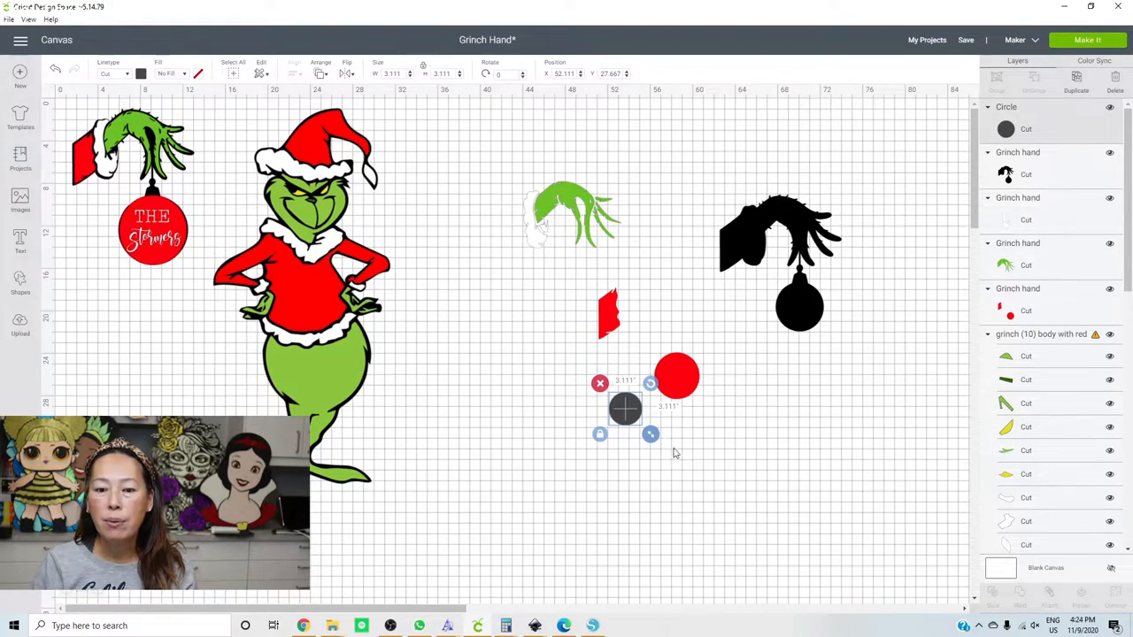
{"action": "left_click_drag", "start_coordinate": [651, 434], "coordinate": [735, 522]}
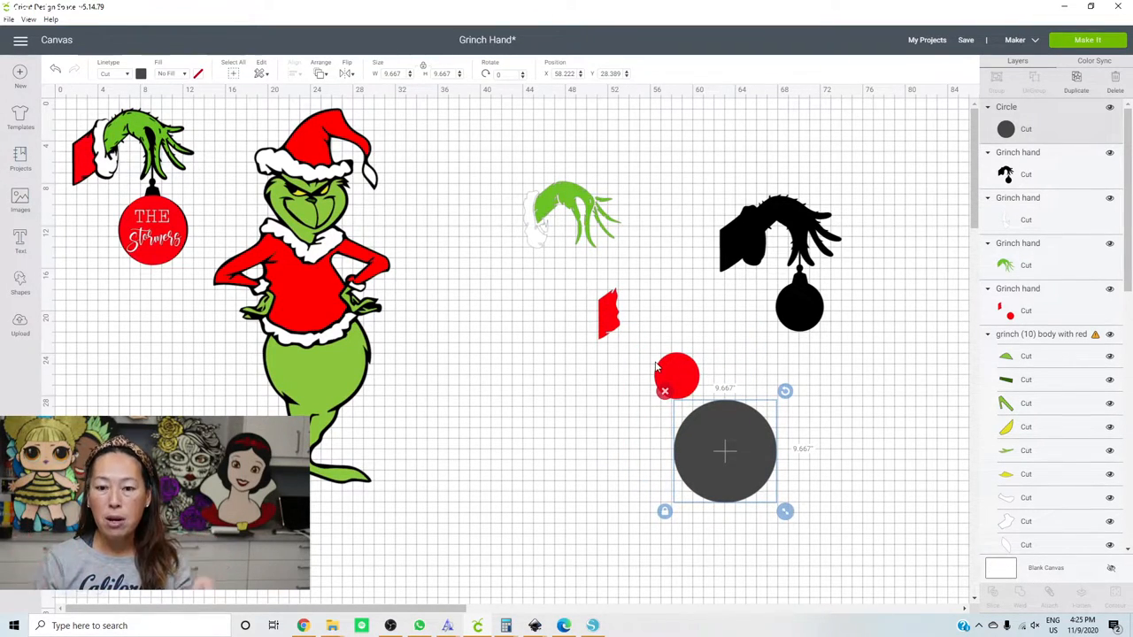
{"action": "left_click_drag", "start_coordinate": [724, 451], "coordinate": [706, 416]}
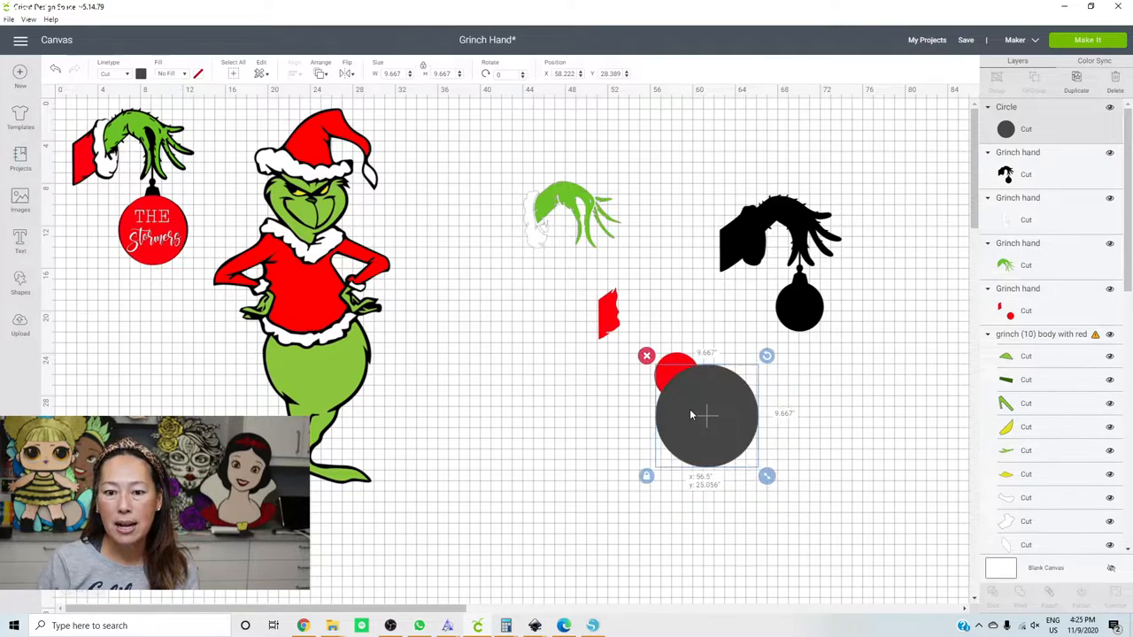
{"action": "left_click_drag", "start_coordinate": [706, 416], "coordinate": [680, 389]}
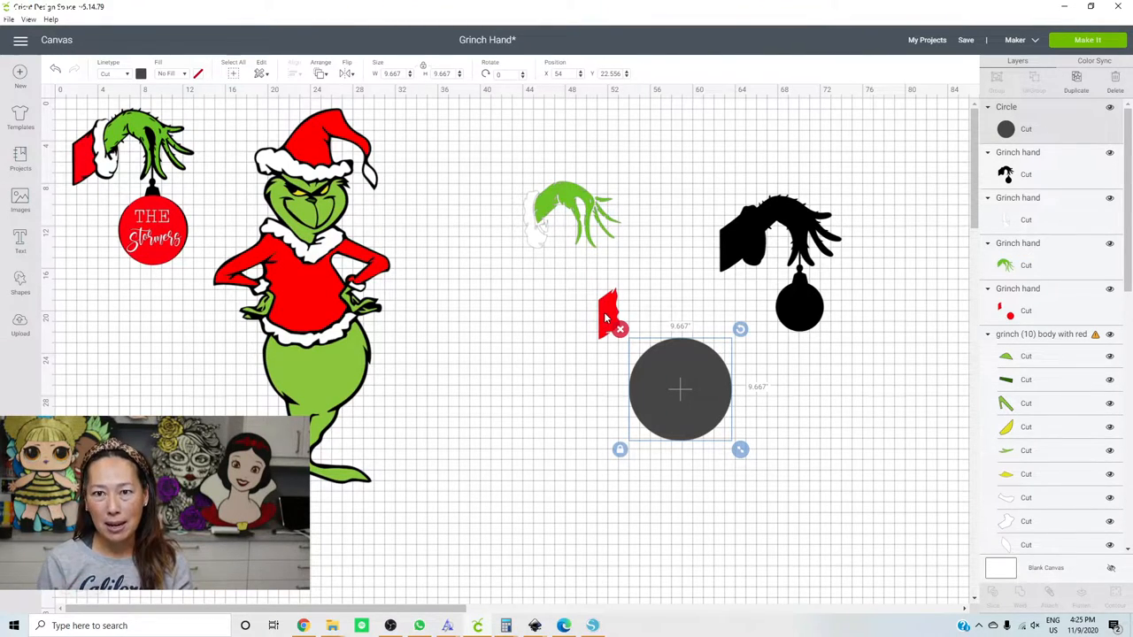
{"action": "mouse_move", "coordinate": [708, 487]}
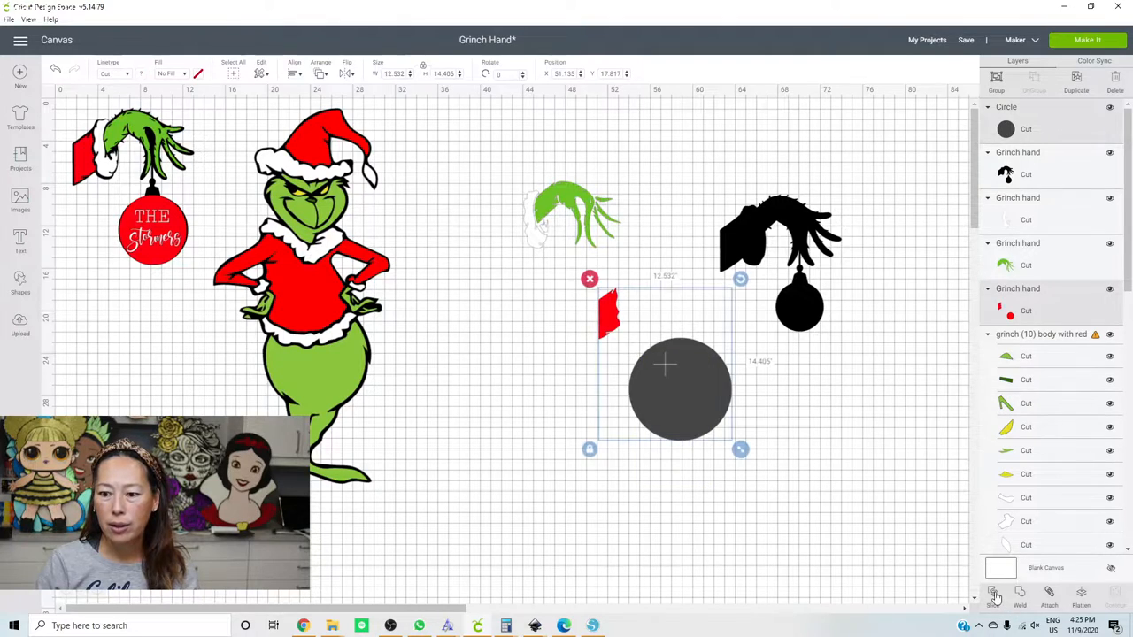
{"action": "left_click", "coordinate": [993, 593]}
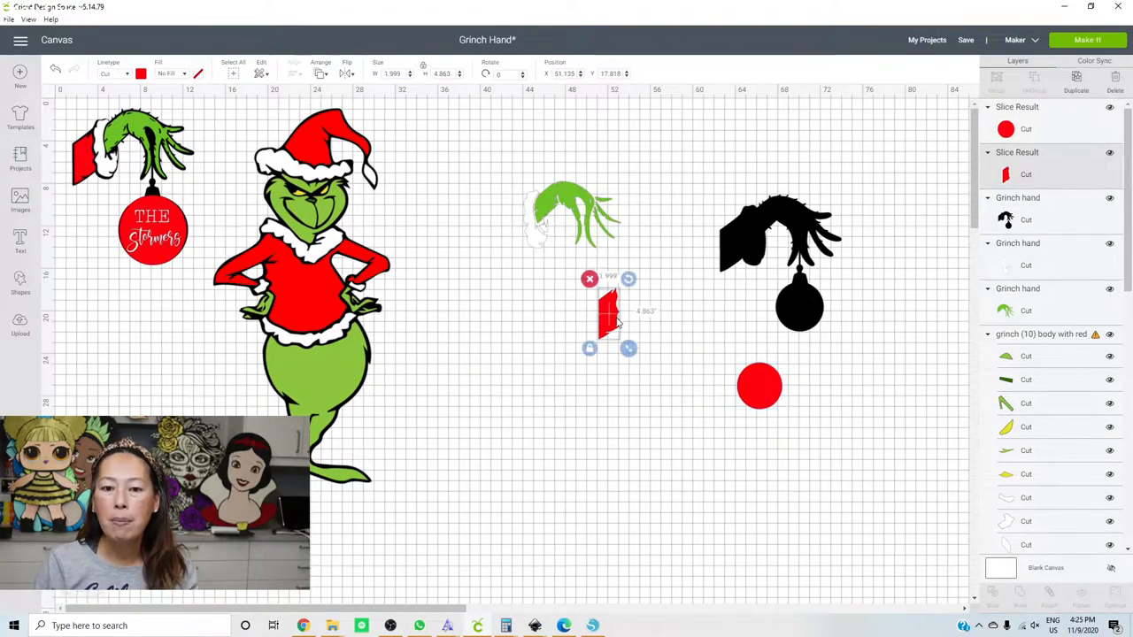
- Duplicate the green hand and place a tiny circle on the first copy
{"action": "left_click_drag", "start_coordinate": [608, 315], "coordinate": [734, 244]}
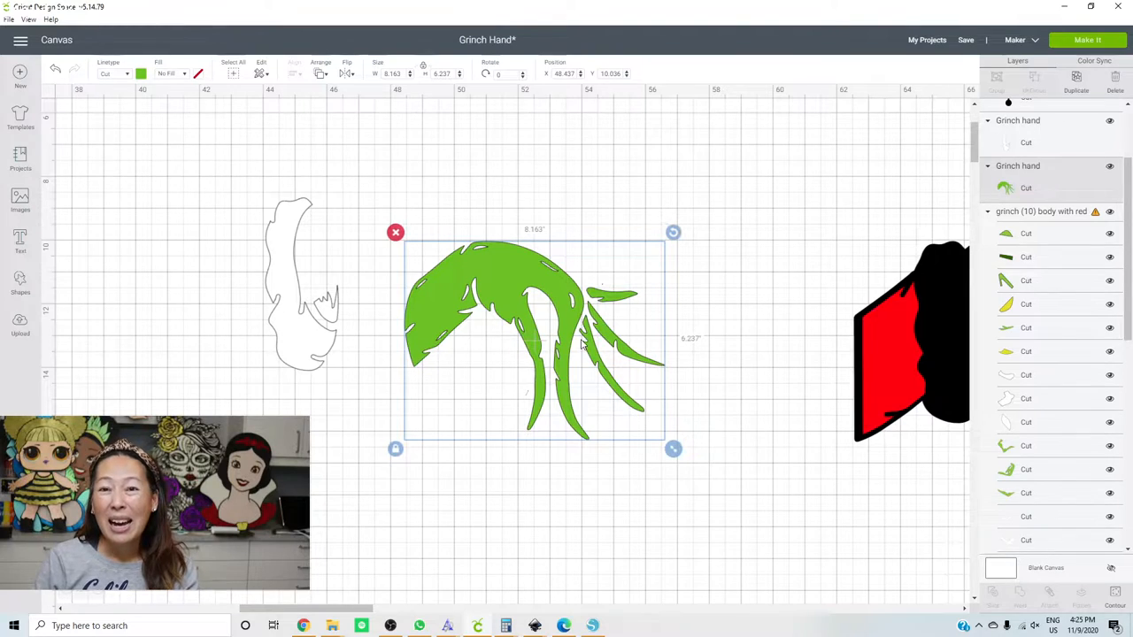
{"action": "left_click", "coordinate": [22, 283]}
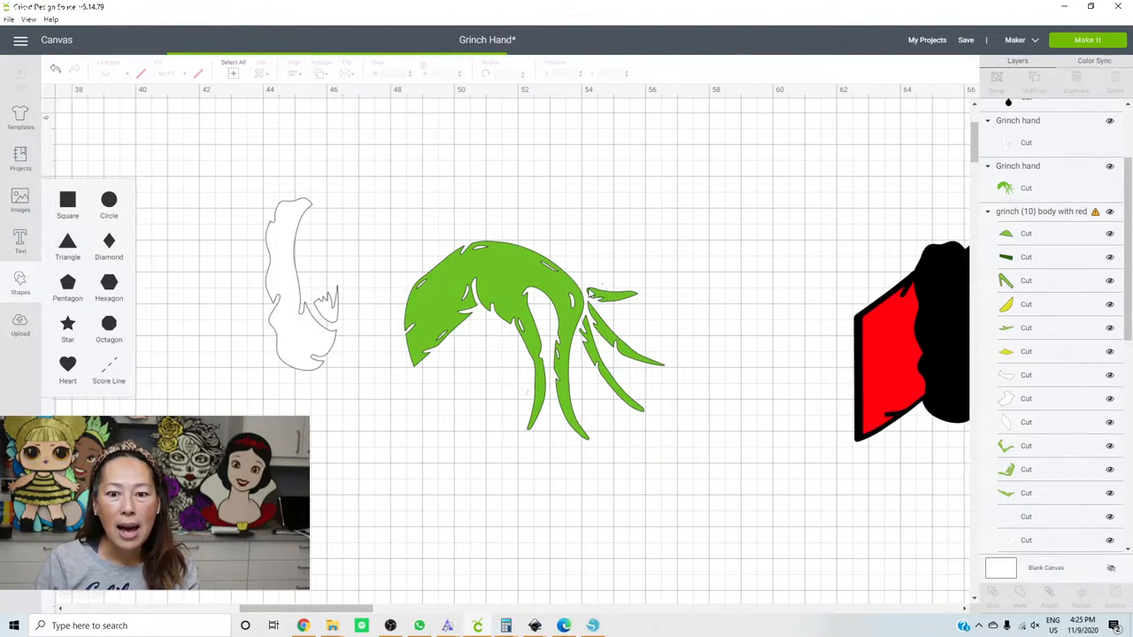
{"action": "left_click", "coordinate": [108, 198]}
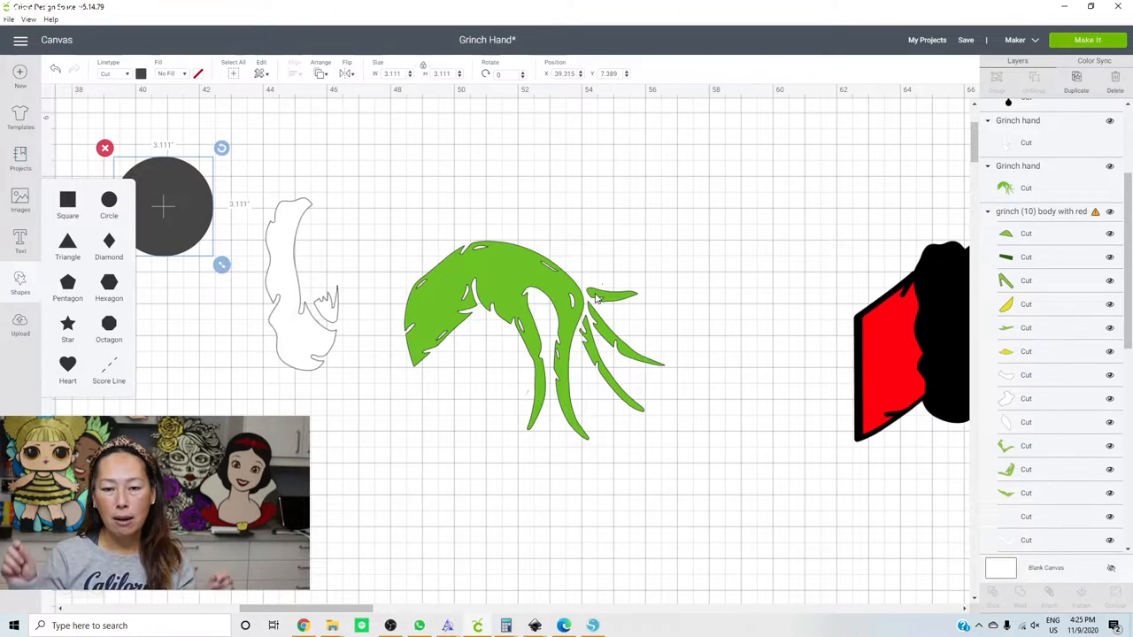
{"action": "mouse_move", "coordinate": [255, 198]}
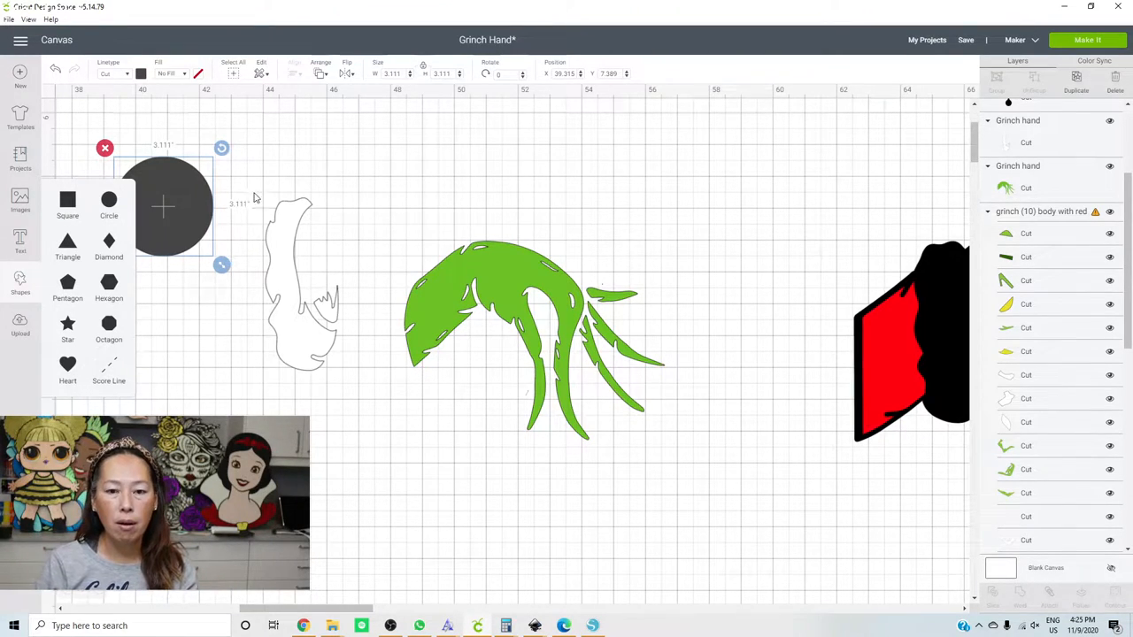
{"action": "left_click_drag", "start_coordinate": [163, 205], "coordinate": [616, 205]}
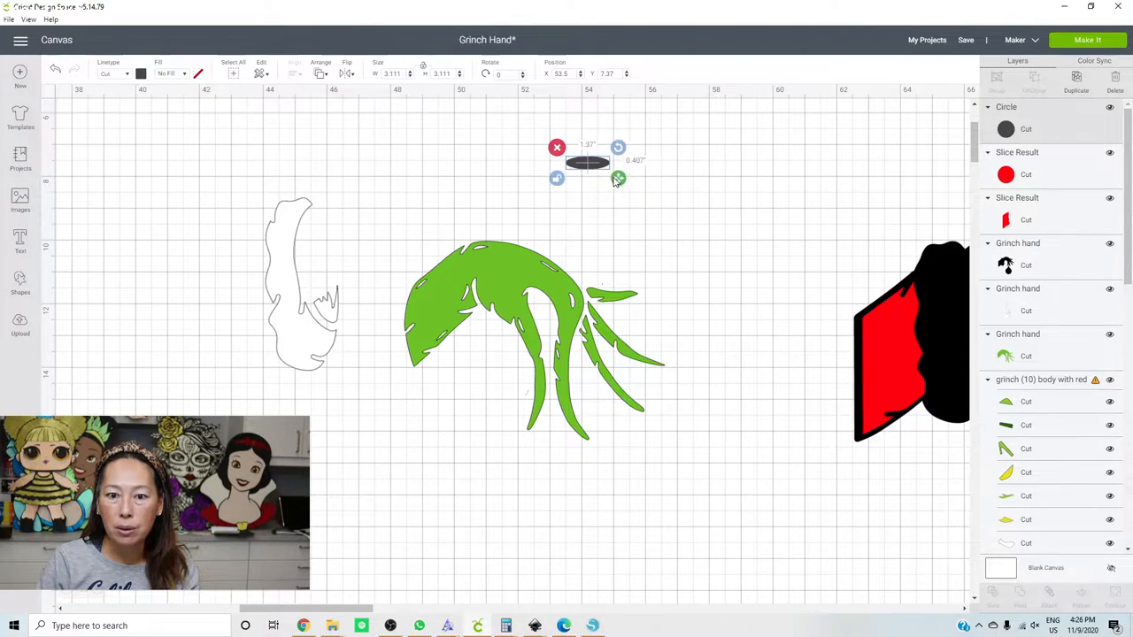
{"action": "left_click_drag", "start_coordinate": [618, 180], "coordinate": [609, 174]}
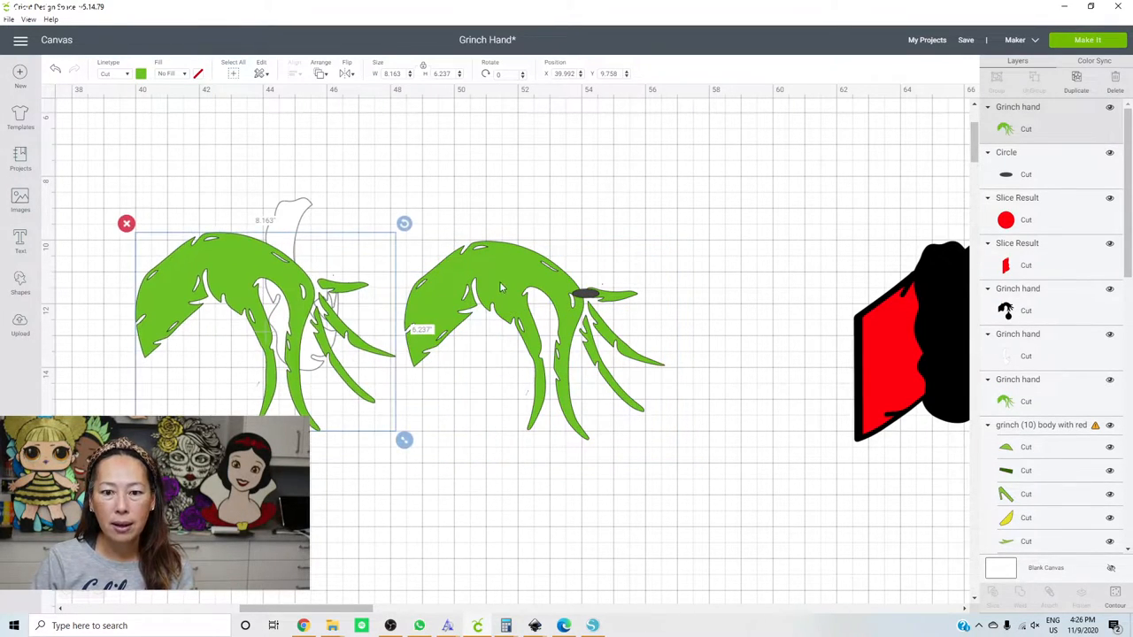
{"action": "left_click", "coordinate": [917, 156]}
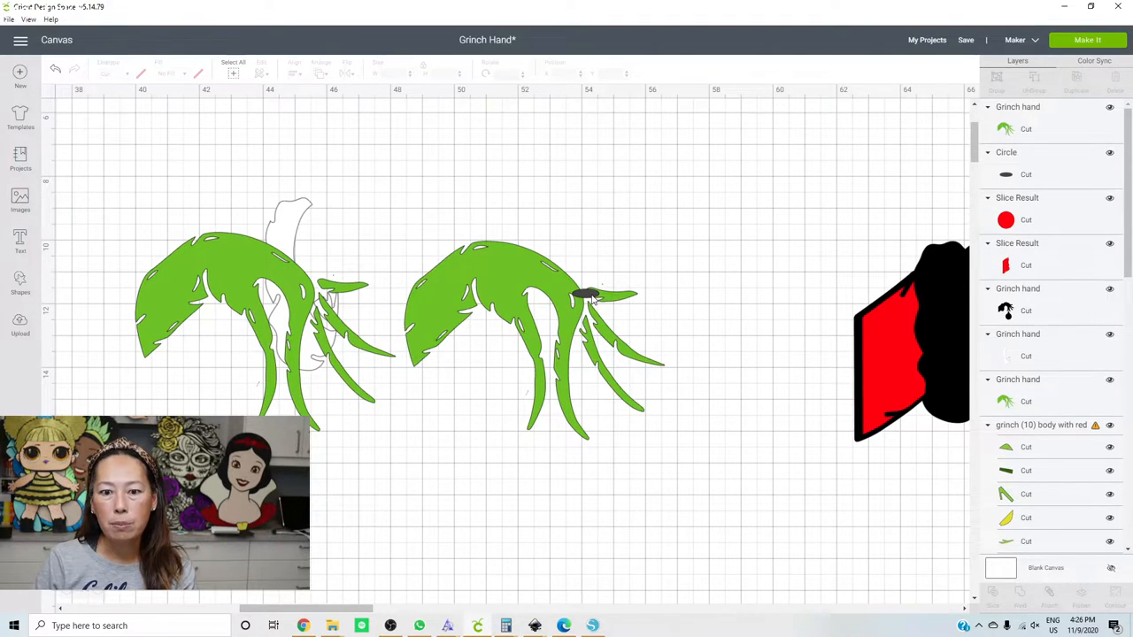
- Make a second small circle and cover the thin finger joint of the right-hand copy
{"action": "left_click", "coordinate": [588, 294]}
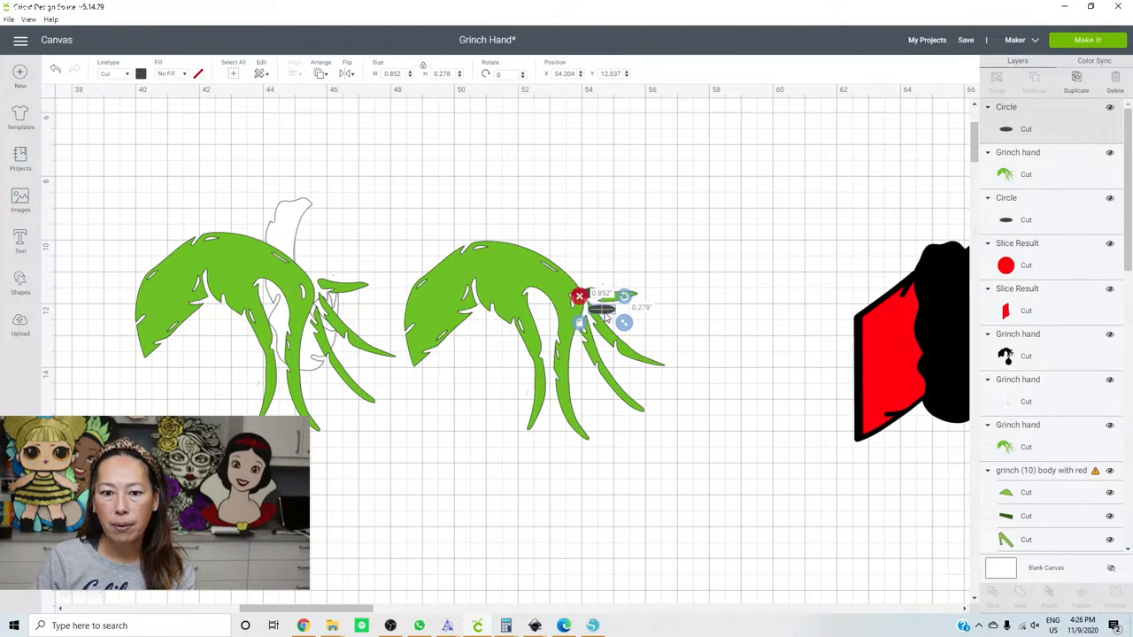
{"action": "left_click_drag", "start_coordinate": [606, 308], "coordinate": [585, 318]}
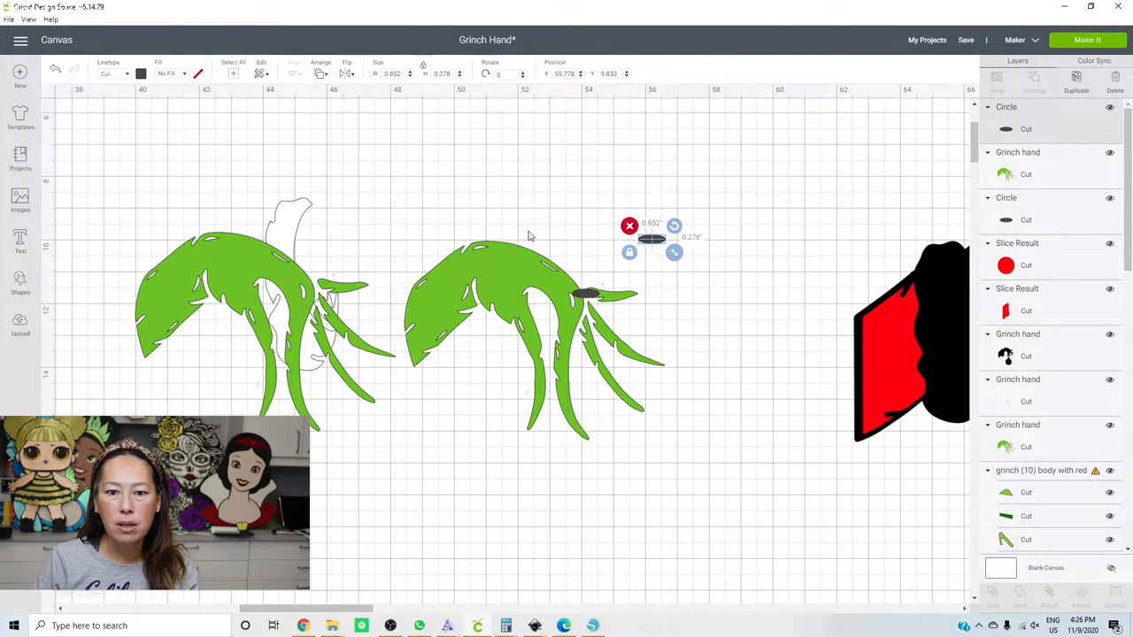
{"action": "left_click", "coordinate": [21, 283]}
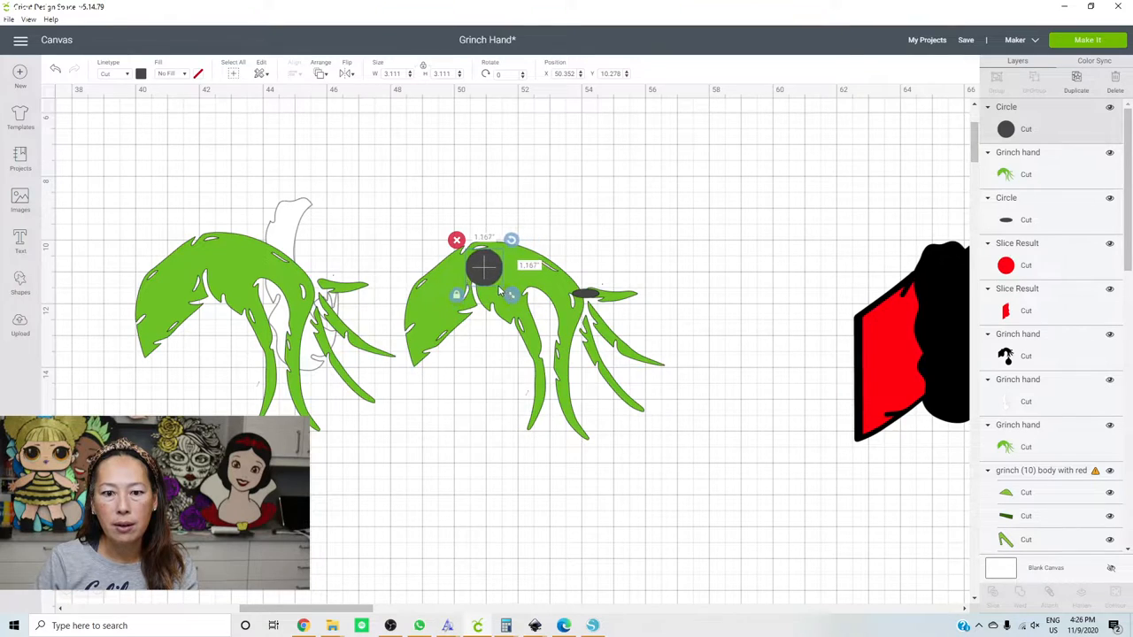
{"action": "left_click_drag", "start_coordinate": [511, 294], "coordinate": [531, 298]}
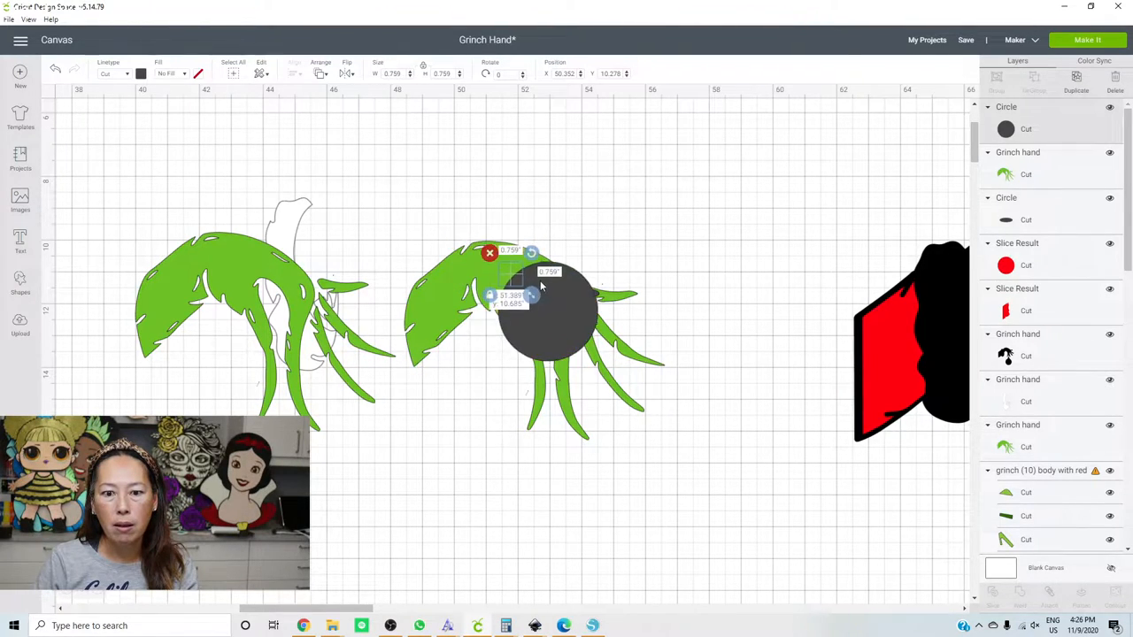
{"action": "left_click_drag", "start_coordinate": [531, 310], "coordinate": [588, 315]}
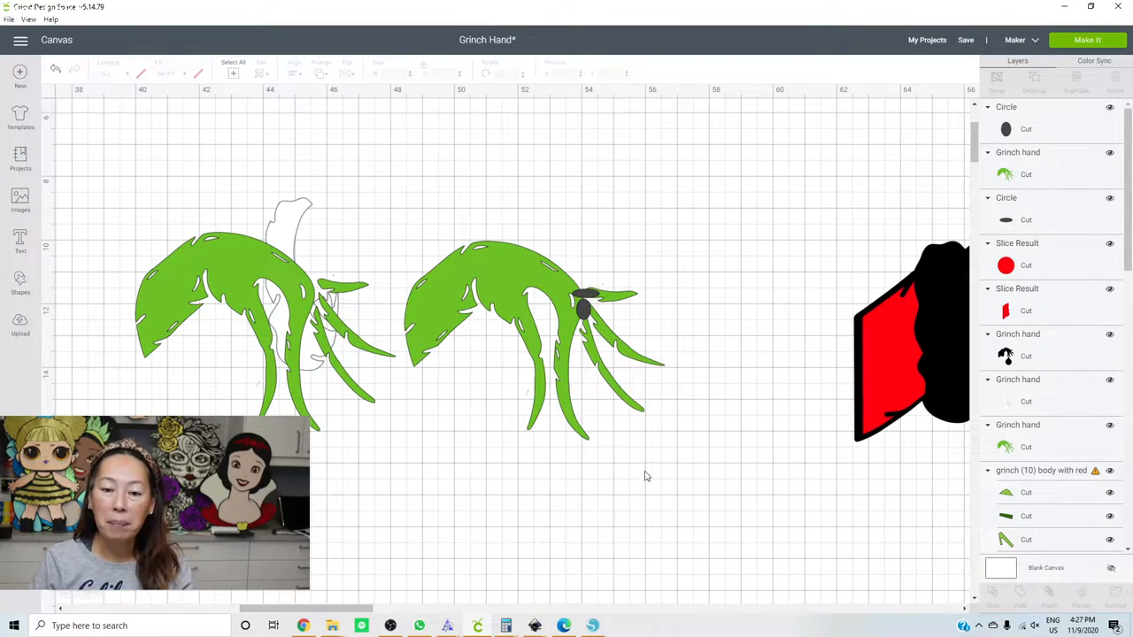
- Weld the circle into the green hand and align the welded hand over the black hand silhouette
{"action": "left_click", "coordinate": [531, 337]}
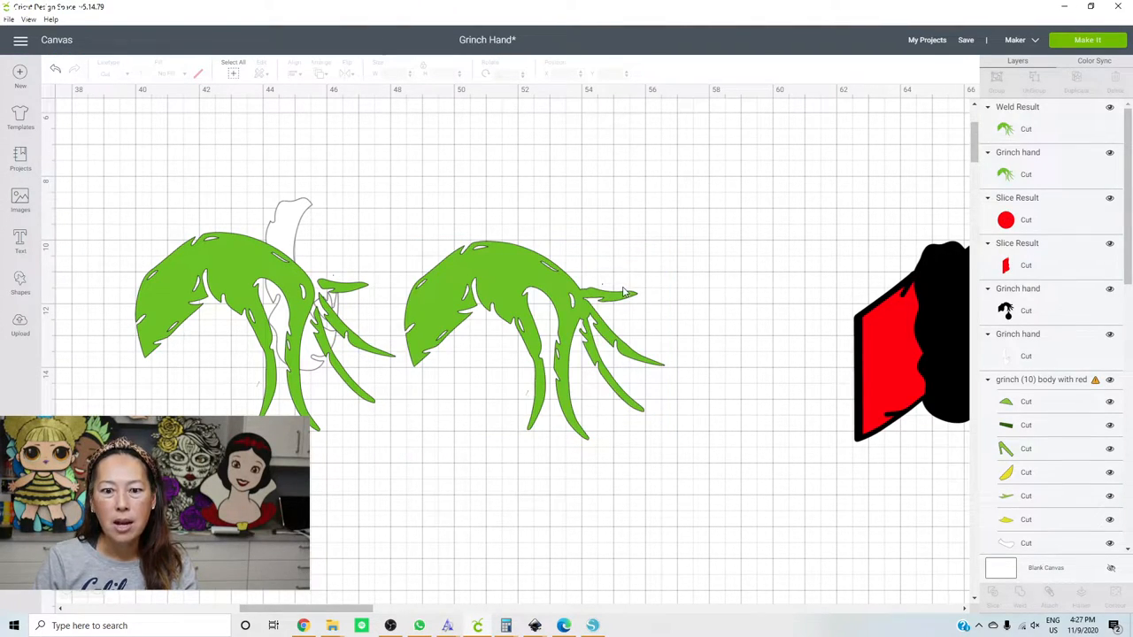
{"action": "left_click", "coordinate": [531, 310]}
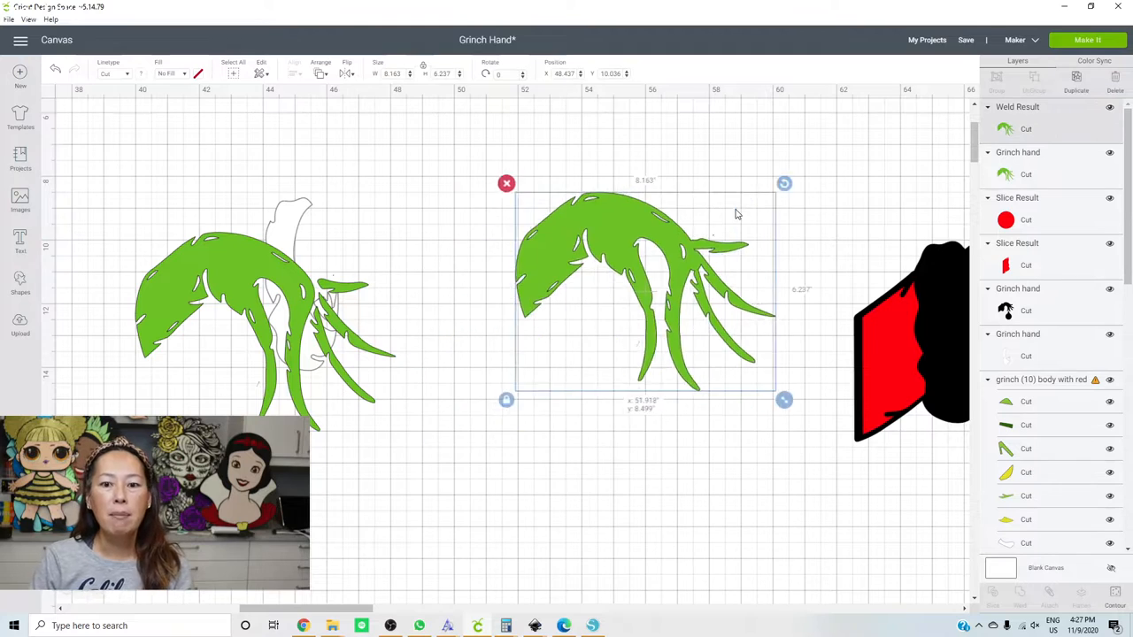
{"action": "left_click_drag", "start_coordinate": [644, 292], "coordinate": [671, 283]}
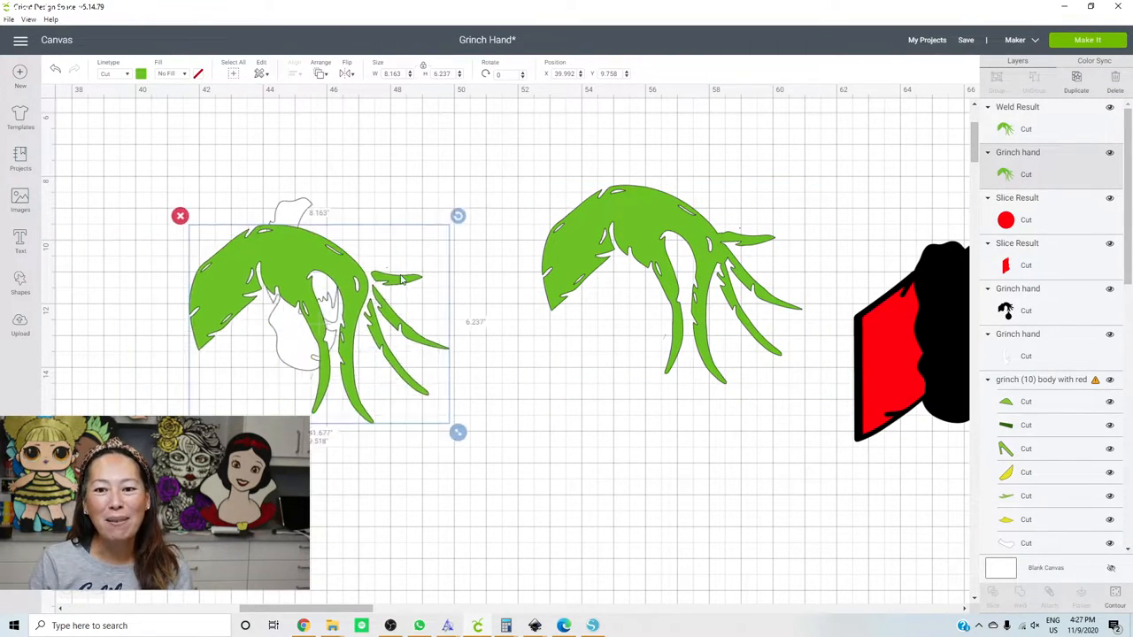
{"action": "left_click_drag", "start_coordinate": [319, 318], "coordinate": [535, 433]}
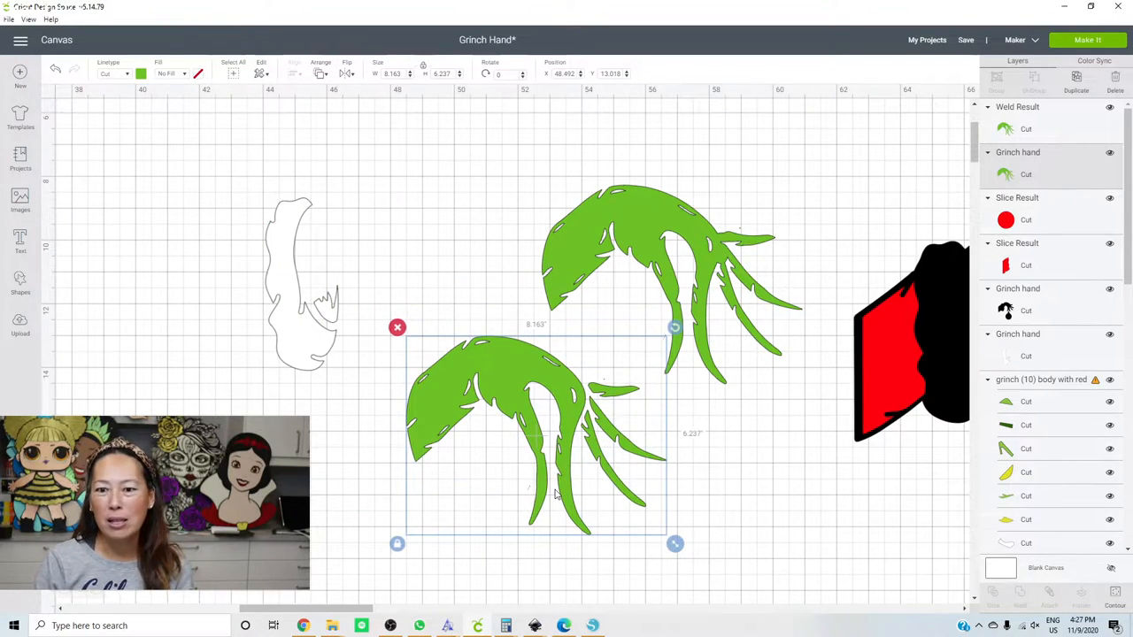
{"action": "mouse_move", "coordinate": [591, 474]}
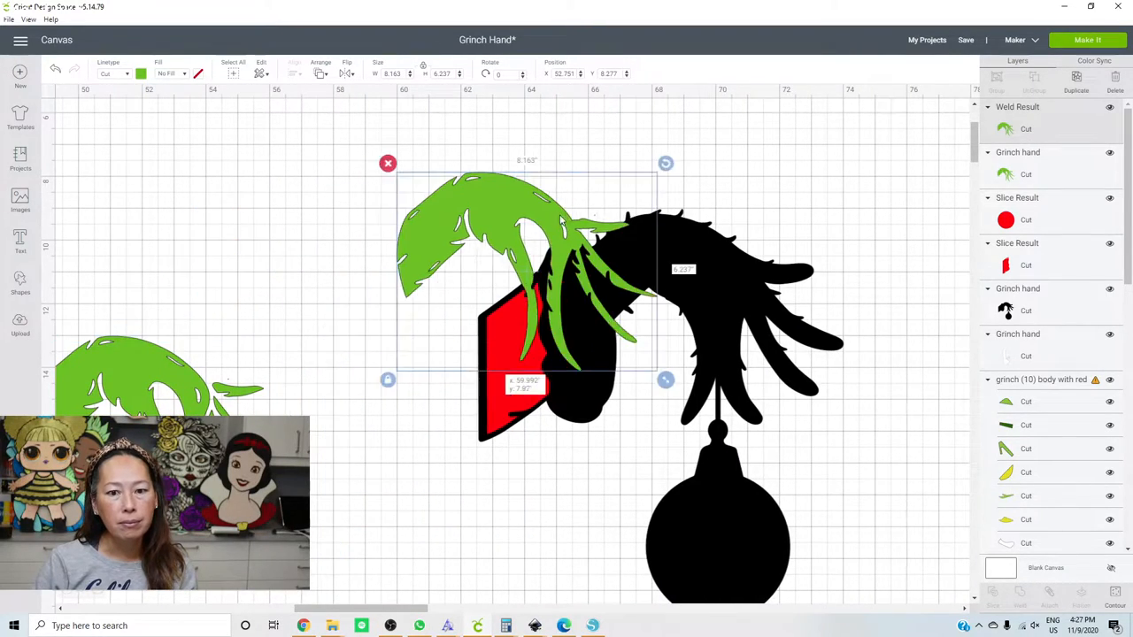
{"action": "left_click_drag", "start_coordinate": [527, 266], "coordinate": [708, 319]}
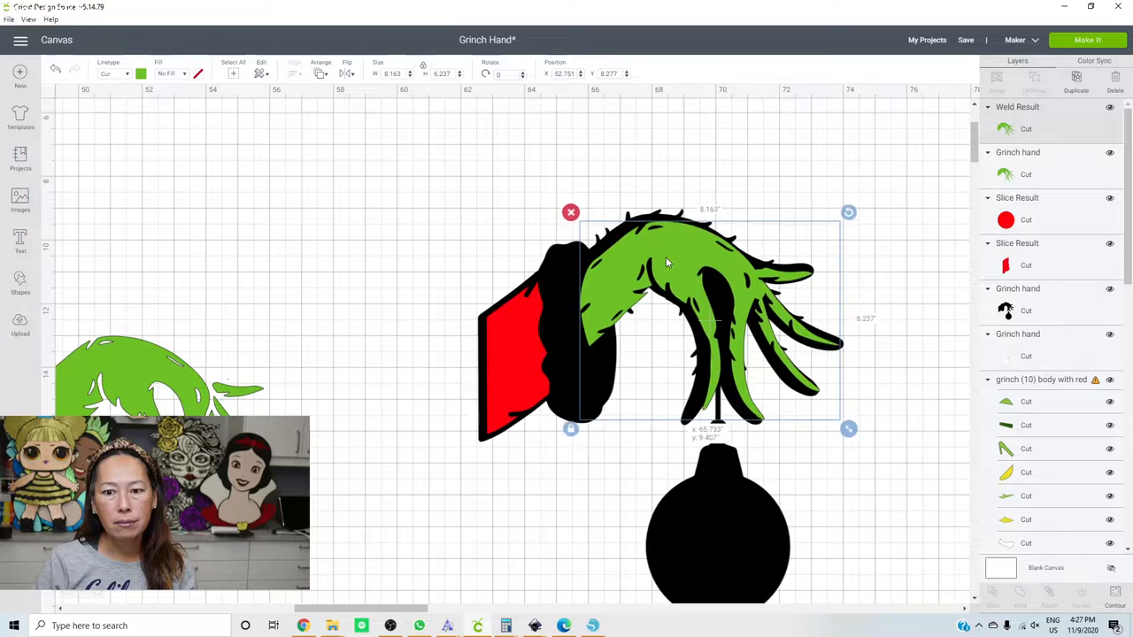
{"action": "left_click_drag", "start_coordinate": [669, 266], "coordinate": [658, 262]}
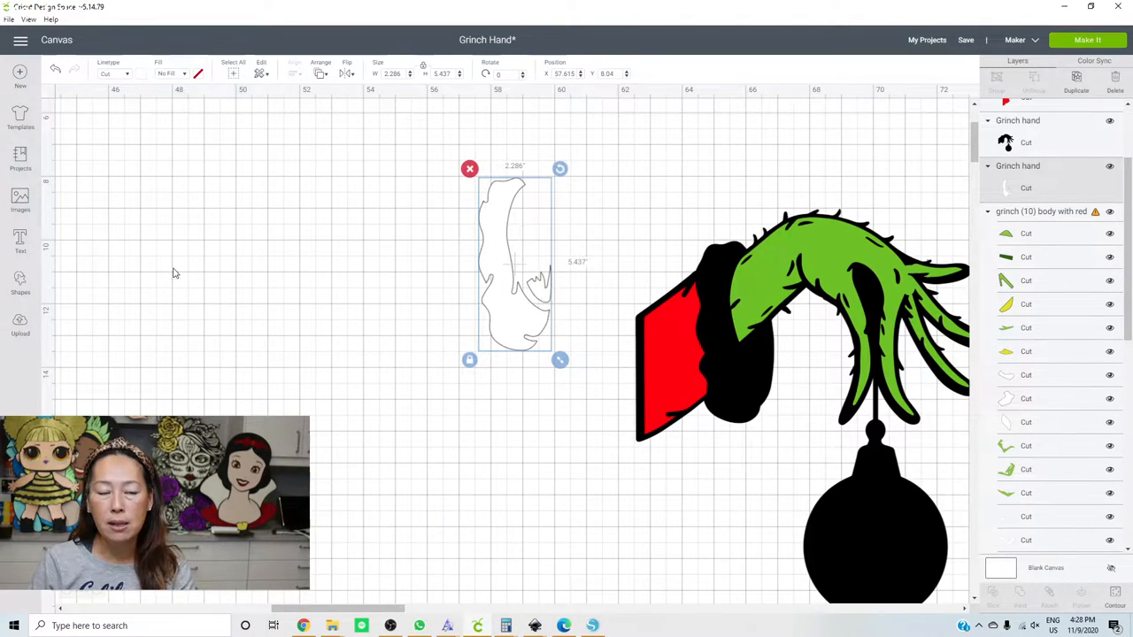
- Patch the white cuff piece with small circles, weld it, and set it back over the hand's sleeve
{"action": "left_click", "coordinate": [19, 287]}
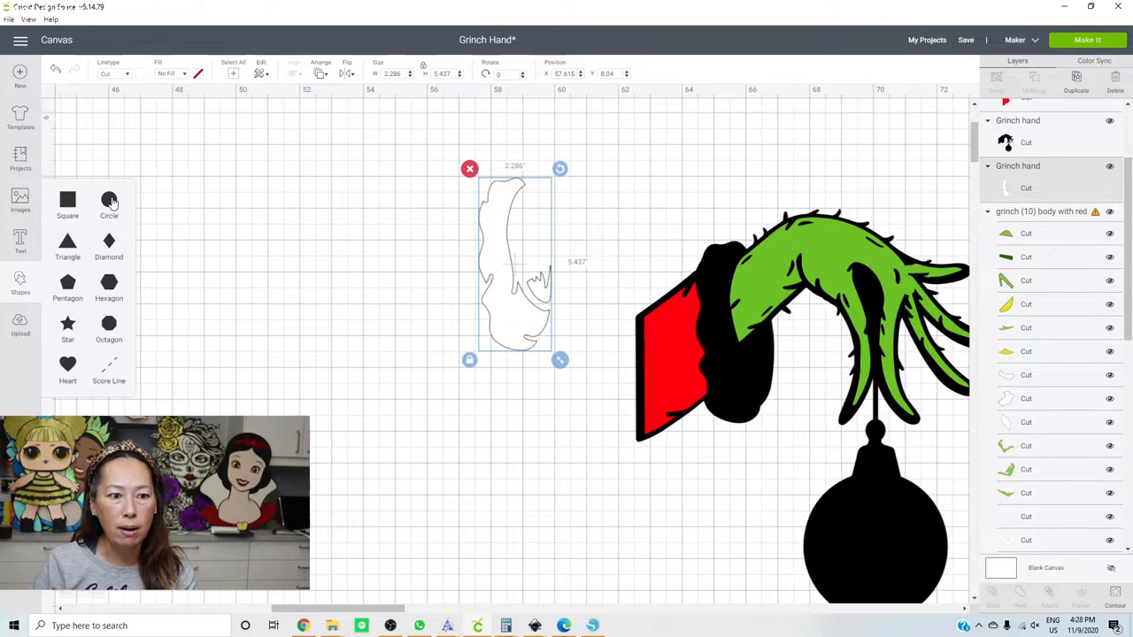
{"action": "left_click", "coordinate": [108, 203]}
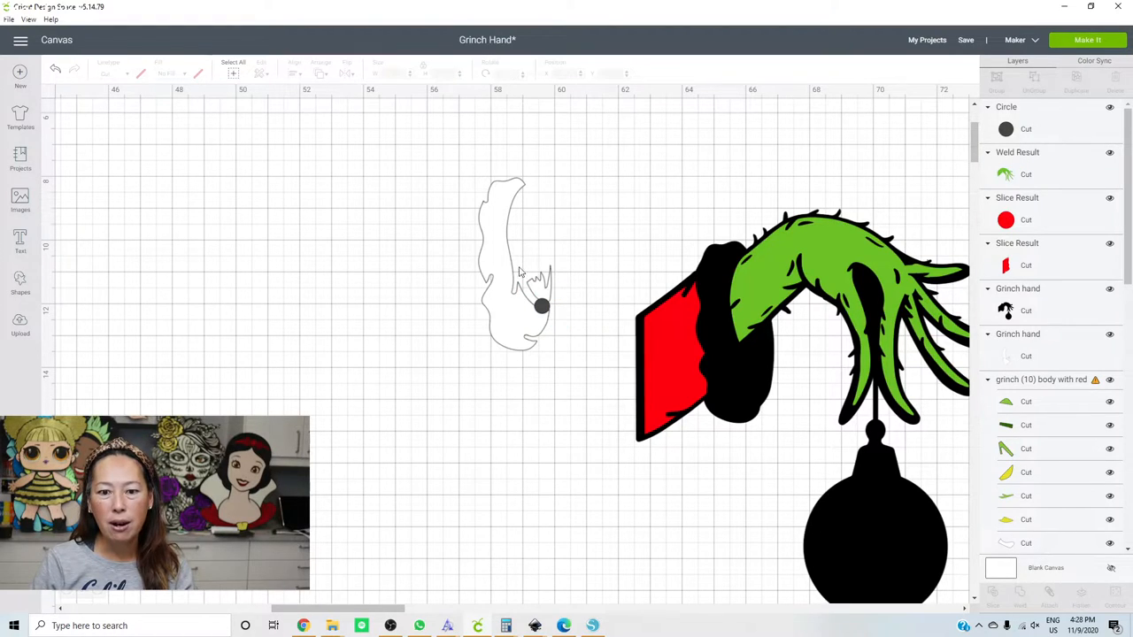
{"action": "left_click_drag", "start_coordinate": [542, 244], "coordinate": [535, 423]}
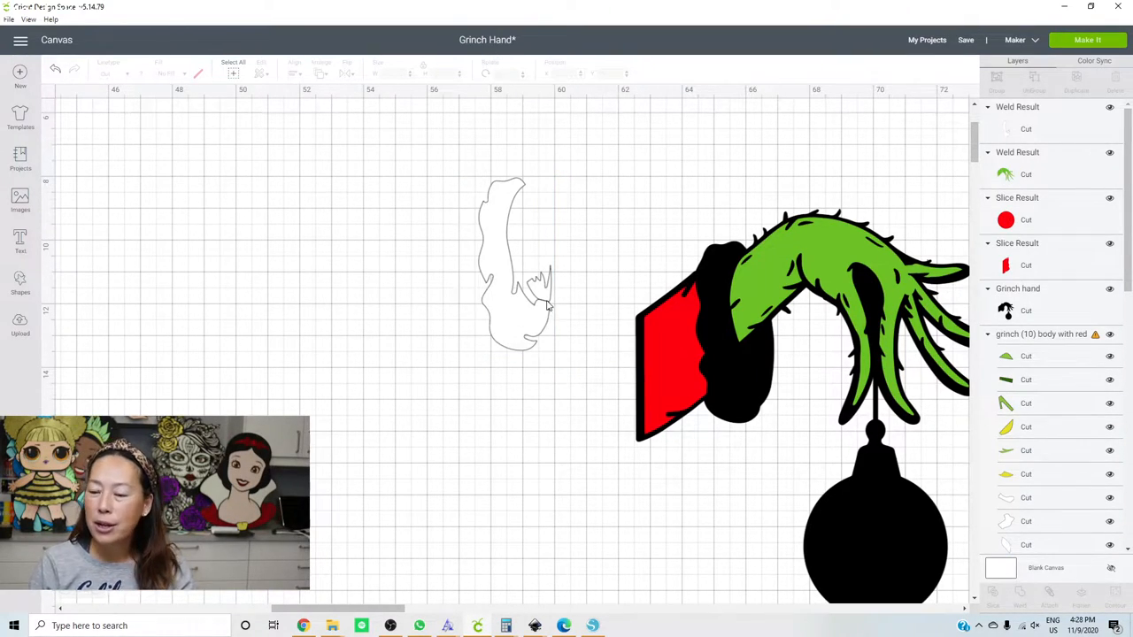
{"action": "mouse_move", "coordinate": [361, 308]}
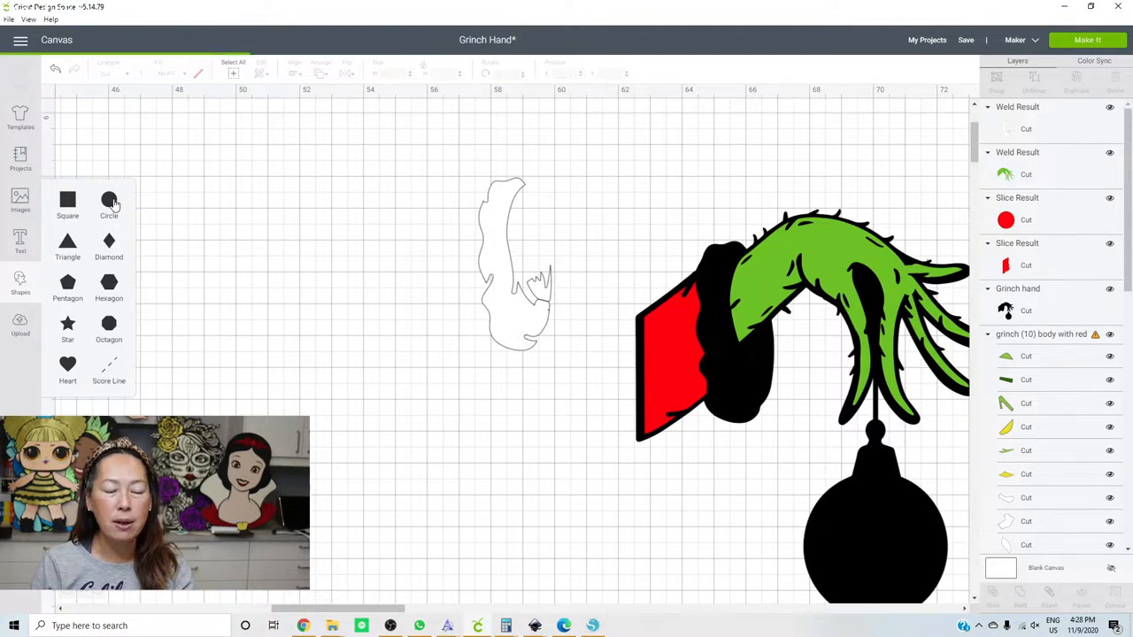
{"action": "left_click", "coordinate": [110, 203]}
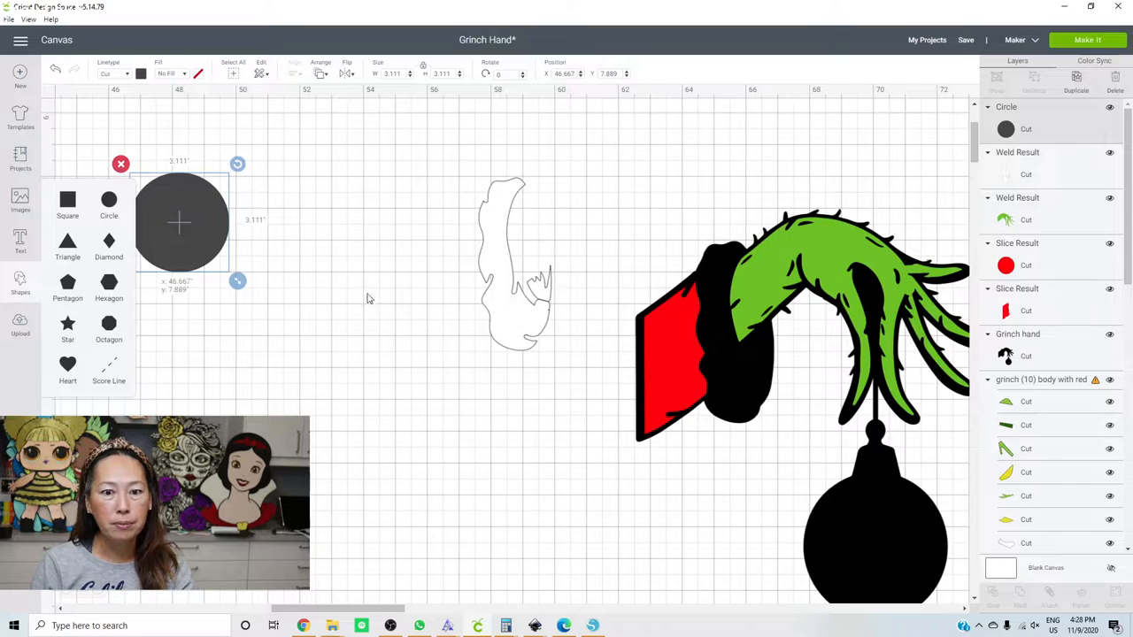
{"action": "left_click_drag", "start_coordinate": [180, 221], "coordinate": [525, 363]}
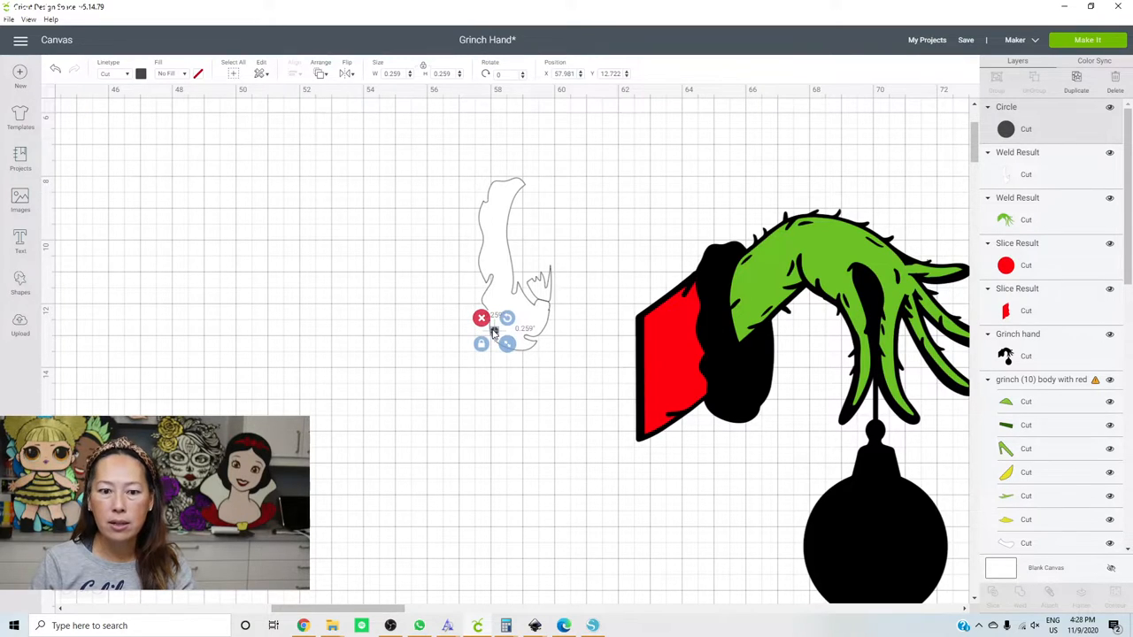
{"action": "left_click_drag", "start_coordinate": [494, 333], "coordinate": [545, 301]}
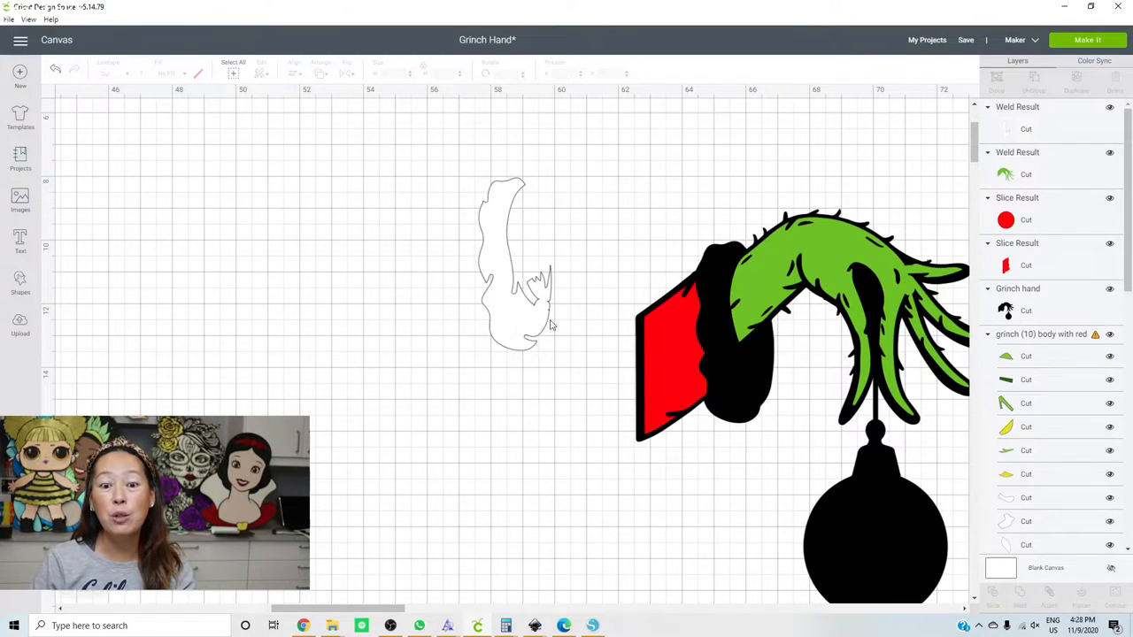
{"action": "left_click_drag", "start_coordinate": [517, 265], "coordinate": [717, 328]}
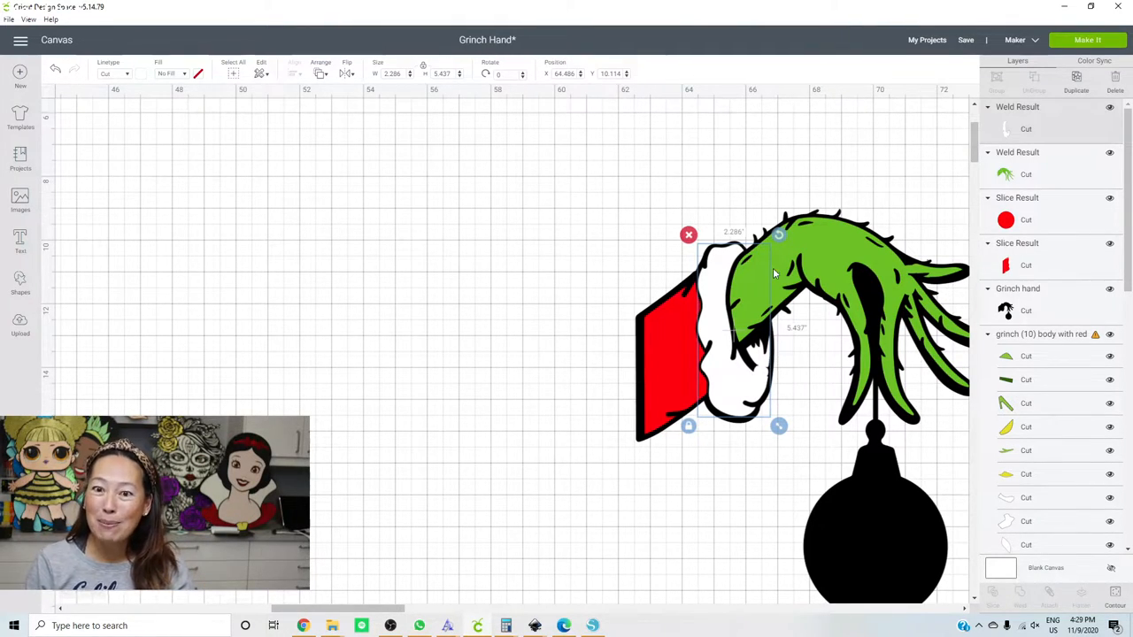
- Enlarge the red circle to ball size and centre it over the black ornament ball
{"action": "left_click", "coordinate": [475, 269]}
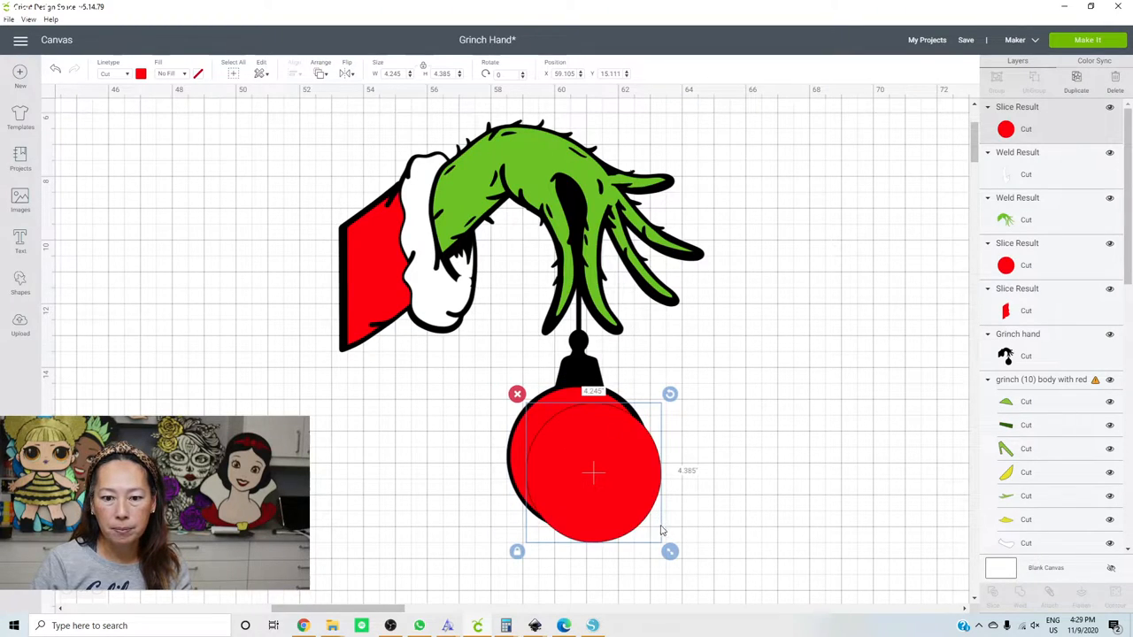
{"action": "left_click_drag", "start_coordinate": [669, 552], "coordinate": [700, 581]}
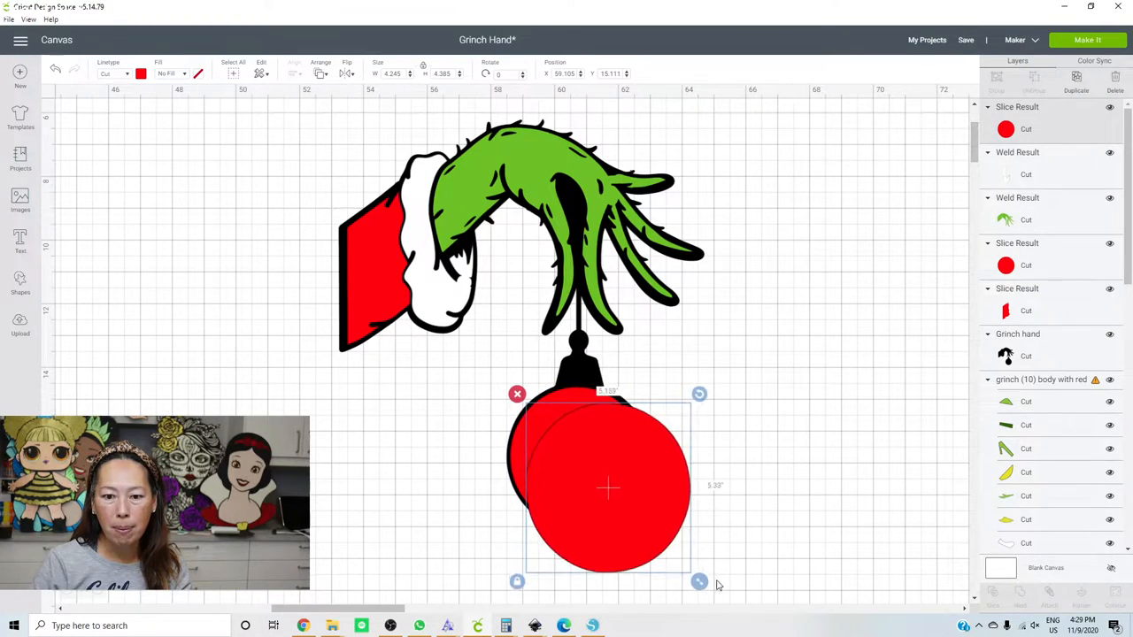
{"action": "left_click_drag", "start_coordinate": [697, 581], "coordinate": [722, 595]}
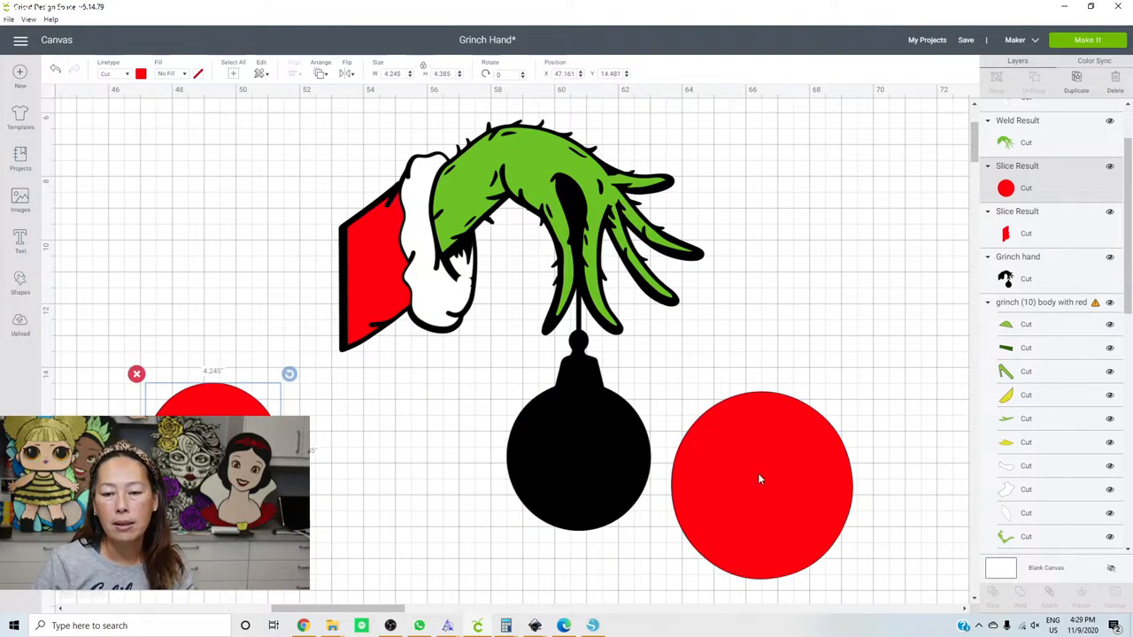
{"action": "left_click_drag", "start_coordinate": [761, 478], "coordinate": [593, 487]}
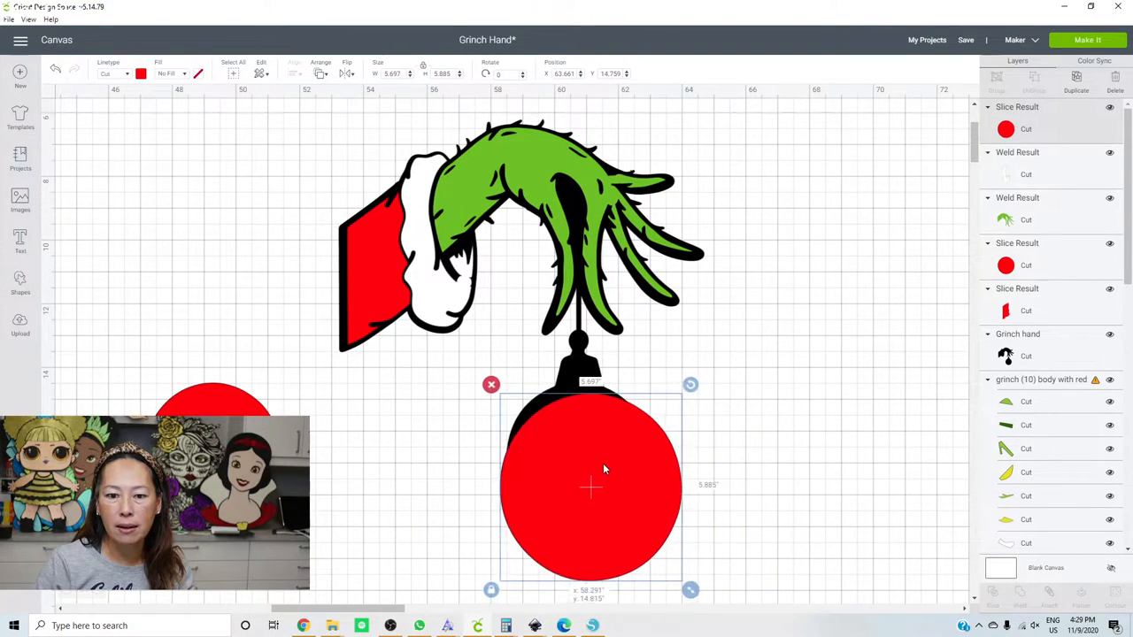
{"action": "left_click_drag", "start_coordinate": [591, 487], "coordinate": [575, 474]}
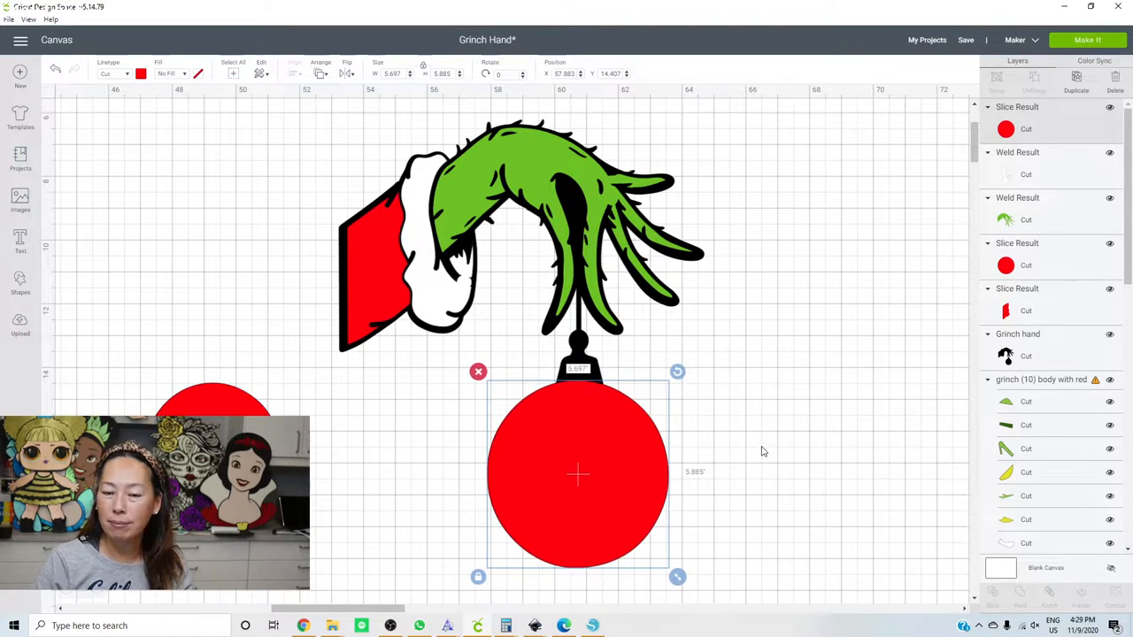
- Slice the red circle out of the black ball and set it back inside the remaining black rim
{"action": "left_click", "coordinate": [892, 563]}
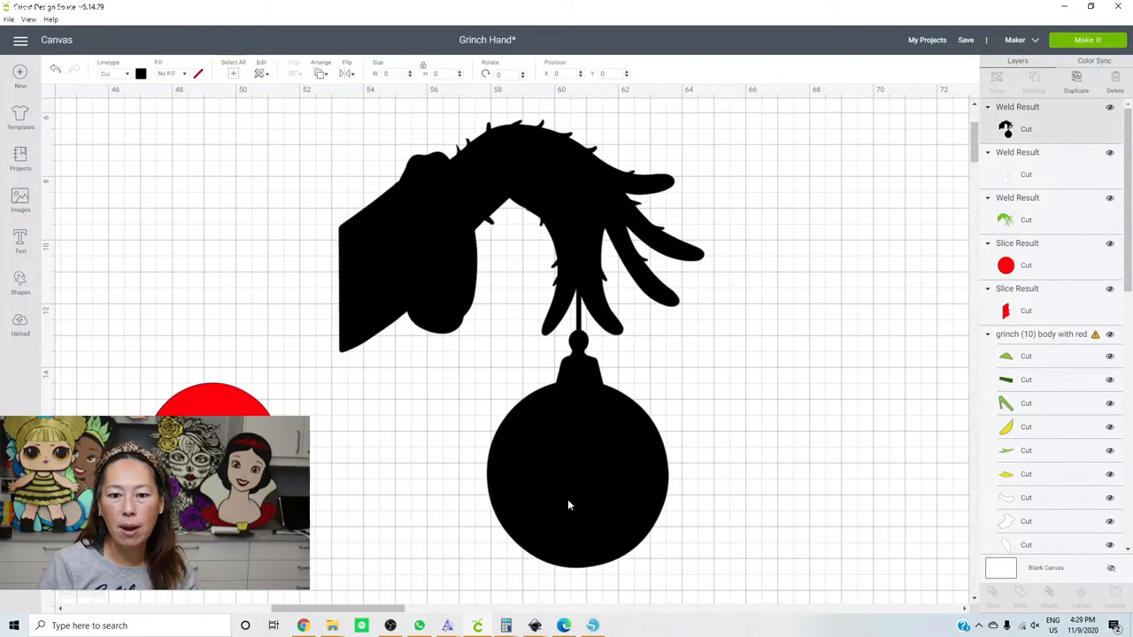
{"action": "left_click", "coordinate": [570, 505]}
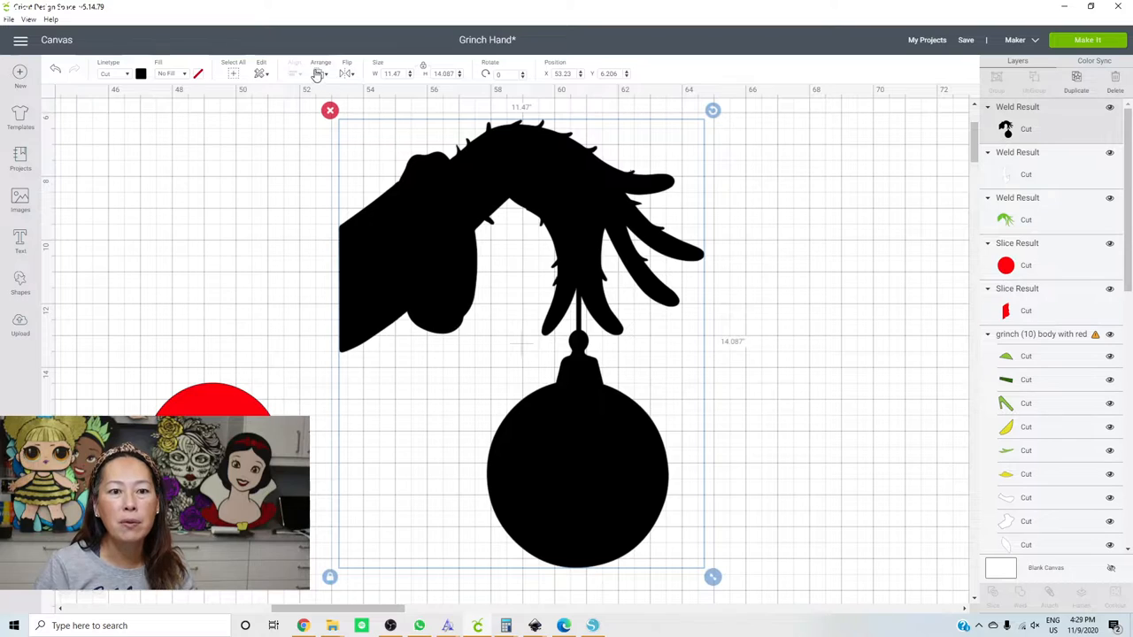
{"action": "left_click", "coordinate": [321, 72]}
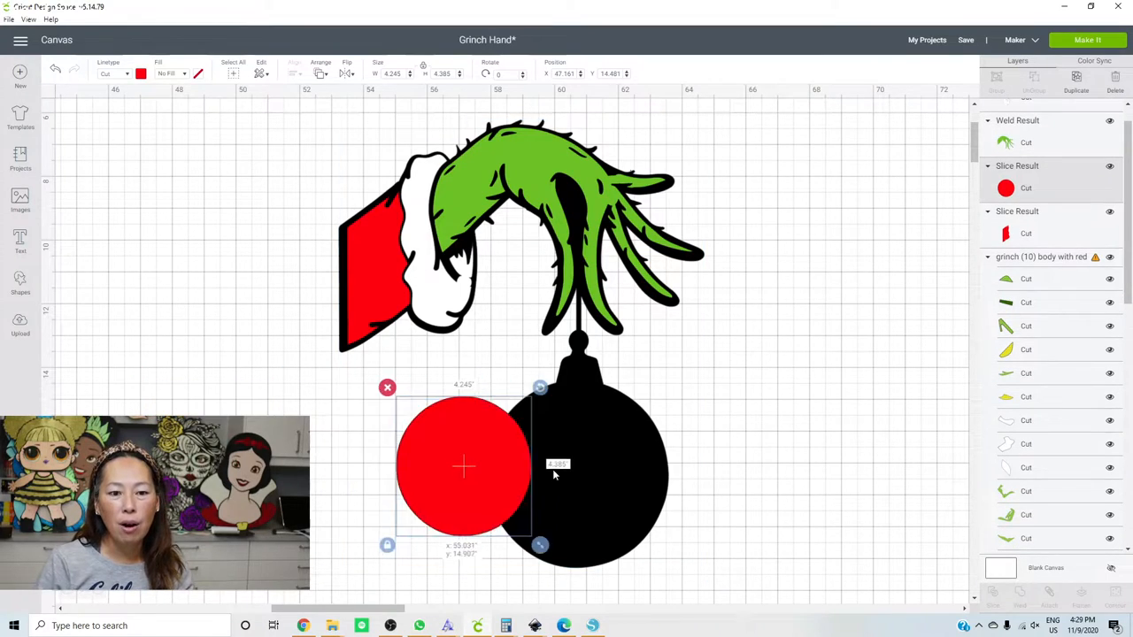
{"action": "left_click_drag", "start_coordinate": [464, 467], "coordinate": [563, 468]}
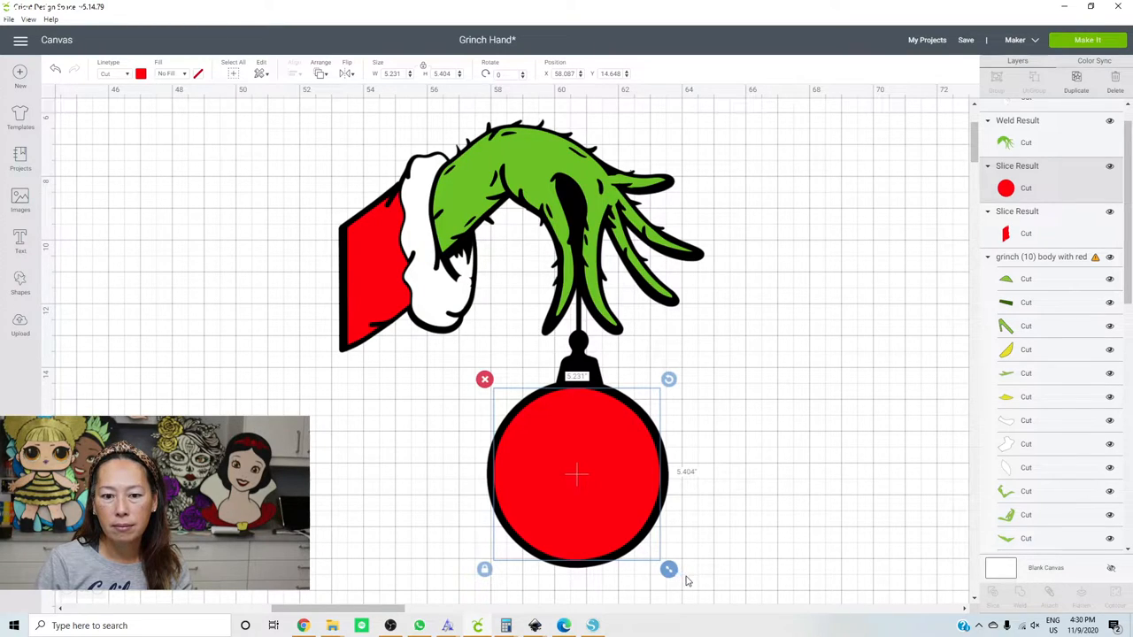
{"action": "left_click_drag", "start_coordinate": [669, 570], "coordinate": [672, 574]}
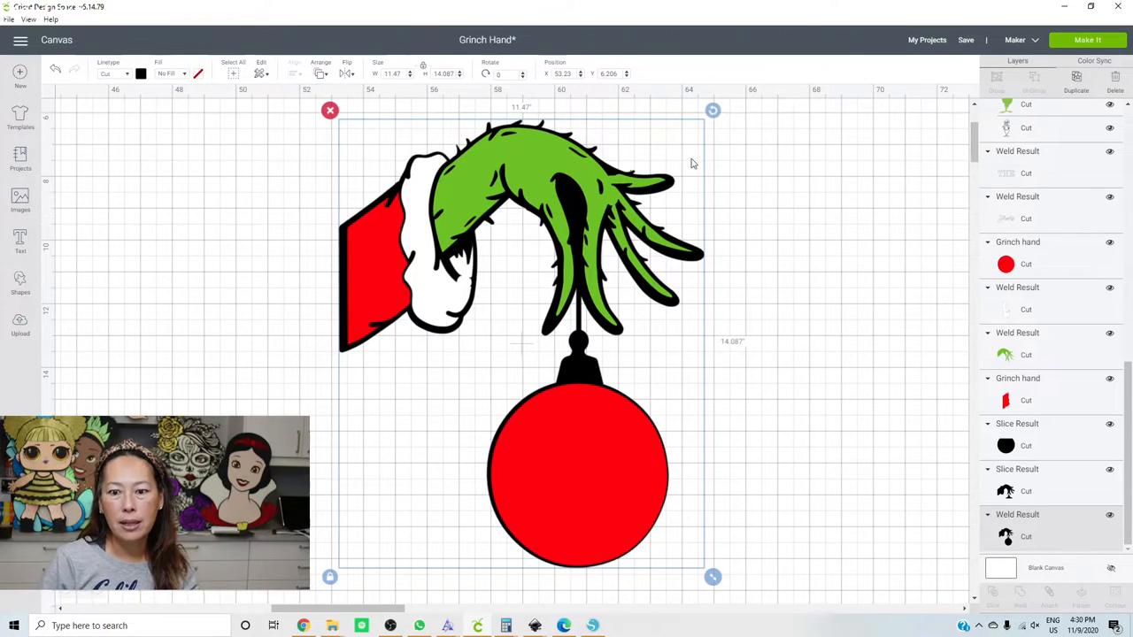
{"action": "mouse_move", "coordinate": [485, 427]}
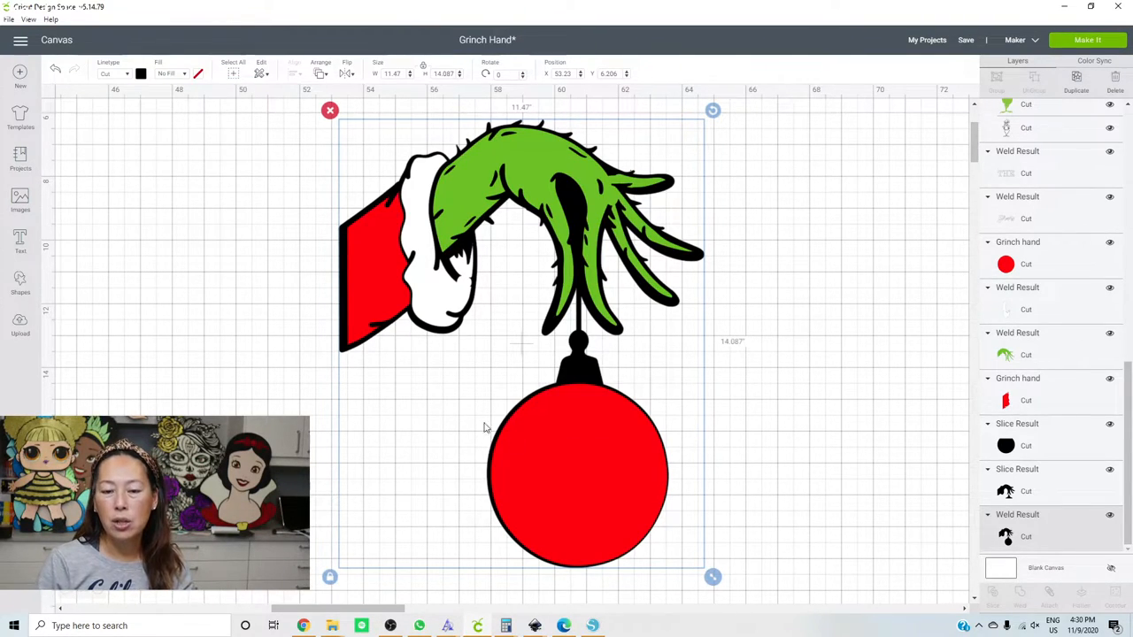
{"action": "mouse_move", "coordinate": [566, 457]}
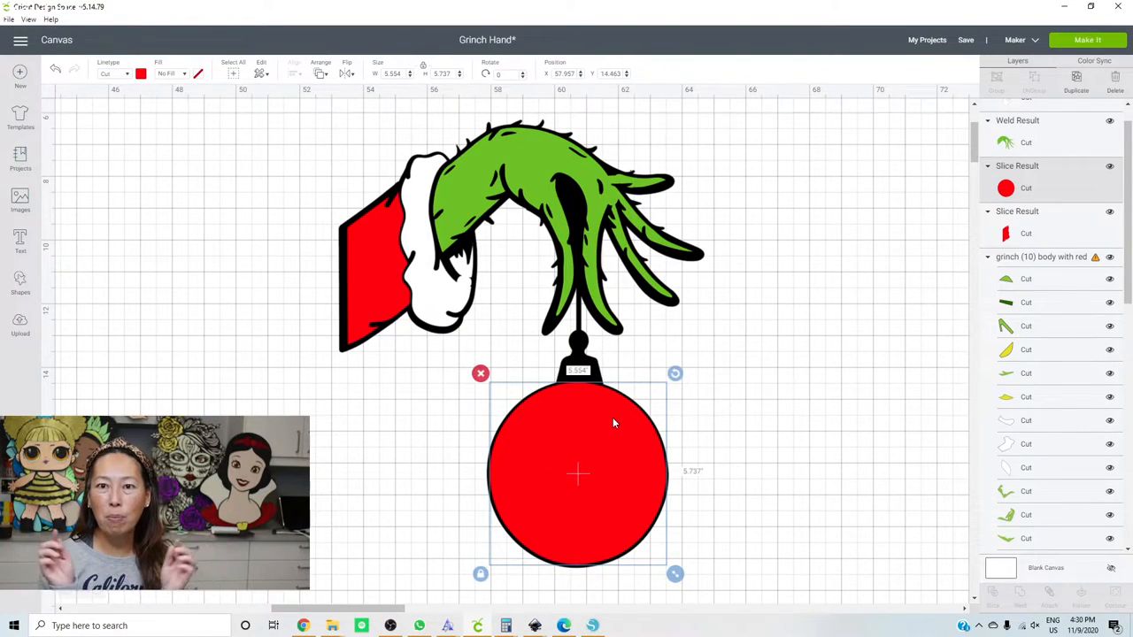
{"action": "mouse_move", "coordinate": [461, 432]}
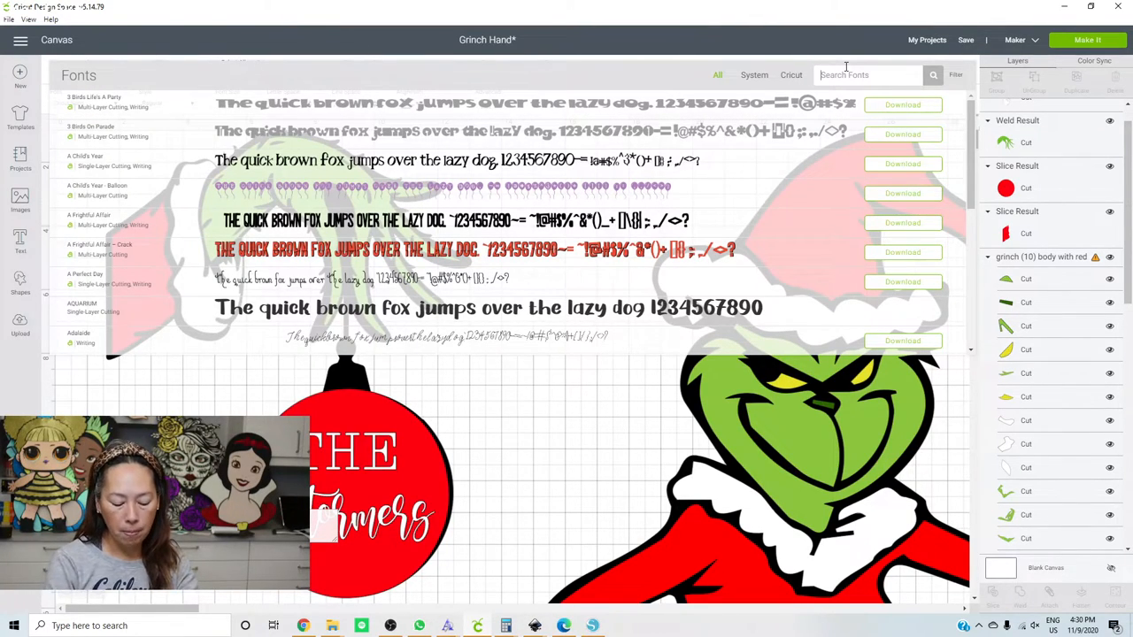
- Search fonts for 'south', type the name Stormers in that script font and place it beside the red ornament
{"action": "type", "text": "southmore"}
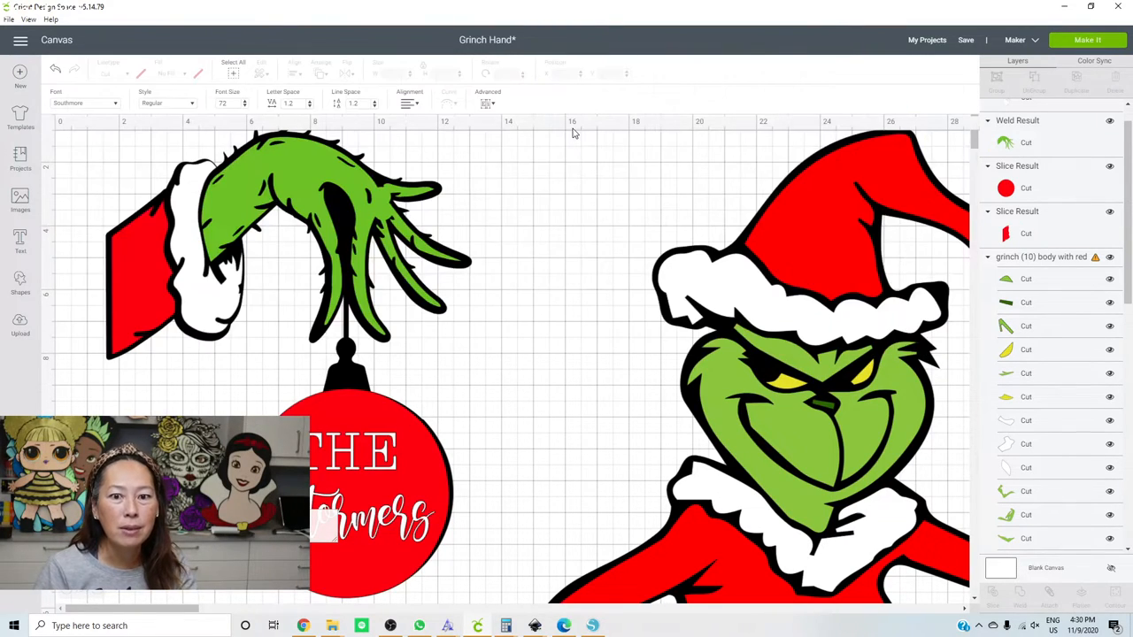
{"action": "mouse_move", "coordinate": [407, 318]}
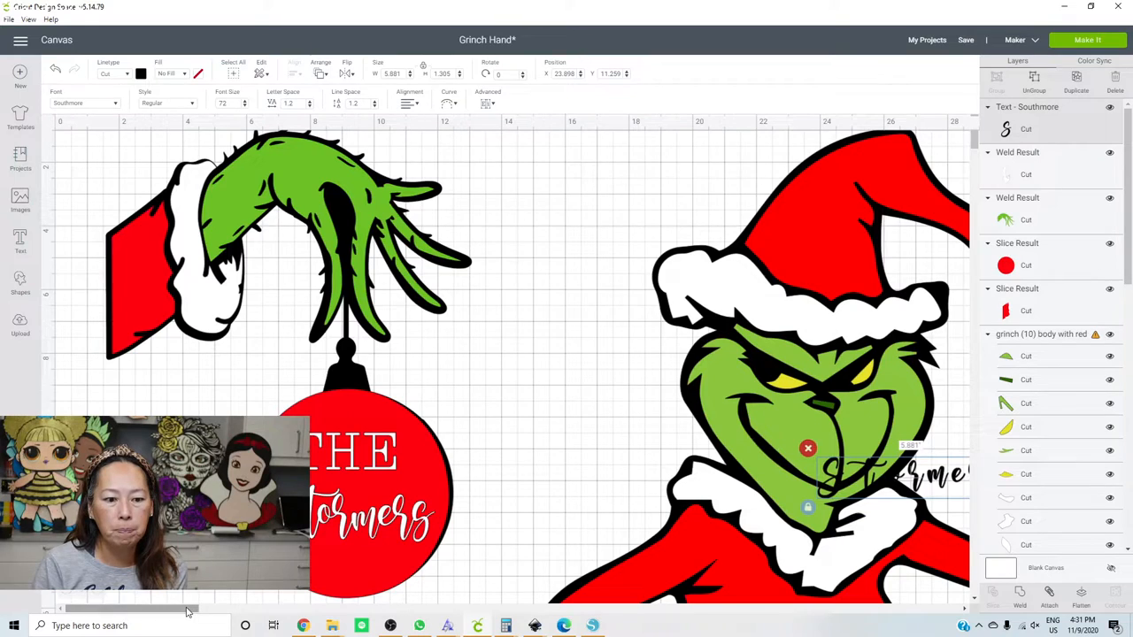
{"action": "scroll", "scroll_direction": "right", "scroll_amount": 3}
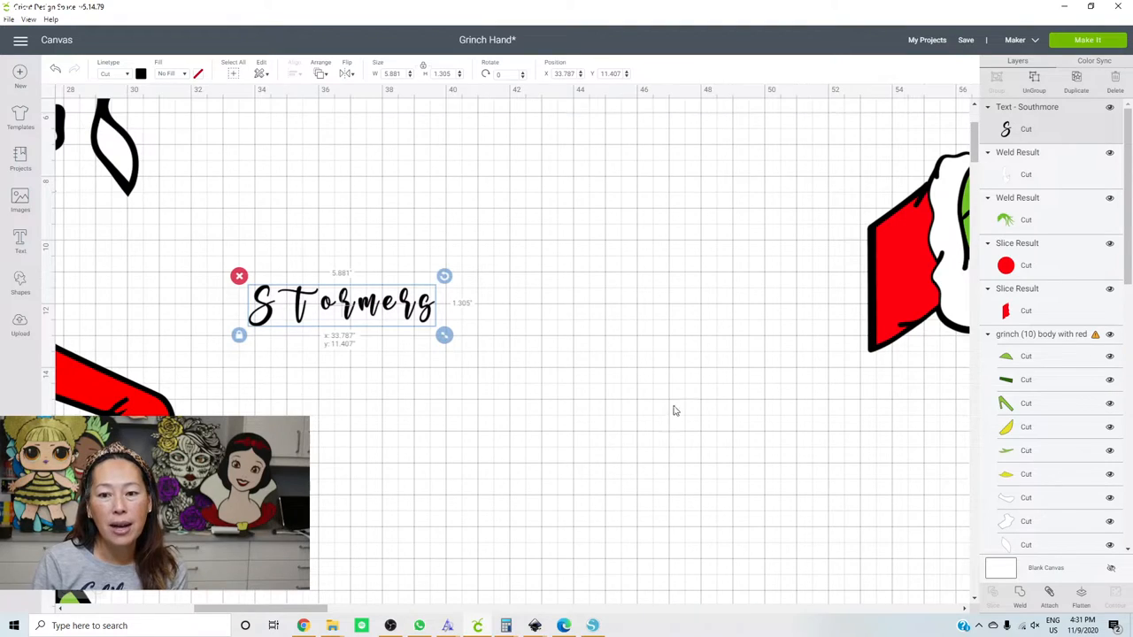
{"action": "left_click_drag", "start_coordinate": [343, 302], "coordinate": [881, 451]}
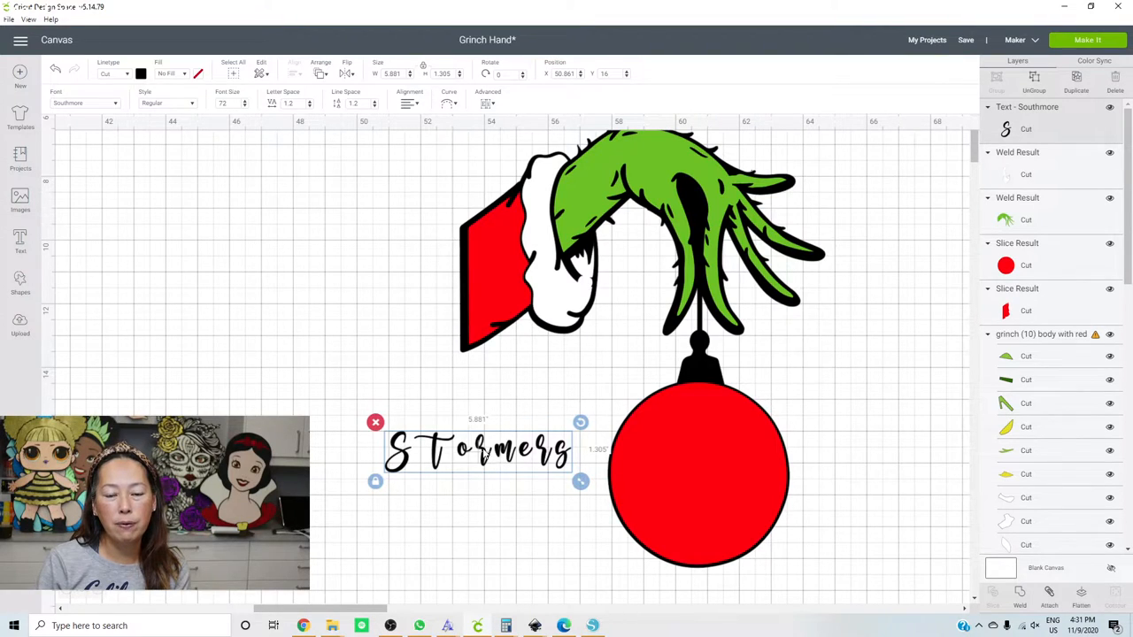
{"action": "left_click_drag", "start_coordinate": [478, 451], "coordinate": [404, 451]}
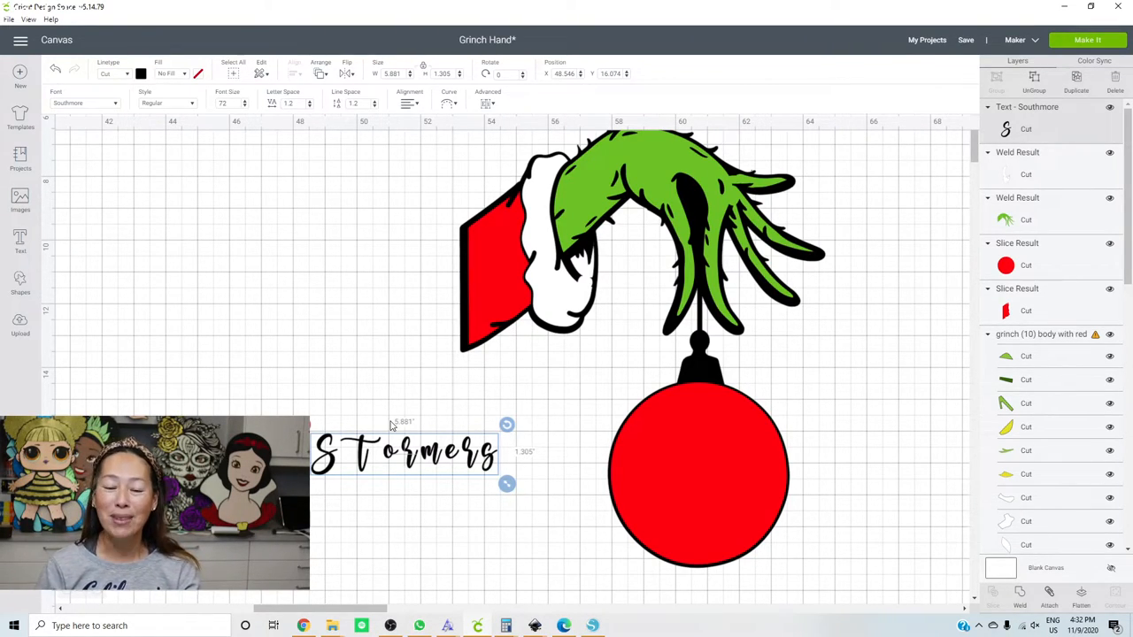
{"action": "mouse_move", "coordinate": [407, 458]}
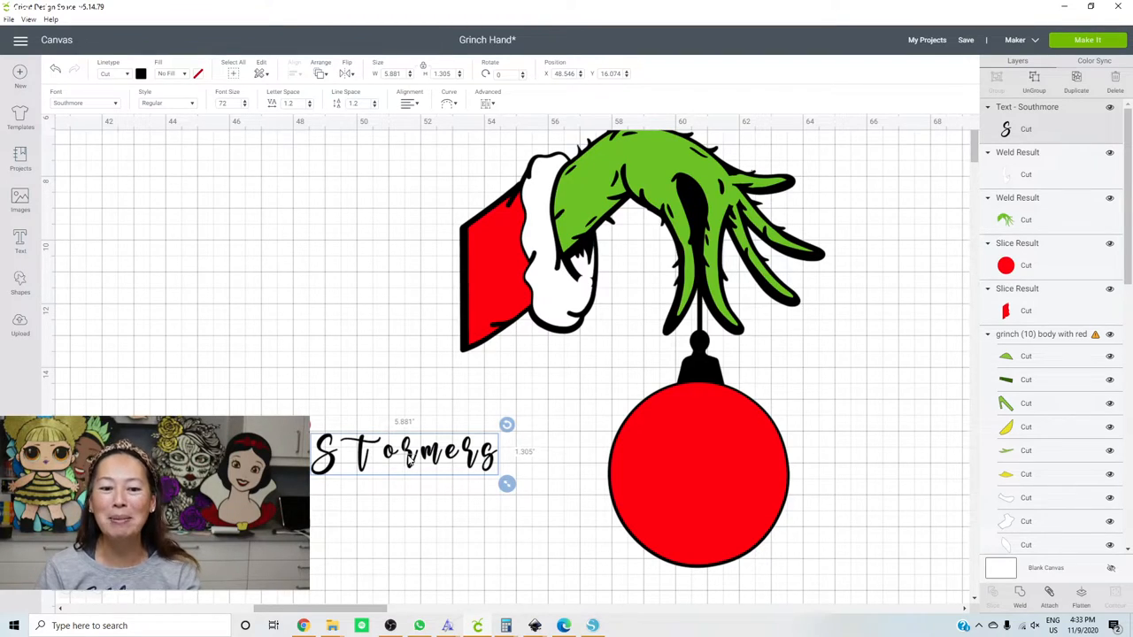
- Reposition the Stormers text up-left and ungroup it to individual letters via Advanced
{"action": "left_click_drag", "start_coordinate": [403, 452], "coordinate": [276, 375]}
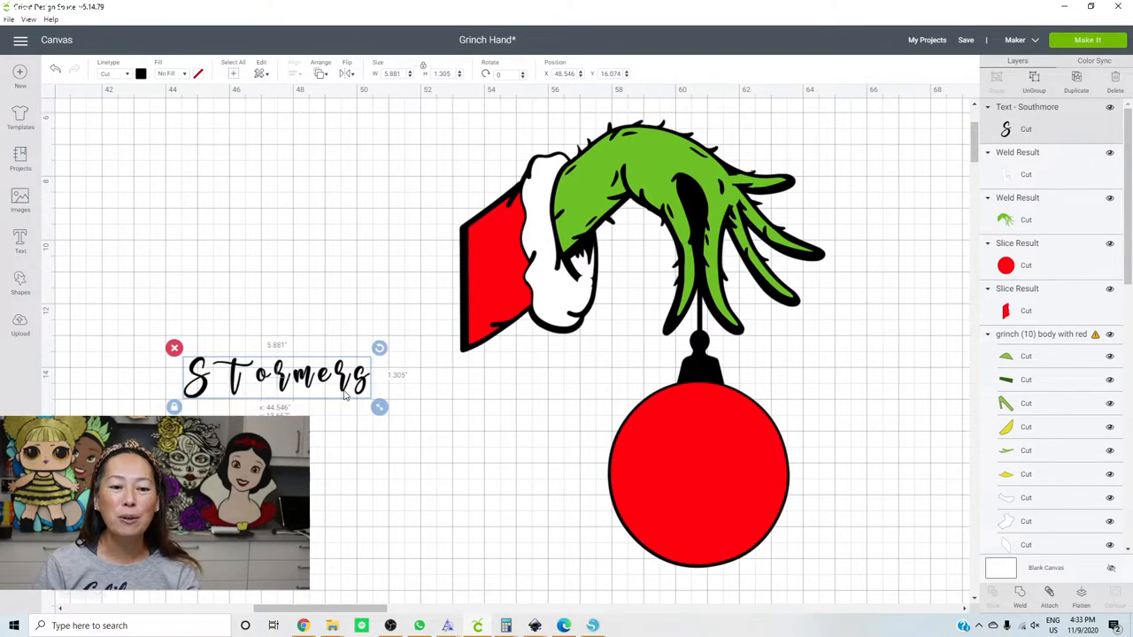
{"action": "left_click_drag", "start_coordinate": [379, 407], "coordinate": [450, 423]}
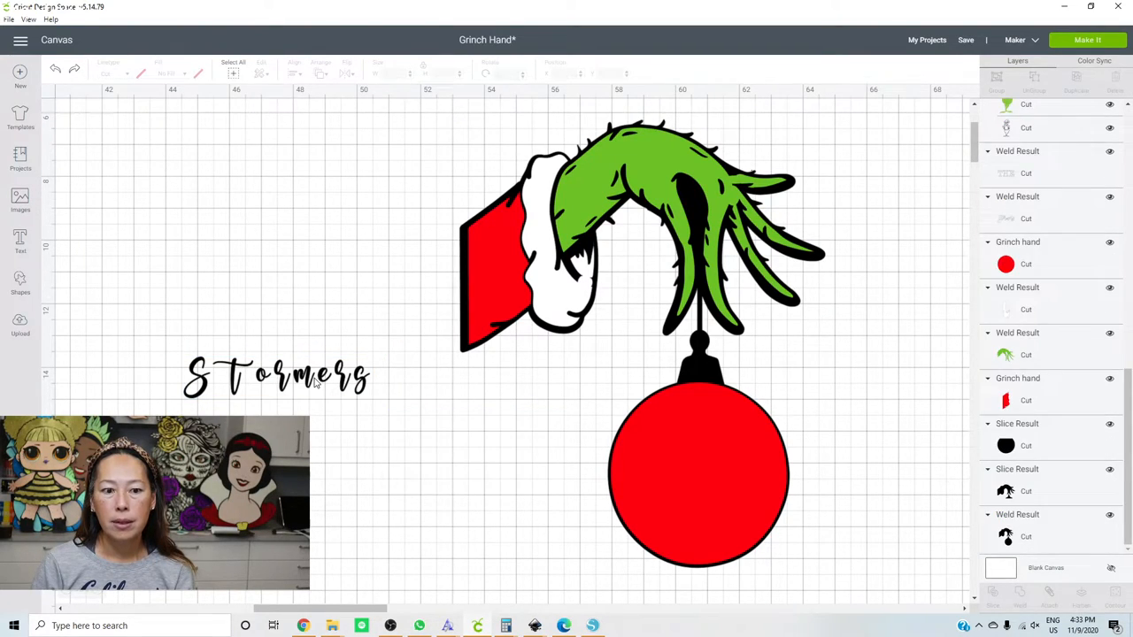
{"action": "left_click", "coordinate": [276, 375]}
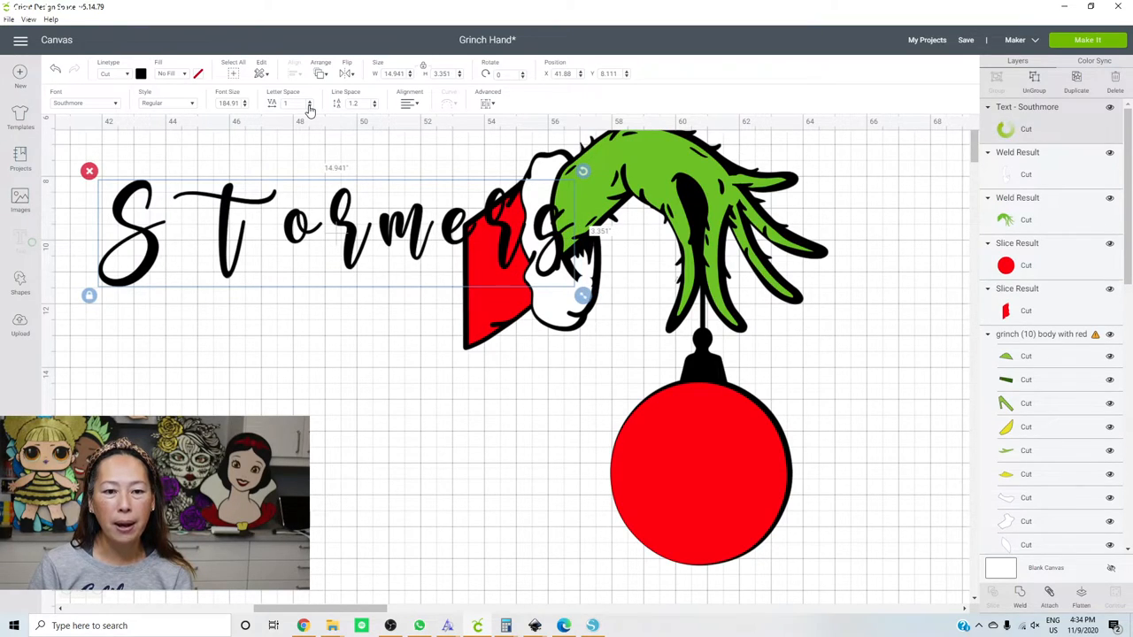
{"action": "left_click", "coordinate": [298, 107]}
{"action": "type", "text": "0.7"}
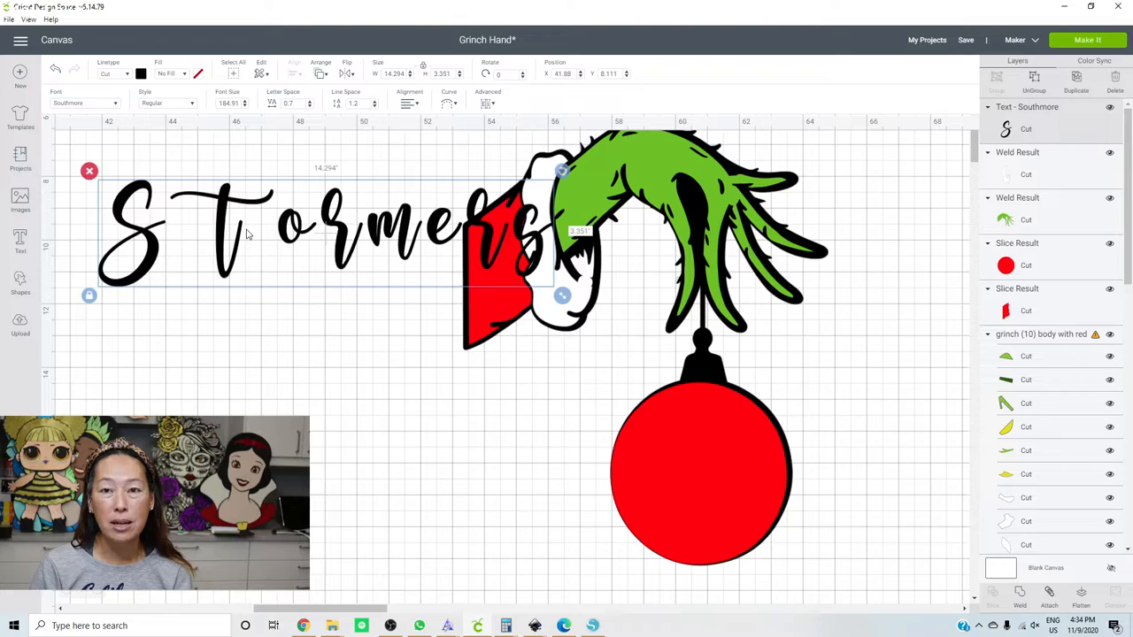
{"action": "mouse_move", "coordinate": [255, 228]}
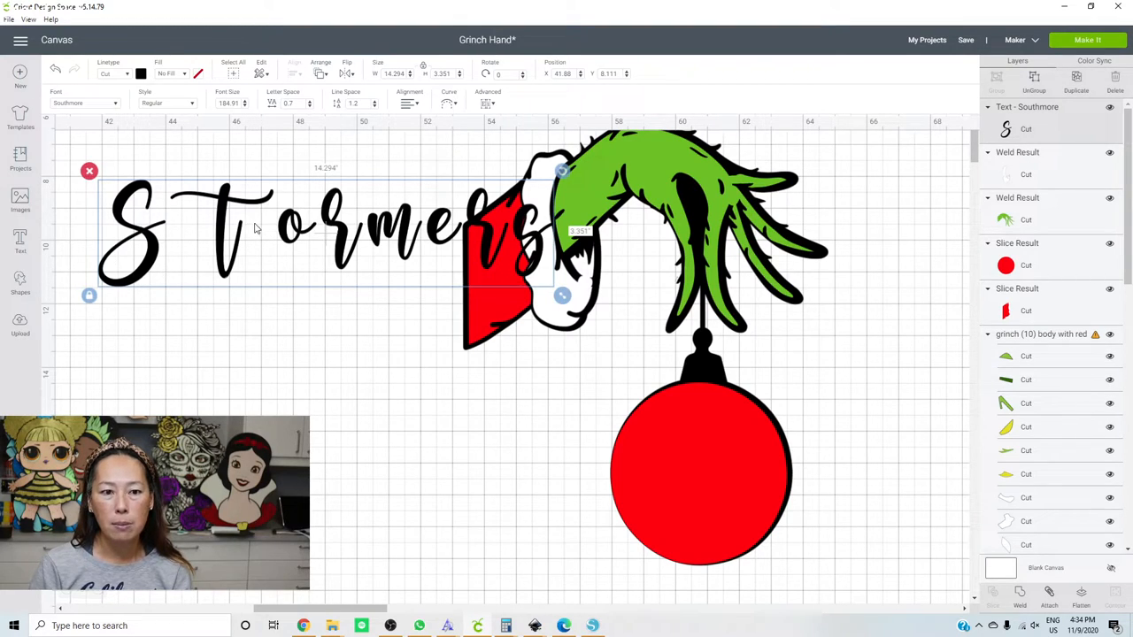
{"action": "mouse_move", "coordinate": [369, 226]}
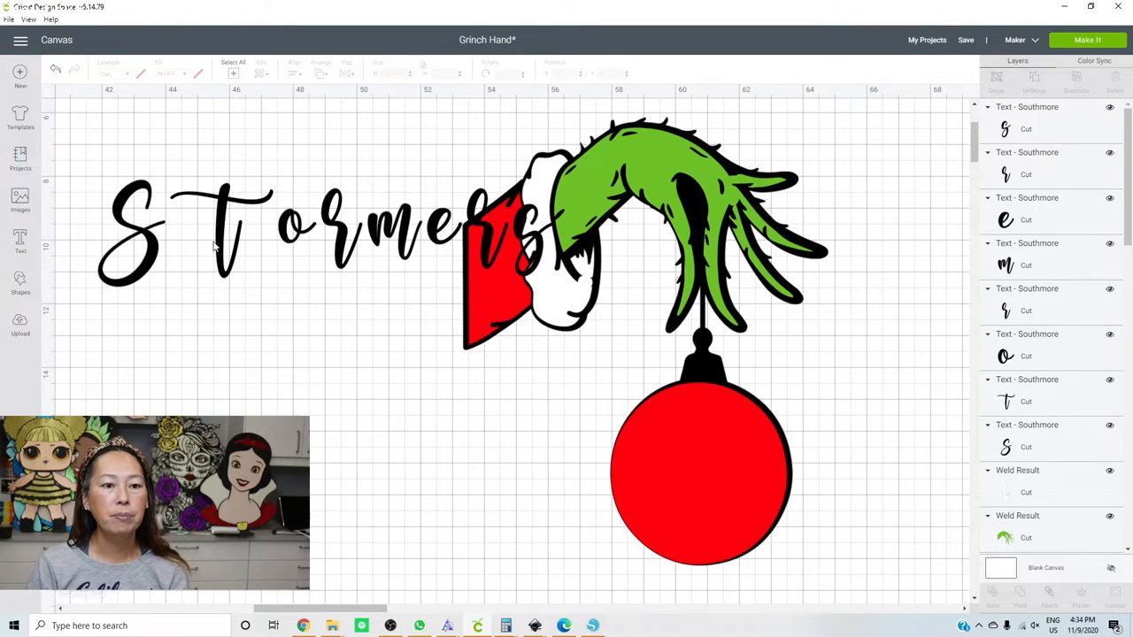
{"action": "mouse_move", "coordinate": [195, 234]}
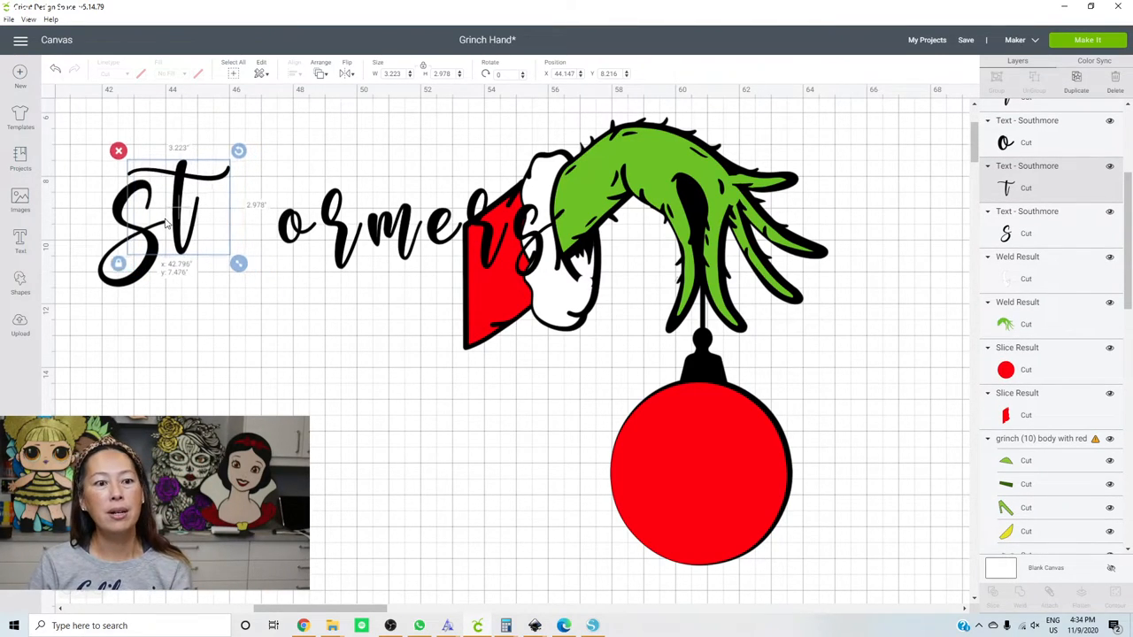
- Slide t, o, r, m, e and final s each onto the previous letter to rebuild Stormers as joined script
{"action": "left_click_drag", "start_coordinate": [160, 212], "coordinate": [159, 204]}
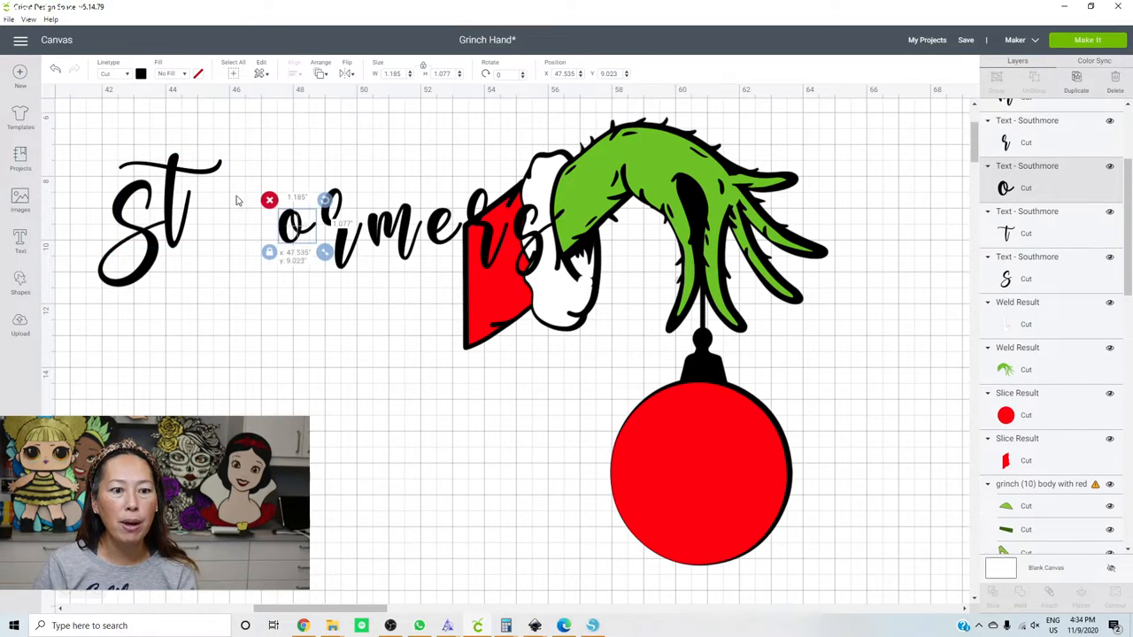
{"action": "left_click_drag", "start_coordinate": [298, 221], "coordinate": [177, 194]}
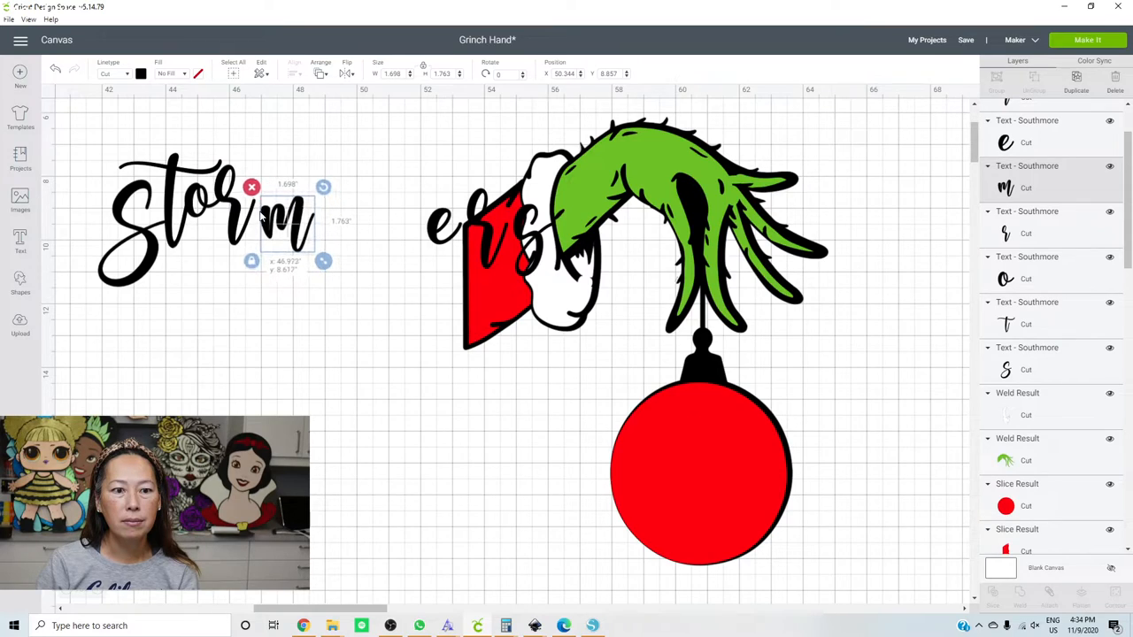
{"action": "left_click_drag", "start_coordinate": [283, 222], "coordinate": [281, 208]}
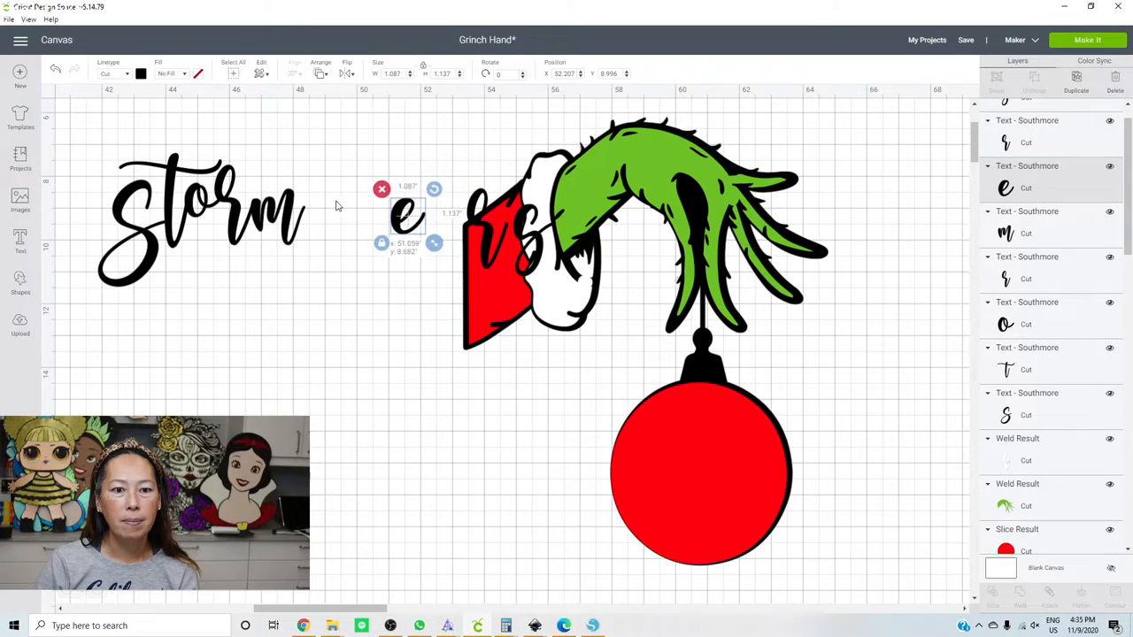
{"action": "left_click_drag", "start_coordinate": [407, 213], "coordinate": [322, 209]}
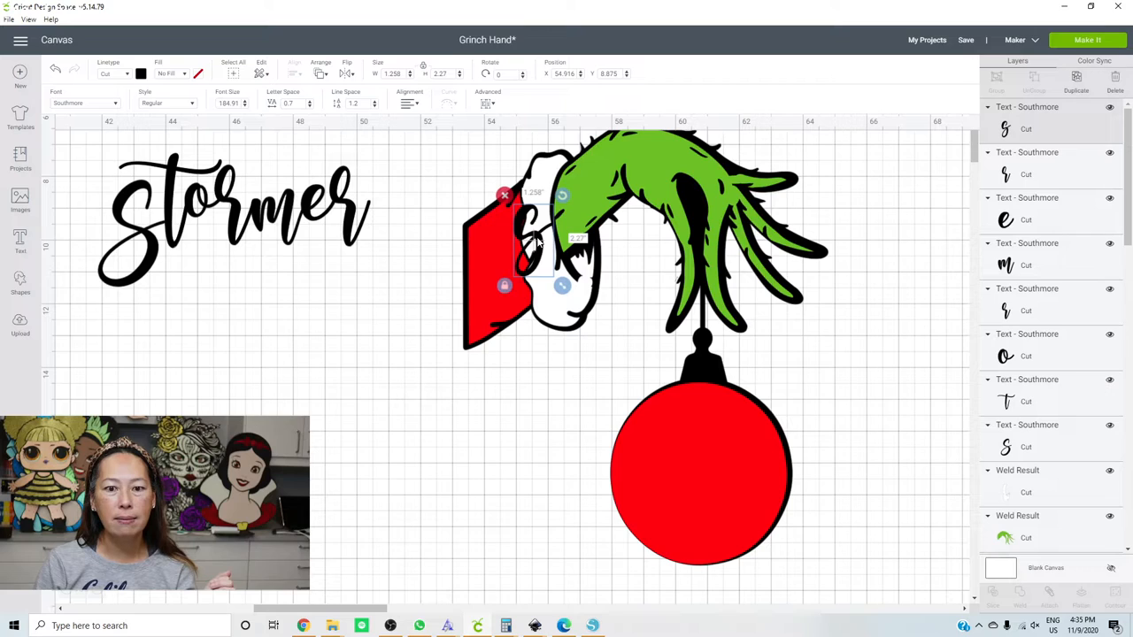
{"action": "left_click_drag", "start_coordinate": [535, 239], "coordinate": [399, 216]}
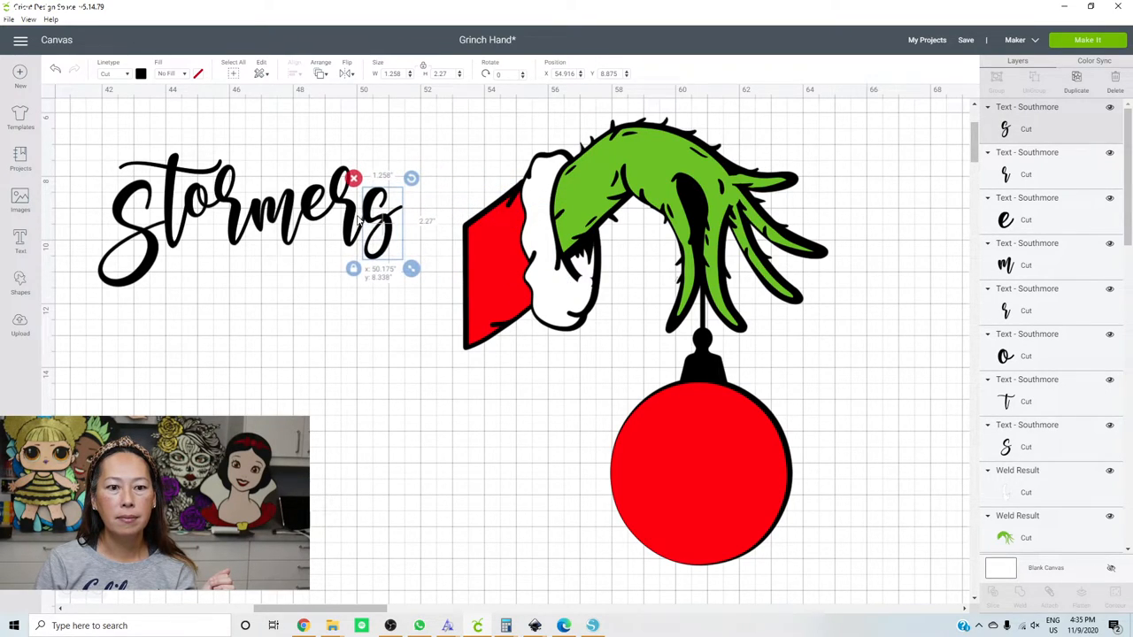
{"action": "left_click", "coordinate": [393, 322]}
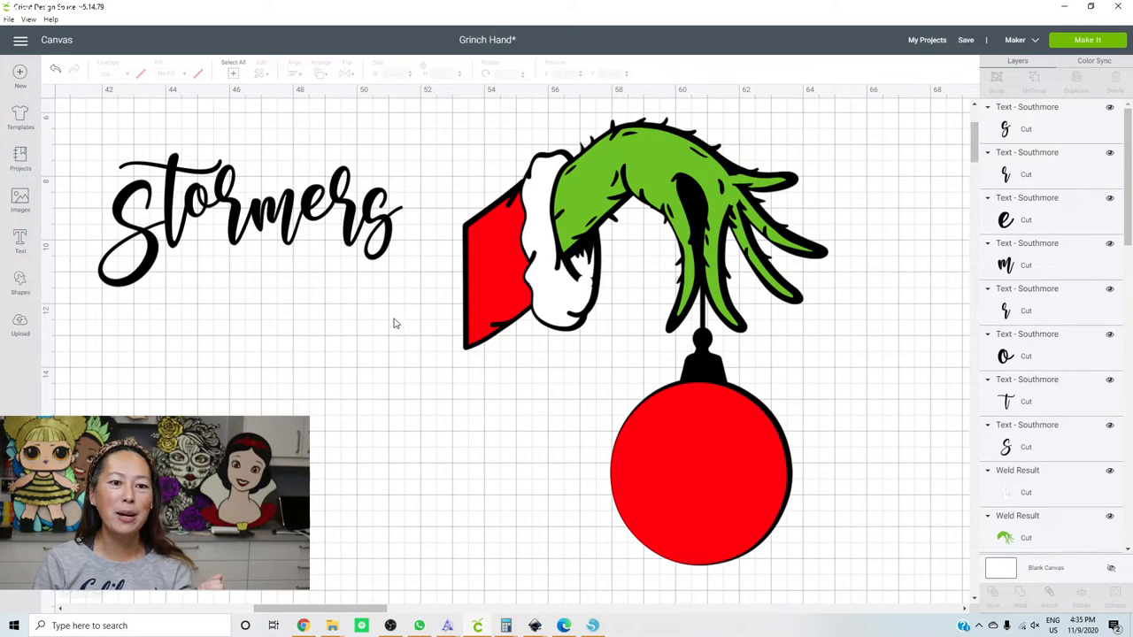
- Select all the Stormers letters and colour them light purple
{"action": "left_click_drag", "start_coordinate": [180, 332], "coordinate": [400, 320]}
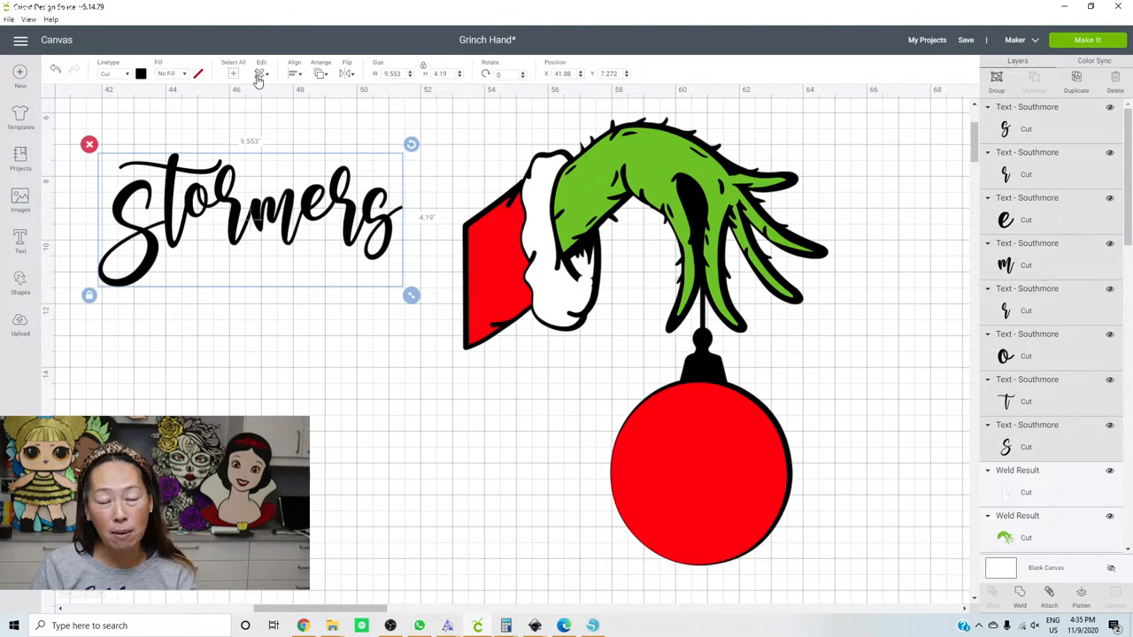
{"action": "left_click", "coordinate": [142, 74]}
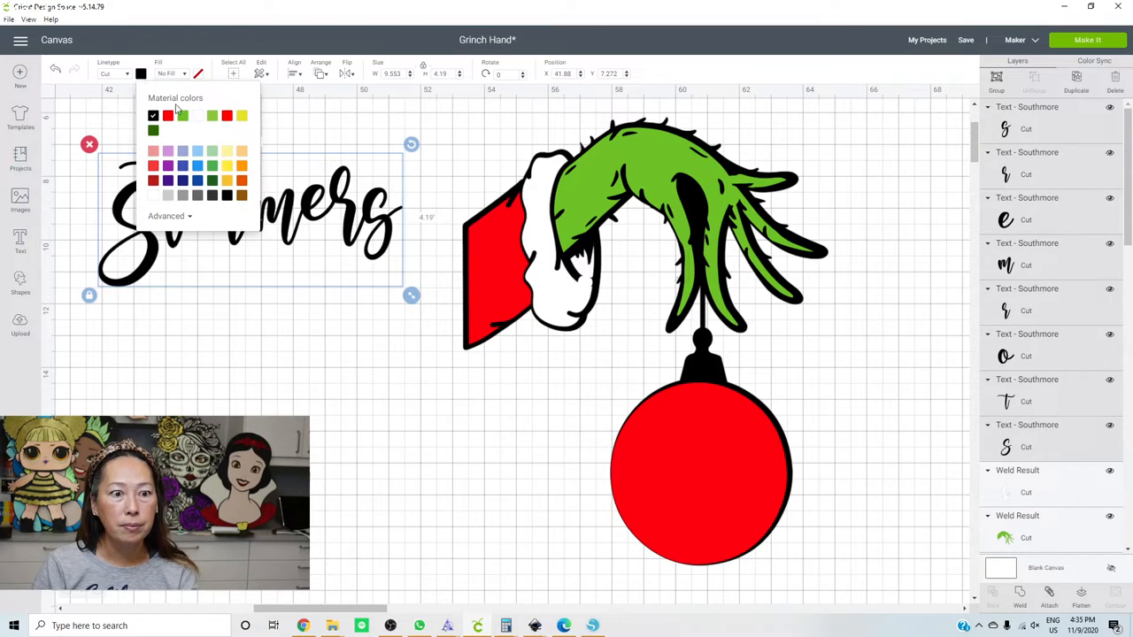
{"action": "left_click", "coordinate": [166, 131]}
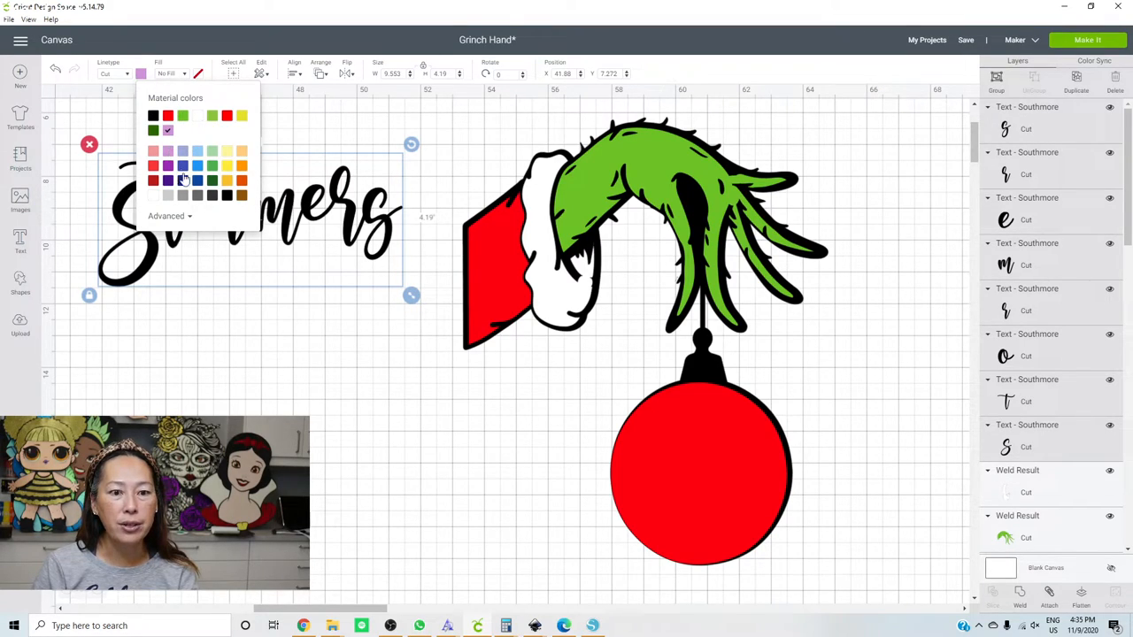
{"action": "left_click", "coordinate": [166, 167]}
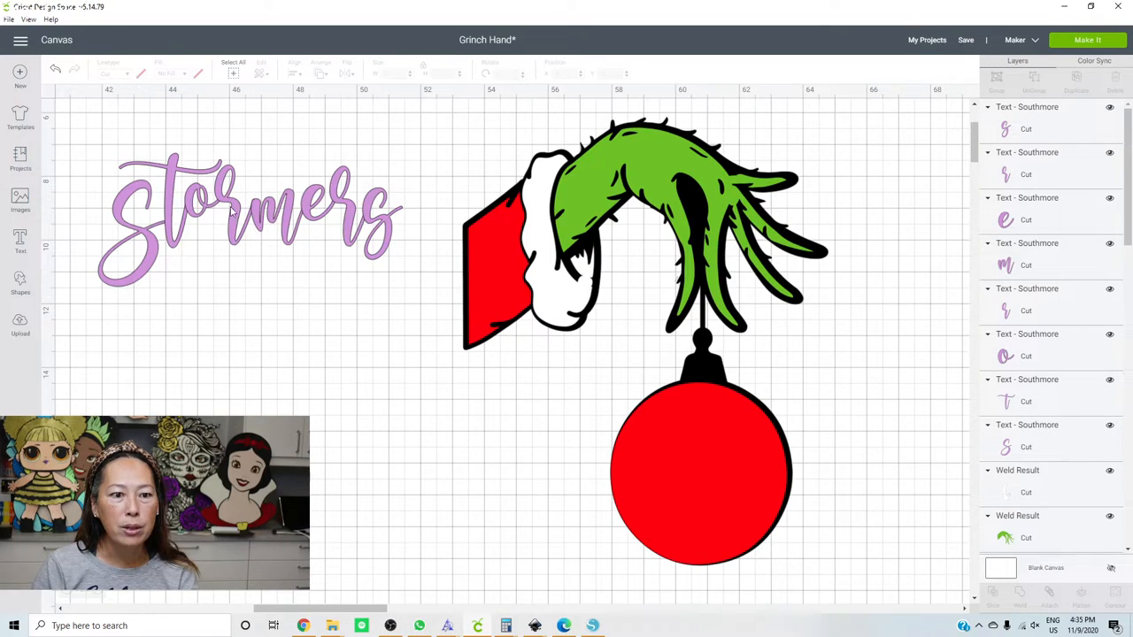
- Reorder the m and ending letters' layers and weld the letters into one Stormers word
{"action": "left_click", "coordinate": [234, 209]}
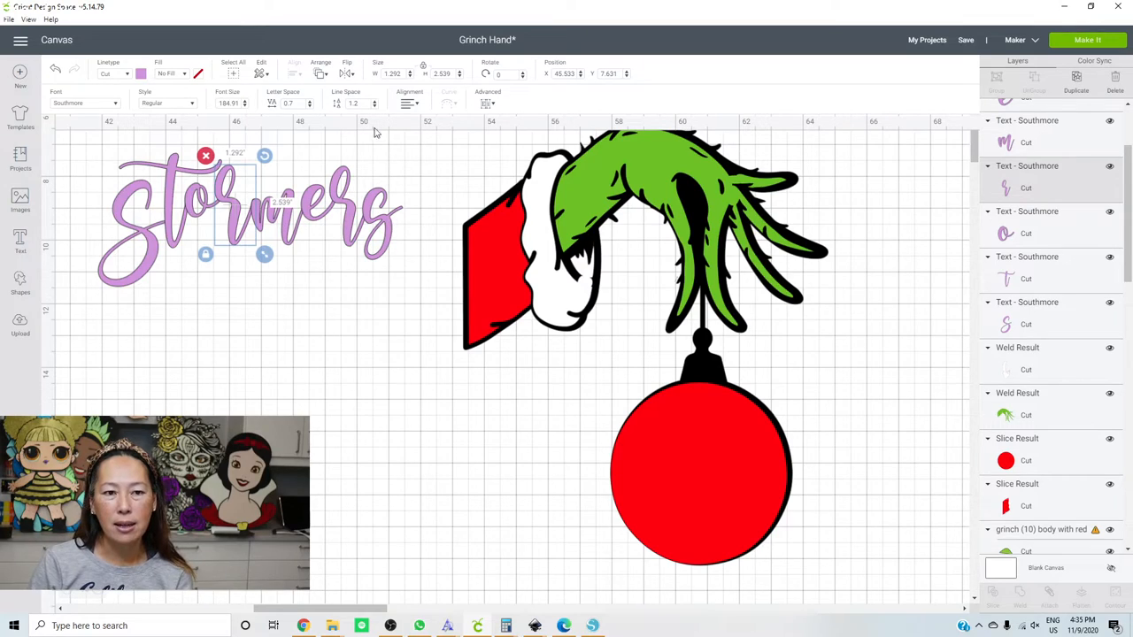
{"action": "left_click", "coordinate": [320, 68]}
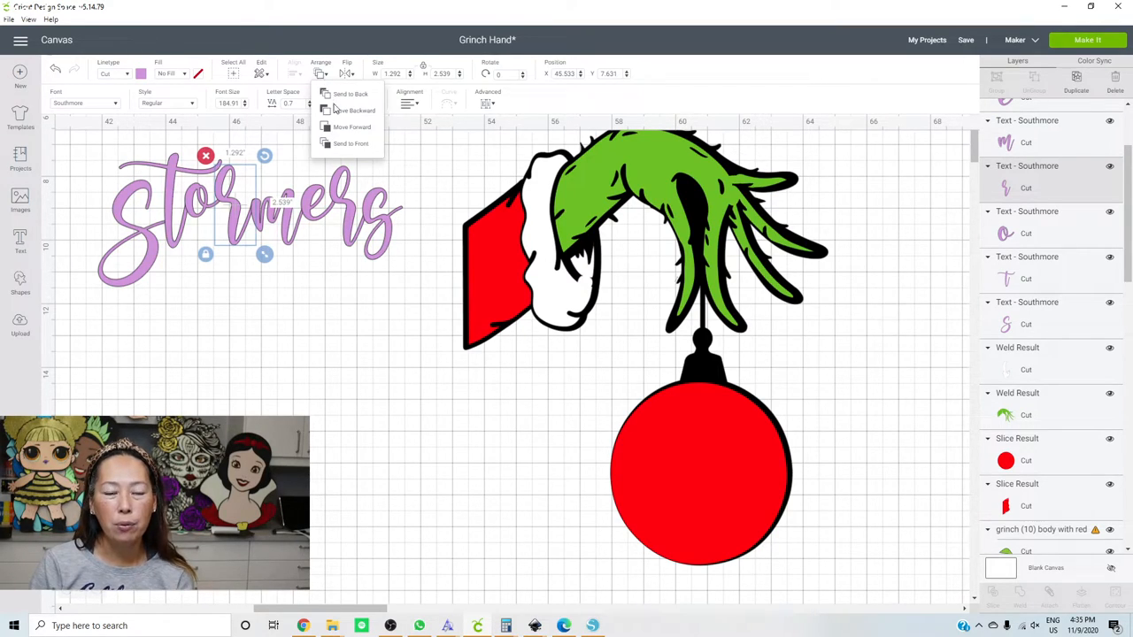
{"action": "left_click", "coordinate": [319, 270]}
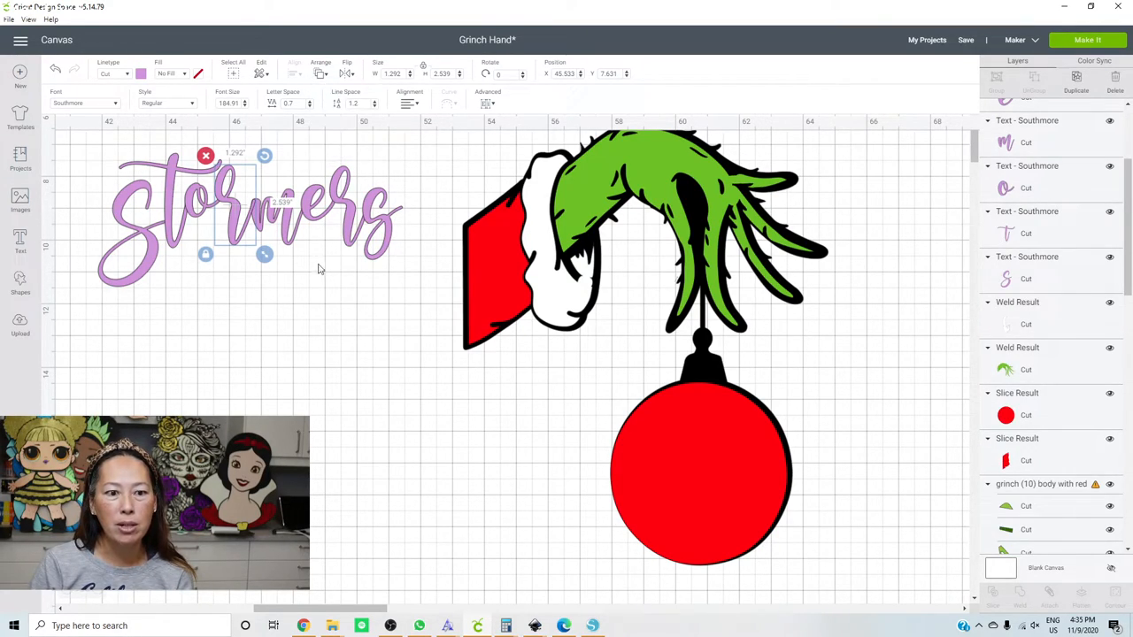
{"action": "left_click", "coordinate": [362, 230]}
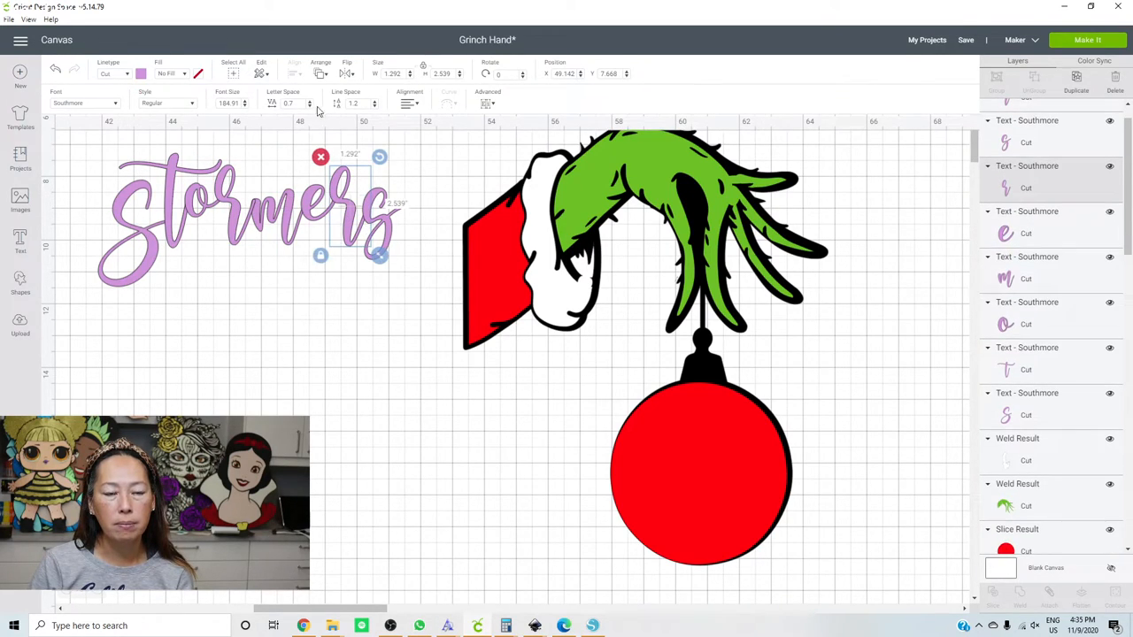
{"action": "left_click", "coordinate": [320, 74]}
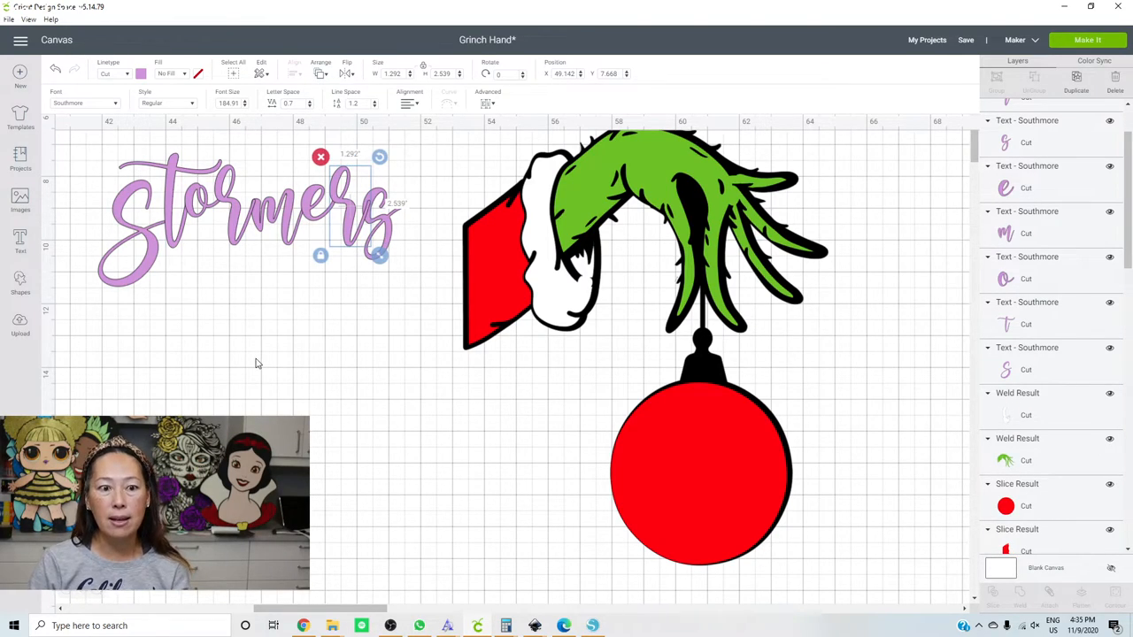
{"action": "left_click", "coordinate": [259, 362]}
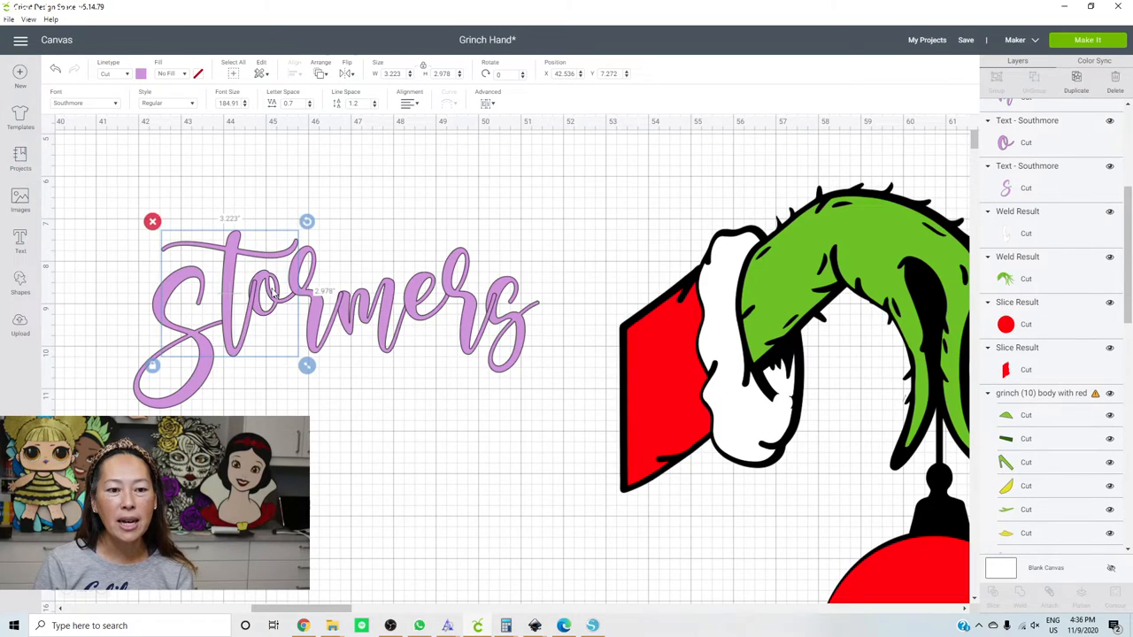
{"action": "mouse_move", "coordinate": [315, 403]}
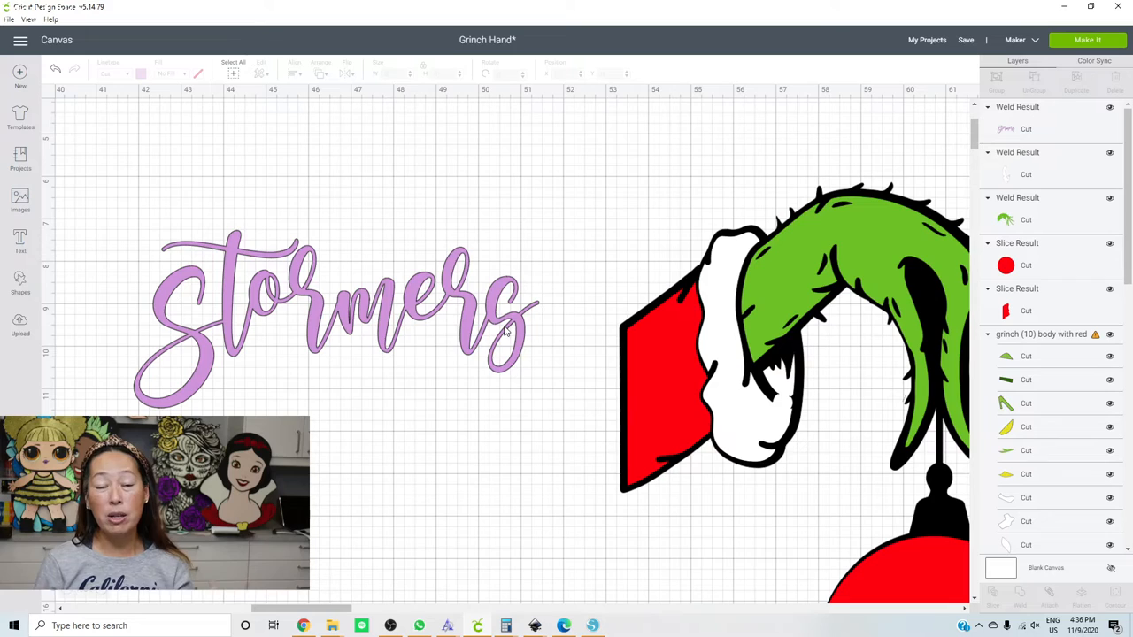
- Shrink the welded name, place it across the red ornament sized to fill it, and give it a new colour
{"action": "left_click", "coordinate": [336, 319]}
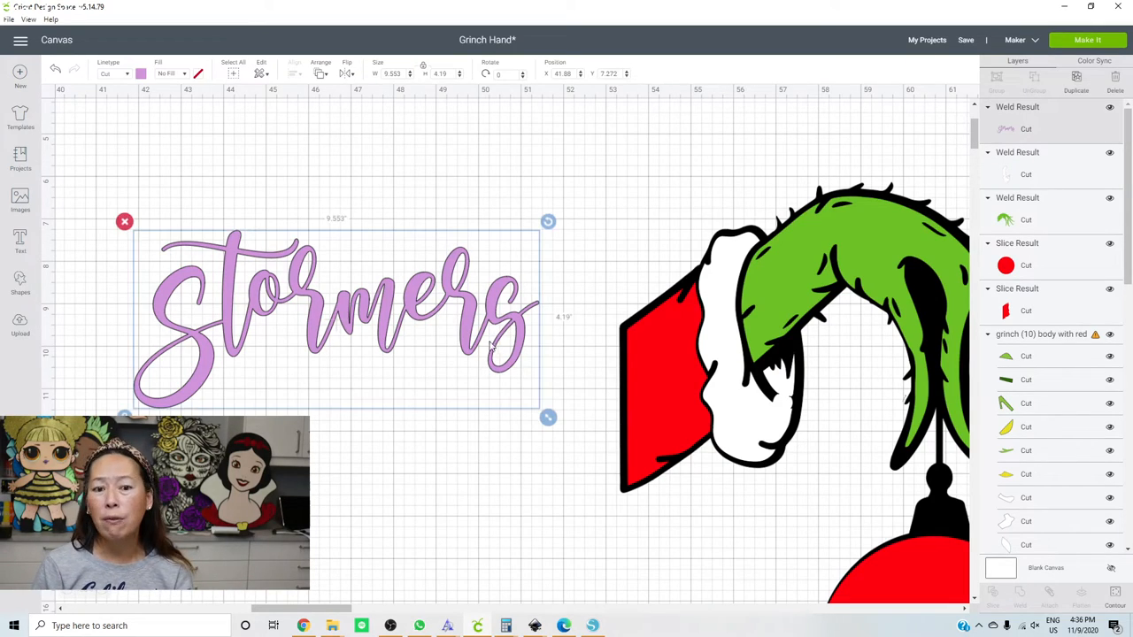
{"action": "left_click_drag", "start_coordinate": [548, 418], "coordinate": [485, 390]}
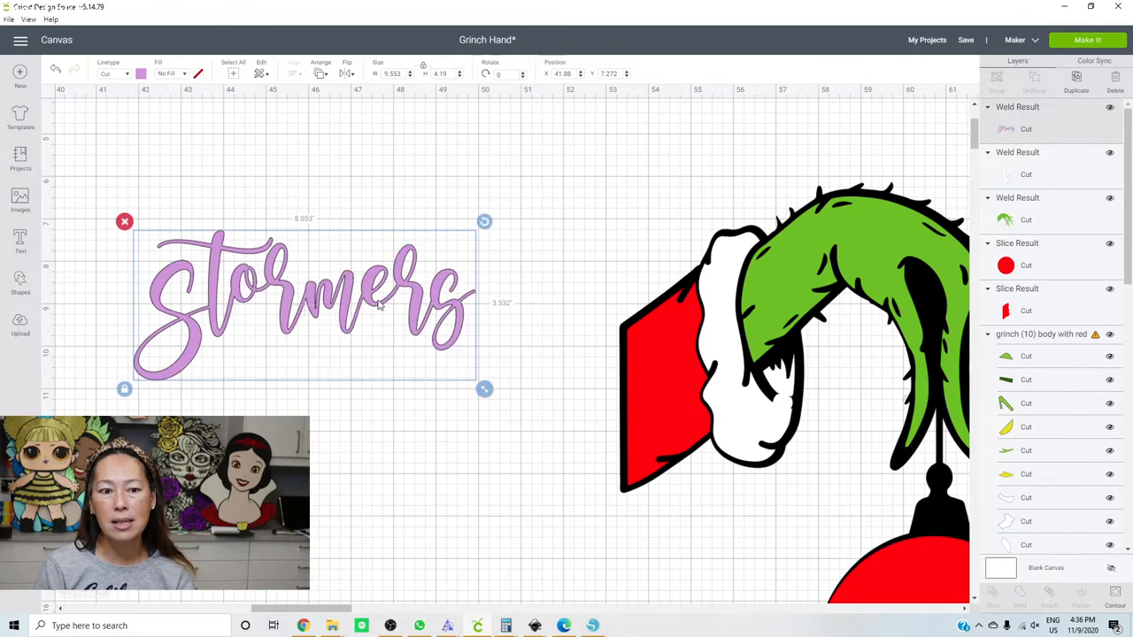
{"action": "left_click_drag", "start_coordinate": [485, 389], "coordinate": [301, 308]}
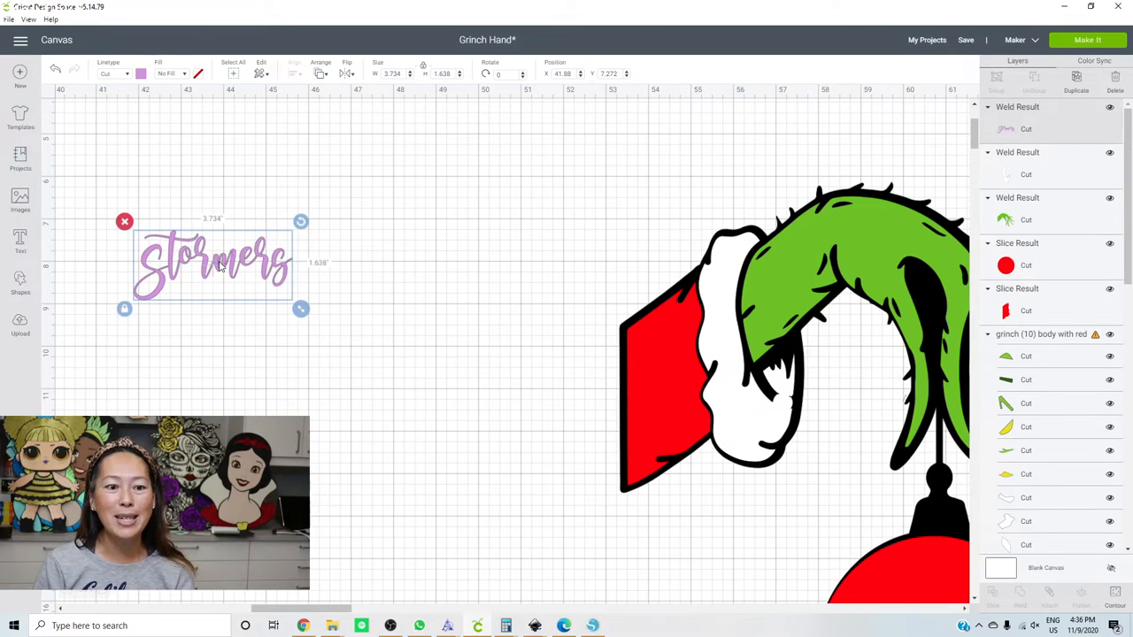
{"action": "left_click_drag", "start_coordinate": [213, 263], "coordinate": [425, 441]}
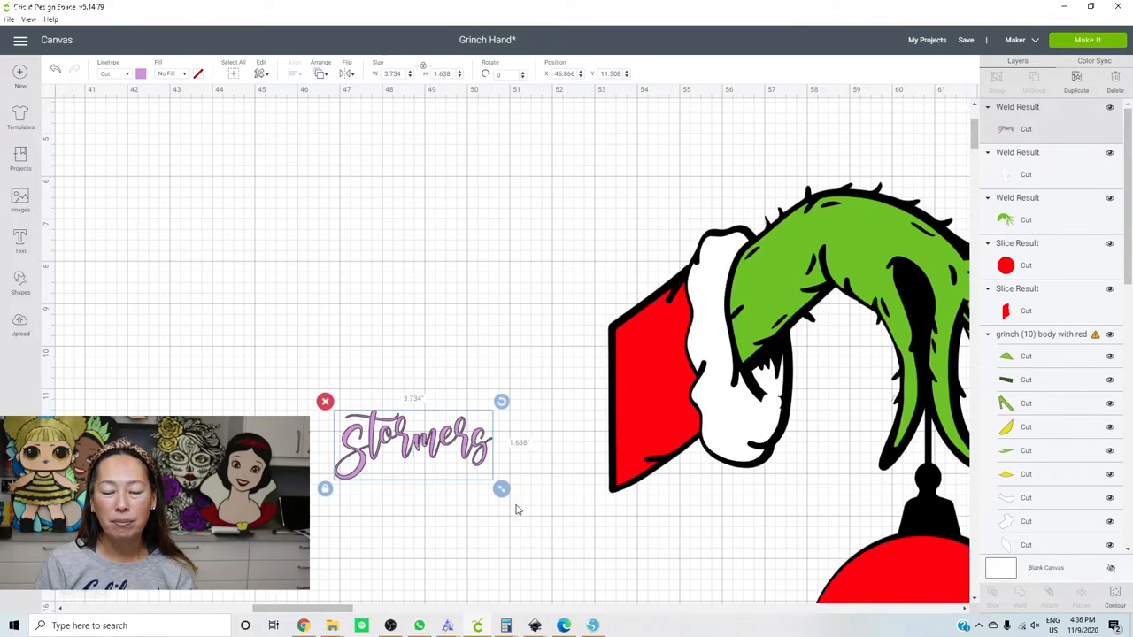
{"action": "left_click_drag", "start_coordinate": [414, 443], "coordinate": [593, 521]}
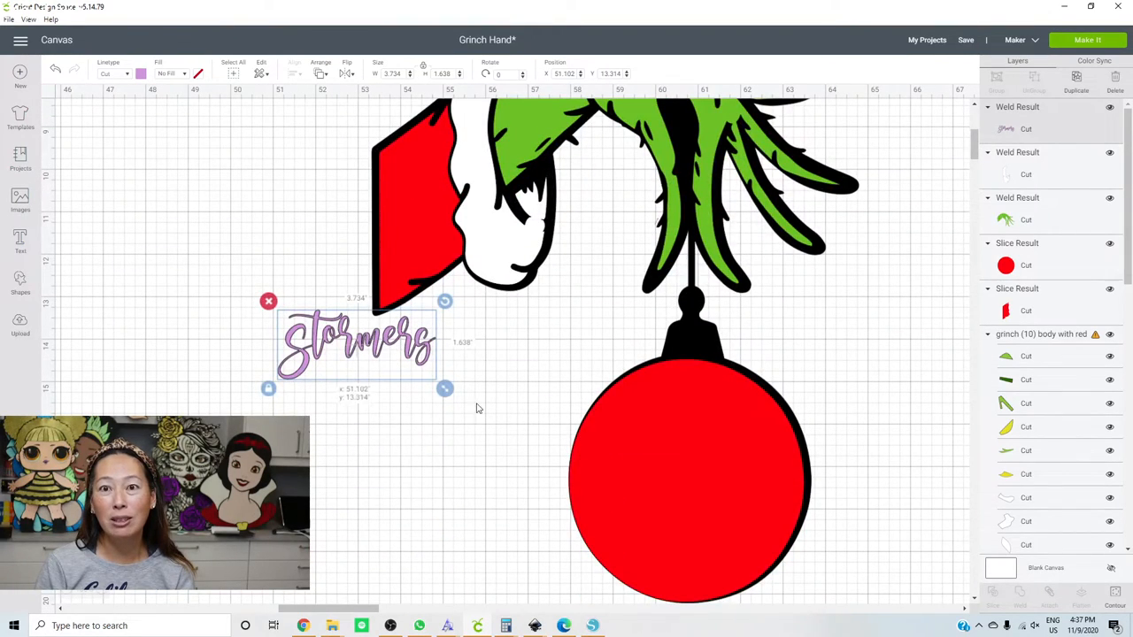
{"action": "left_click_drag", "start_coordinate": [354, 343], "coordinate": [700, 496]}
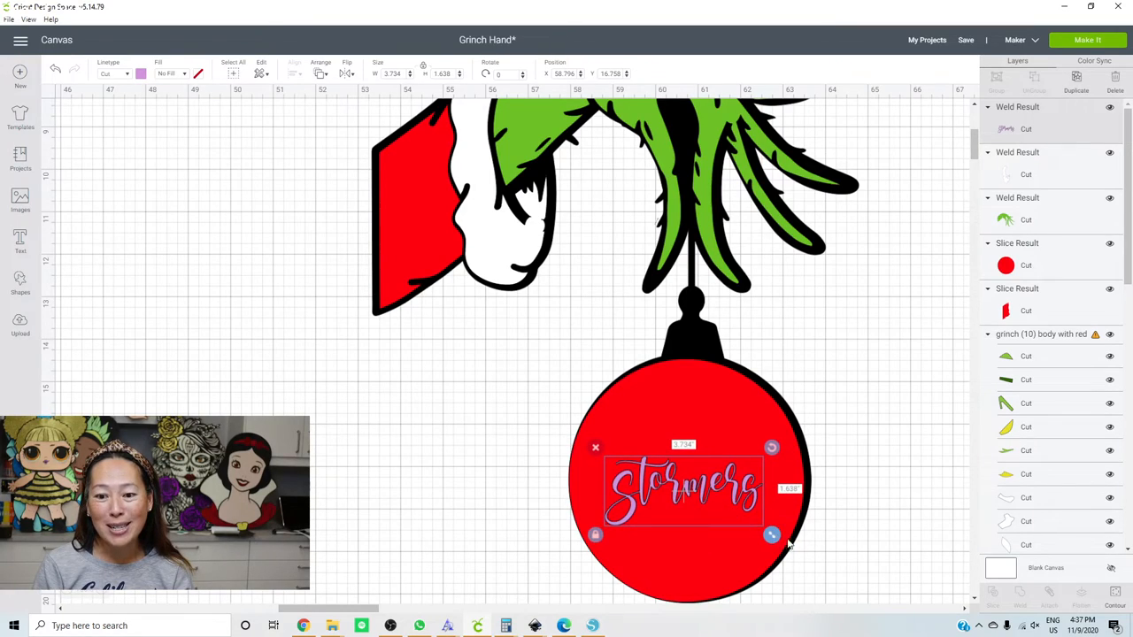
{"action": "left_click_drag", "start_coordinate": [772, 535], "coordinate": [815, 552]}
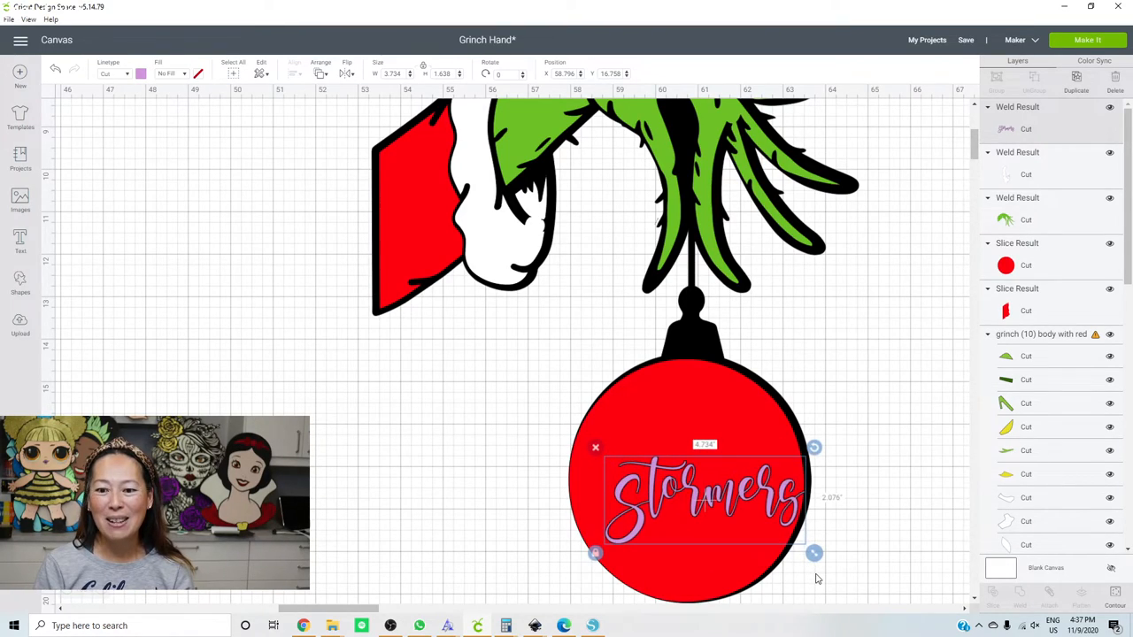
{"action": "left_click", "coordinate": [142, 75]}
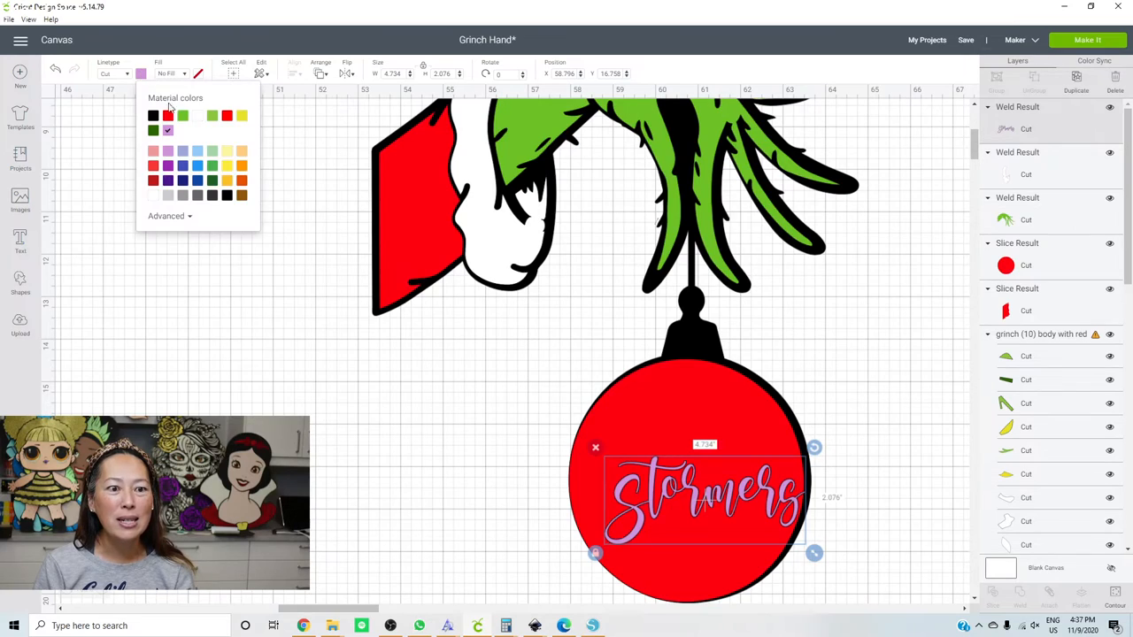
{"action": "left_click", "coordinate": [182, 117]}
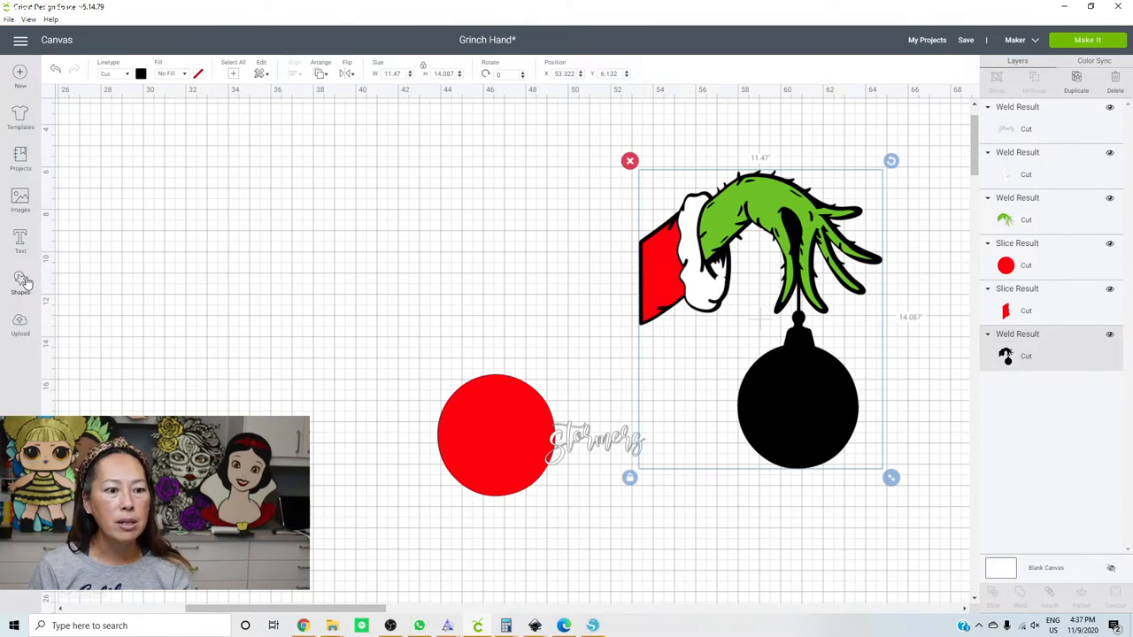
- Slice a square across the ornament neck and pull the separated bottom bowl down below the hand
{"action": "left_click", "coordinate": [21, 287]}
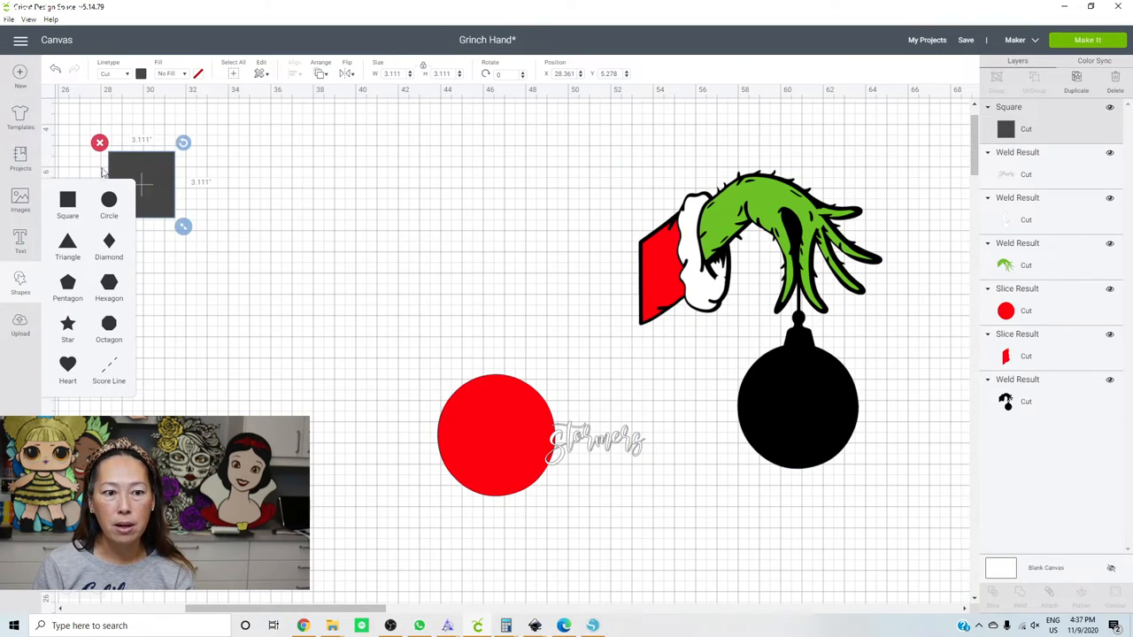
{"action": "left_click_drag", "start_coordinate": [150, 177], "coordinate": [676, 375]}
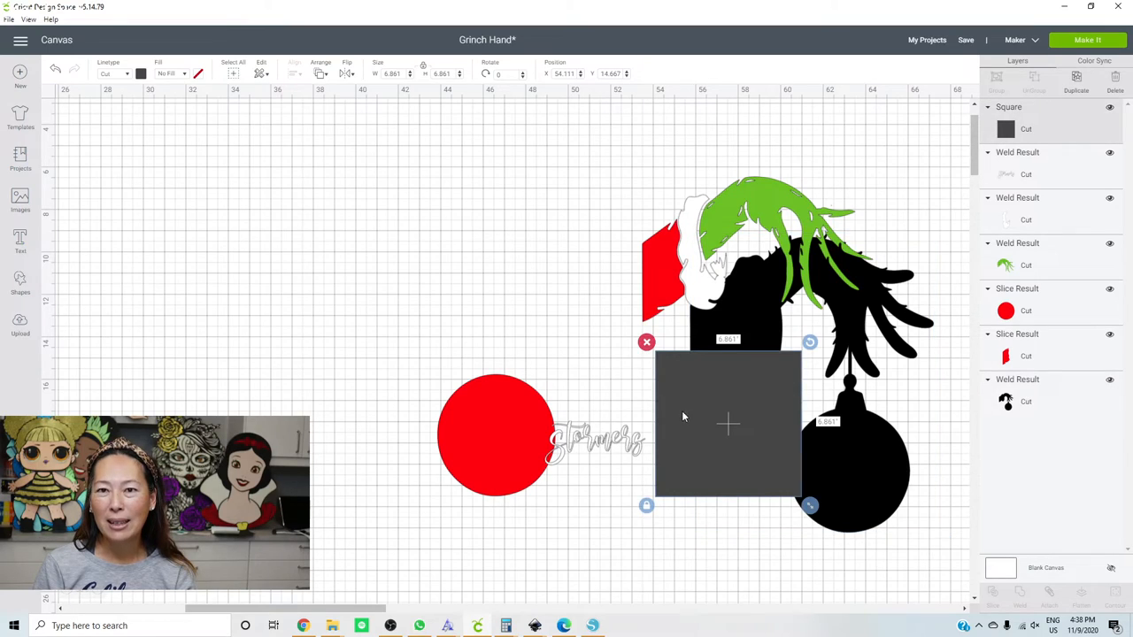
{"action": "left_click_drag", "start_coordinate": [728, 425], "coordinate": [856, 517]}
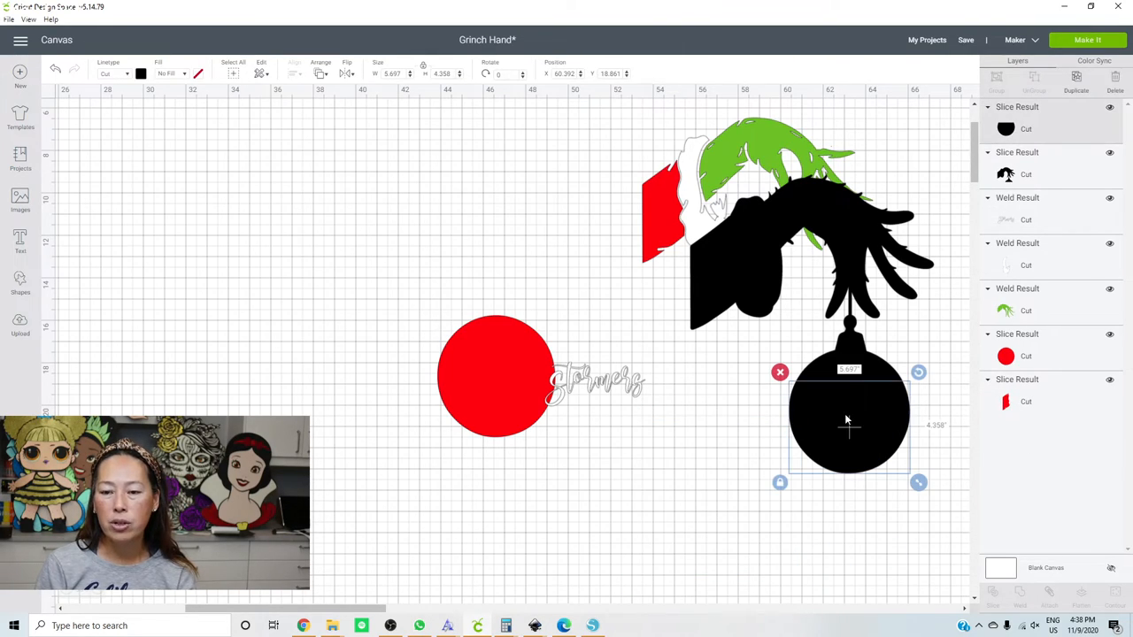
{"action": "left_click_drag", "start_coordinate": [847, 425], "coordinate": [759, 504]}
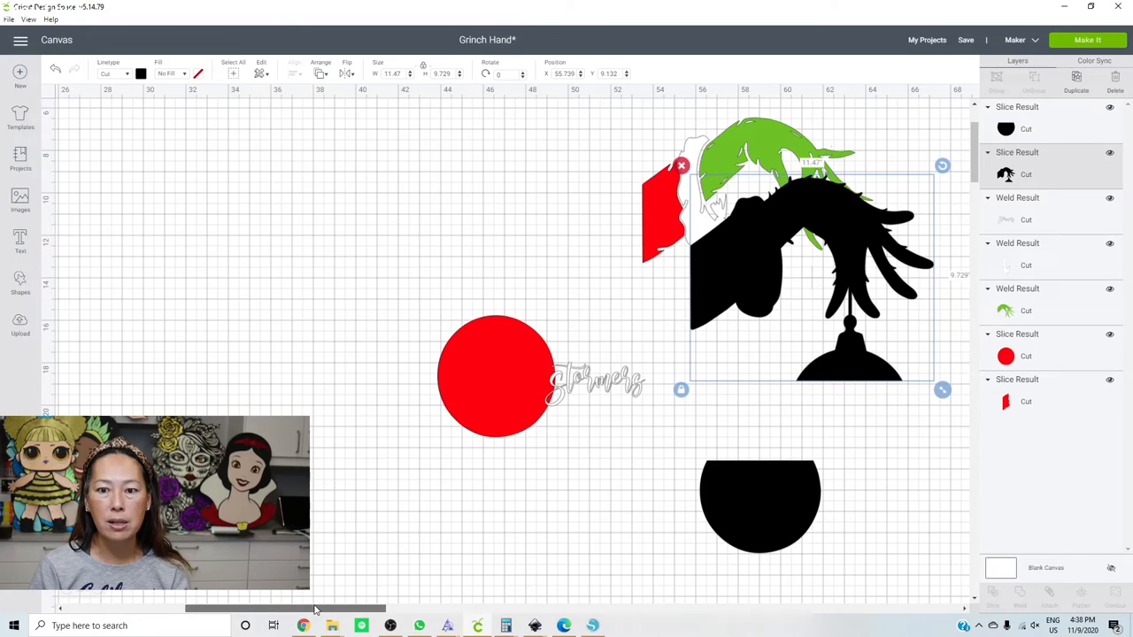
{"action": "scroll", "scroll_direction": "right", "scroll_amount": 3}
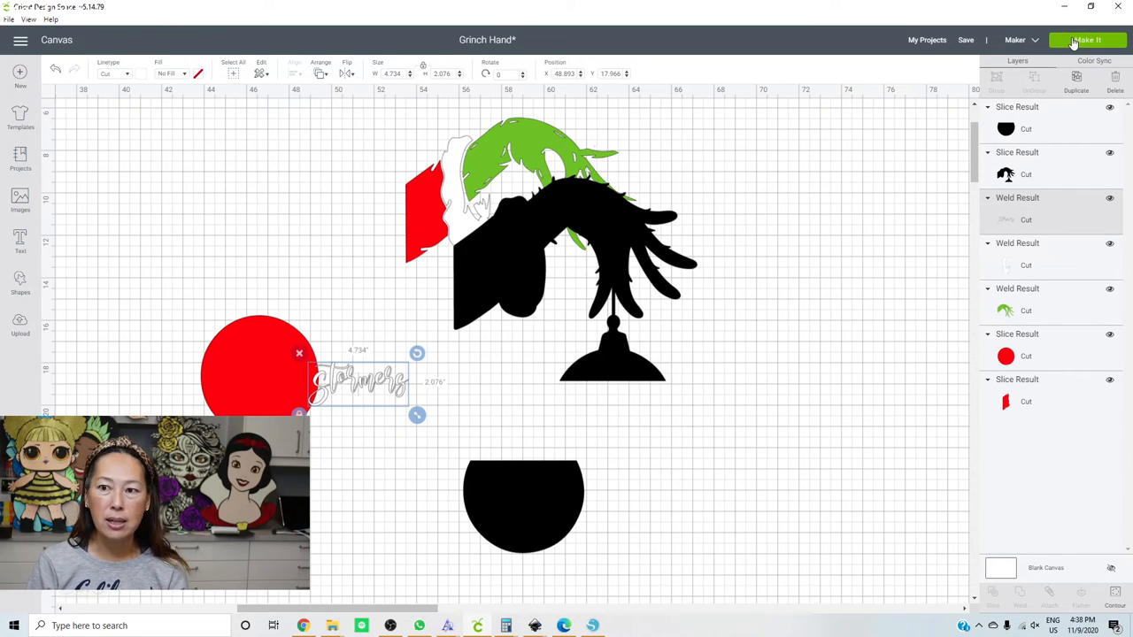
- Go to Make It and move the name to a brand-new grey mat, giving six mats
{"action": "left_click", "coordinate": [1087, 39]}
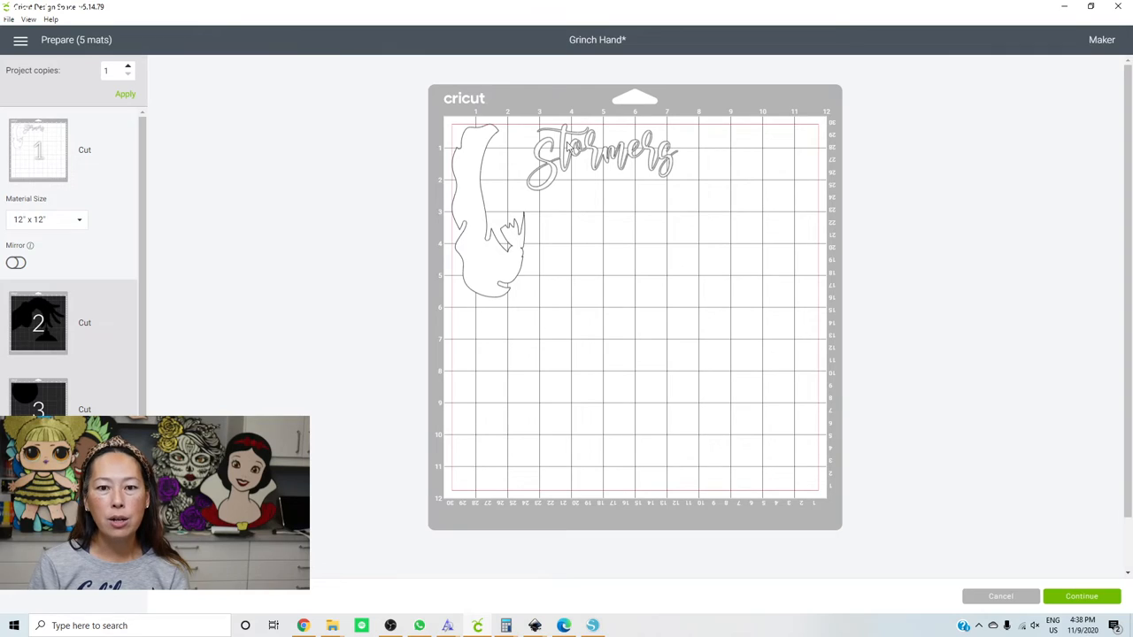
{"action": "mouse_move", "coordinate": [517, 234]}
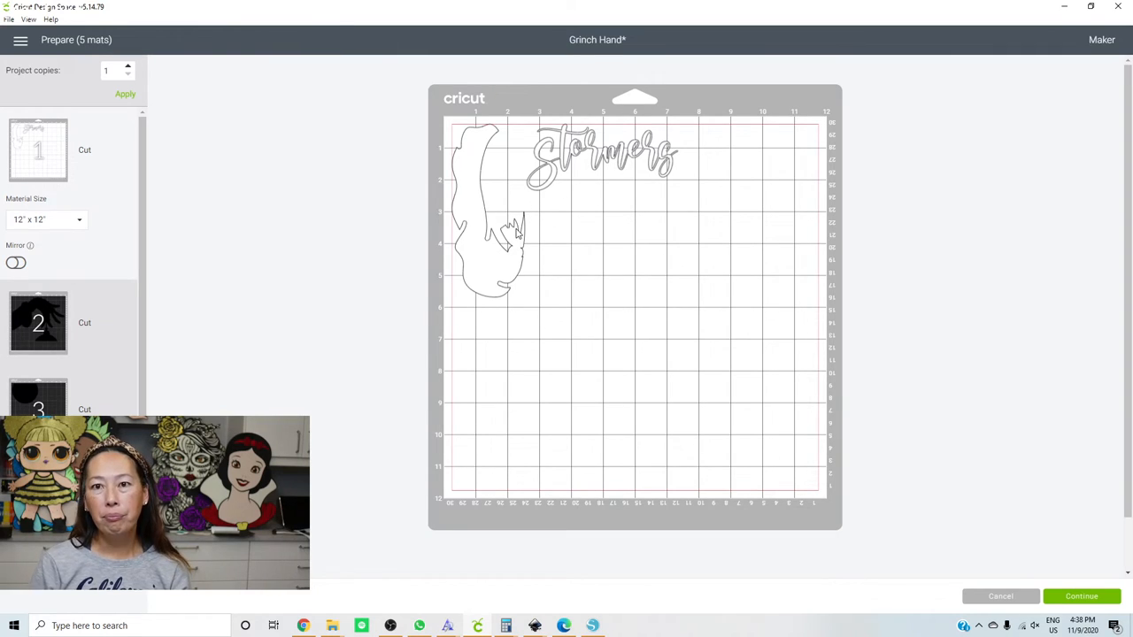
{"action": "mouse_move", "coordinate": [591, 159]}
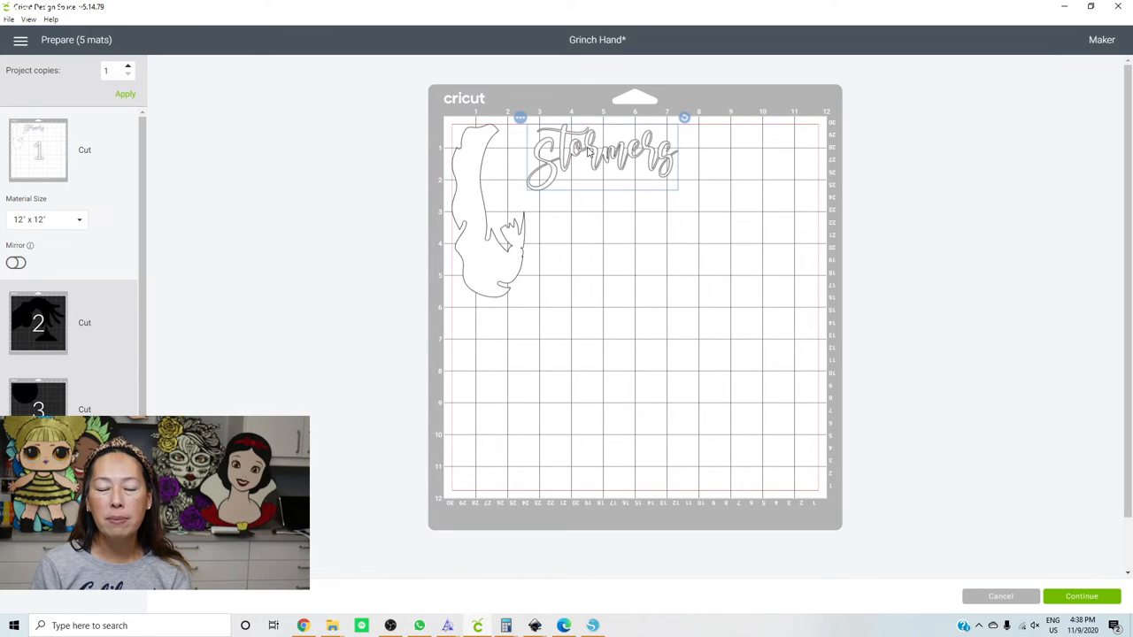
{"action": "mouse_move", "coordinate": [469, 199]}
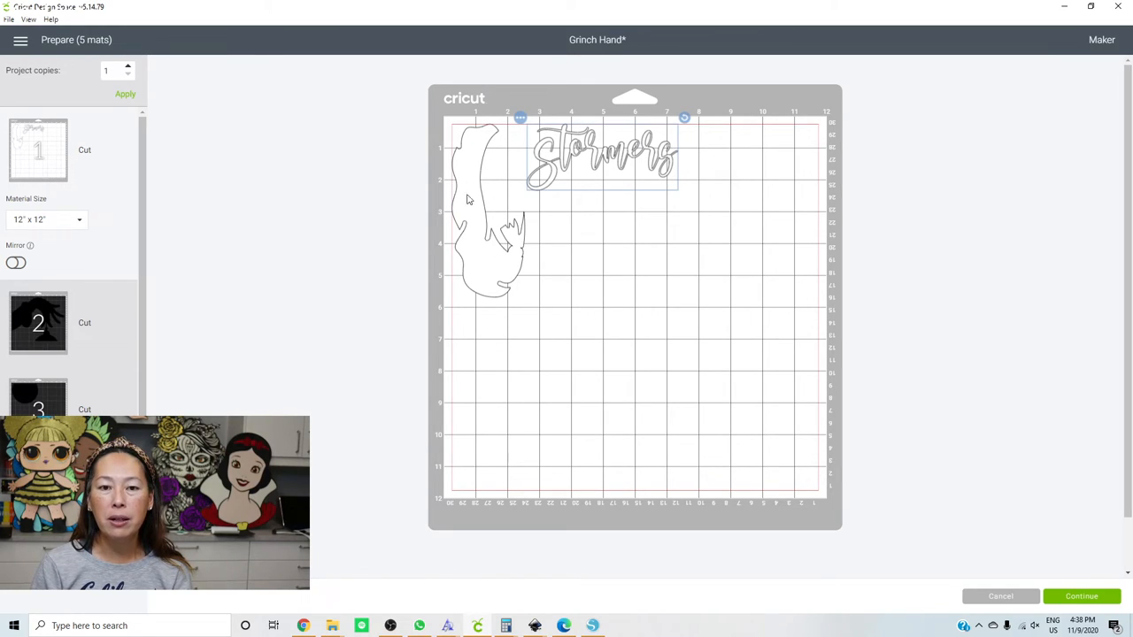
{"action": "mouse_move", "coordinate": [520, 106]}
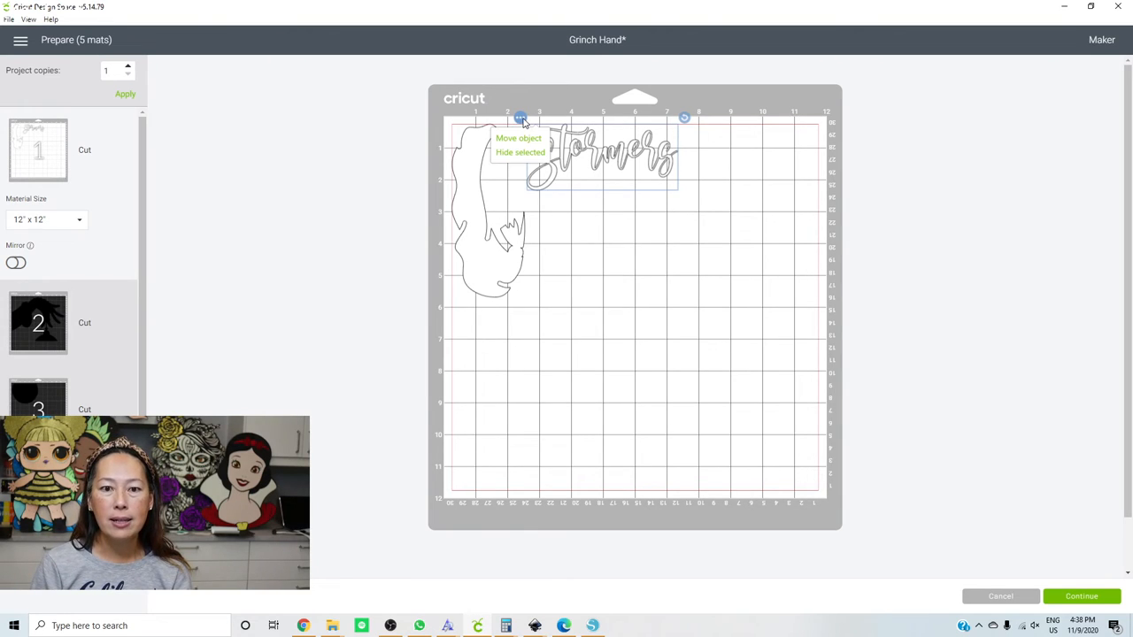
{"action": "left_click", "coordinate": [517, 138]}
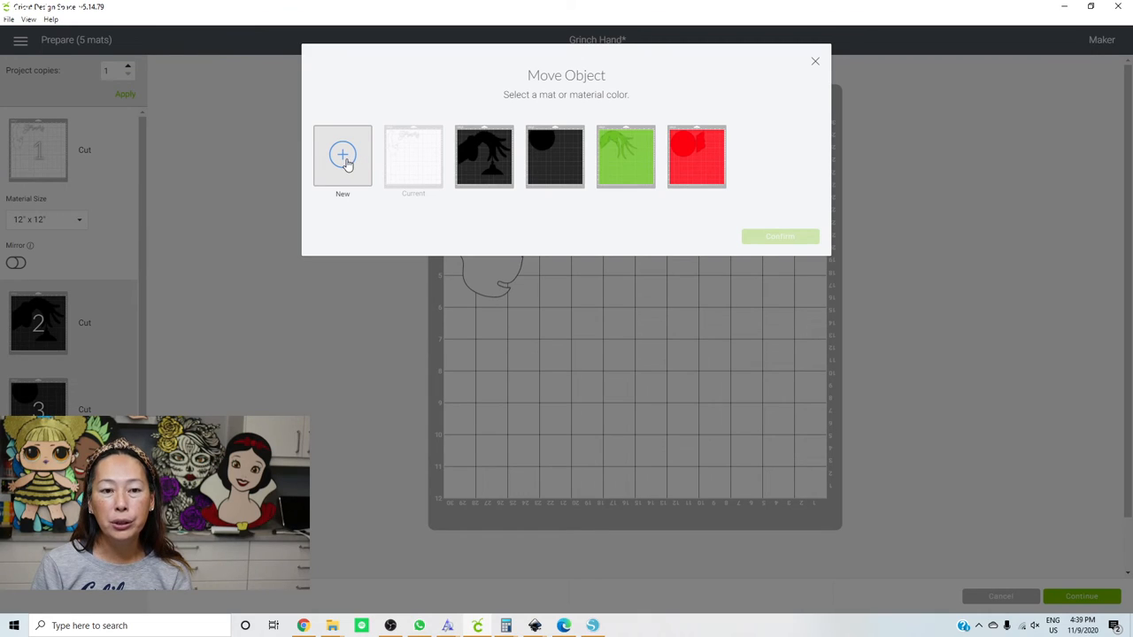
{"action": "left_click", "coordinate": [343, 155]}
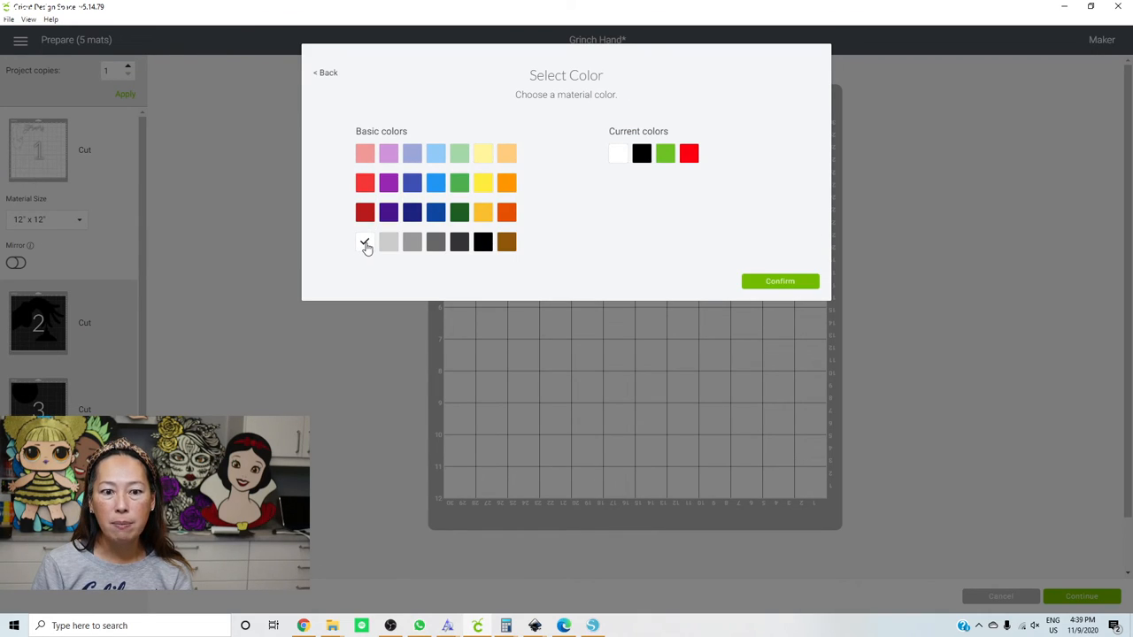
{"action": "left_click", "coordinate": [779, 279]}
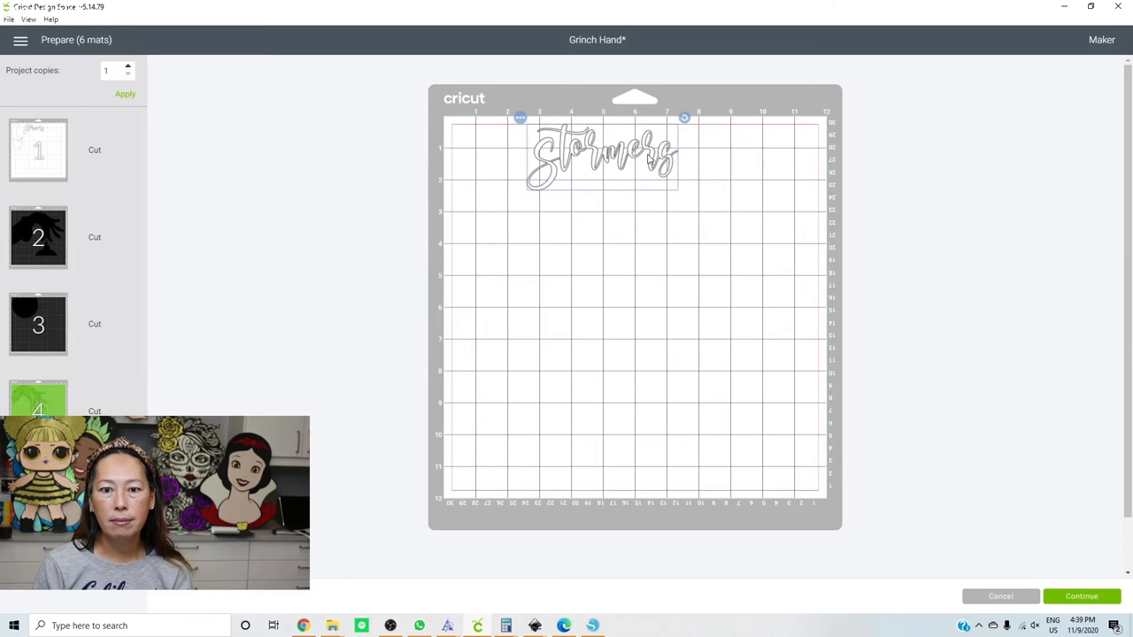
- Switch to mat 2 to preview the black hand silhouette and ornament bowl cut
{"action": "left_click_drag", "start_coordinate": [604, 156], "coordinate": [528, 156]}
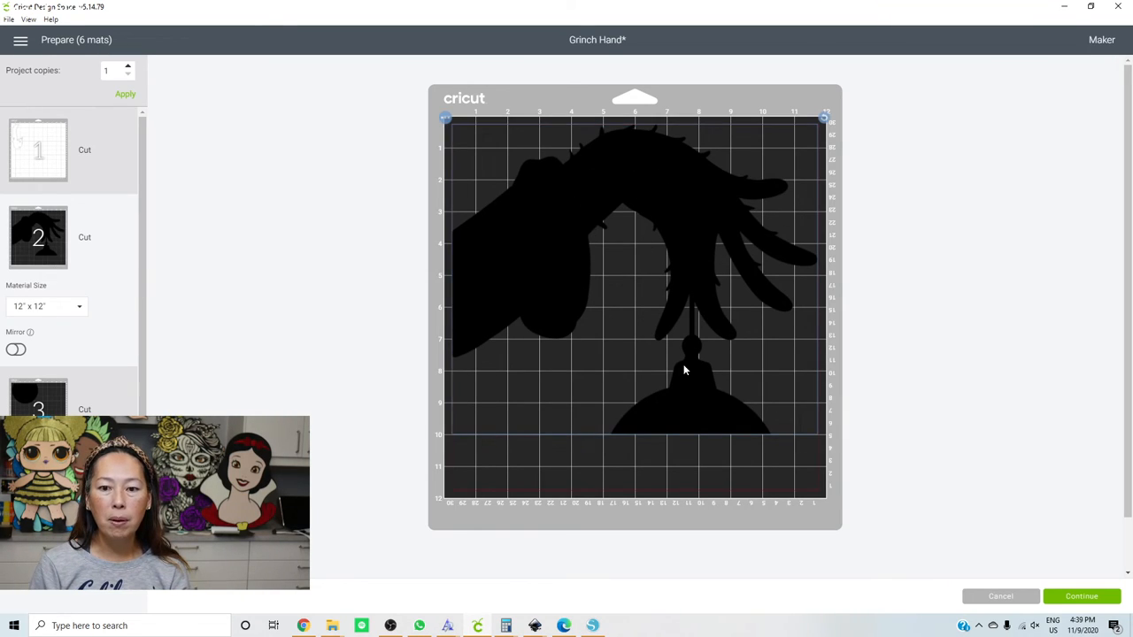
{"action": "mouse_move", "coordinate": [664, 326]}
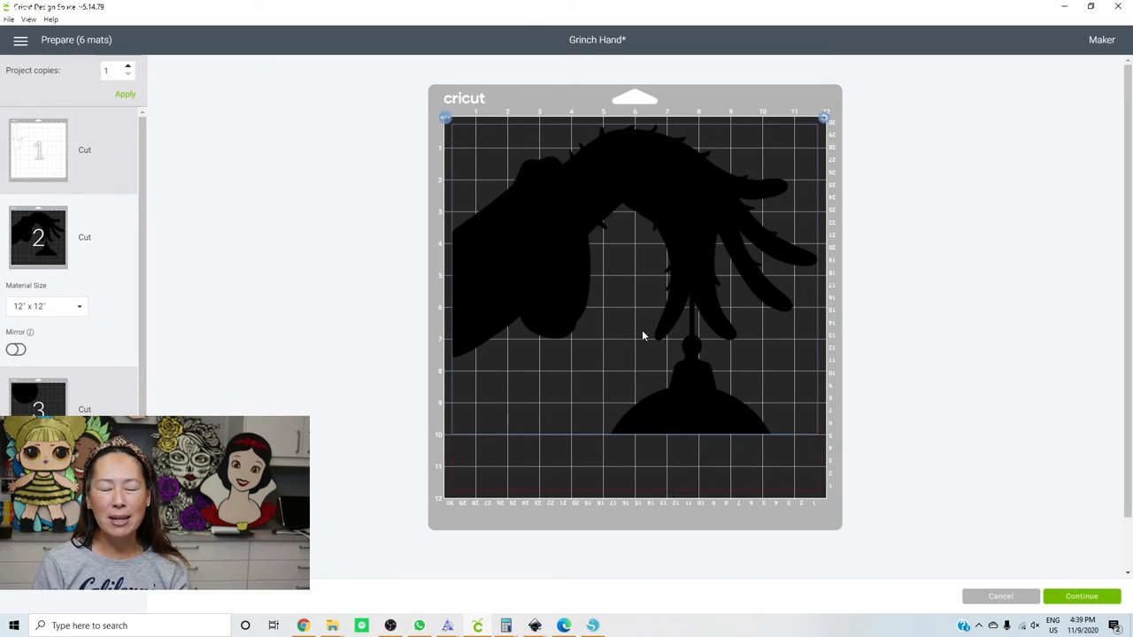
{"action": "mouse_move", "coordinate": [629, 333]}
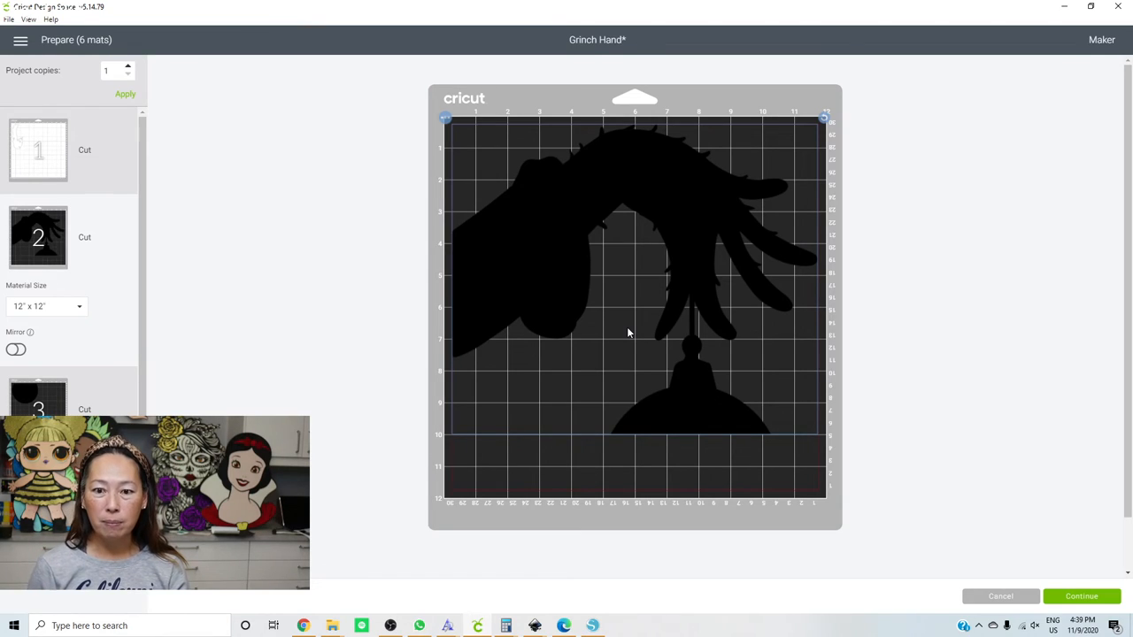
{"action": "mouse_move", "coordinate": [692, 315]}
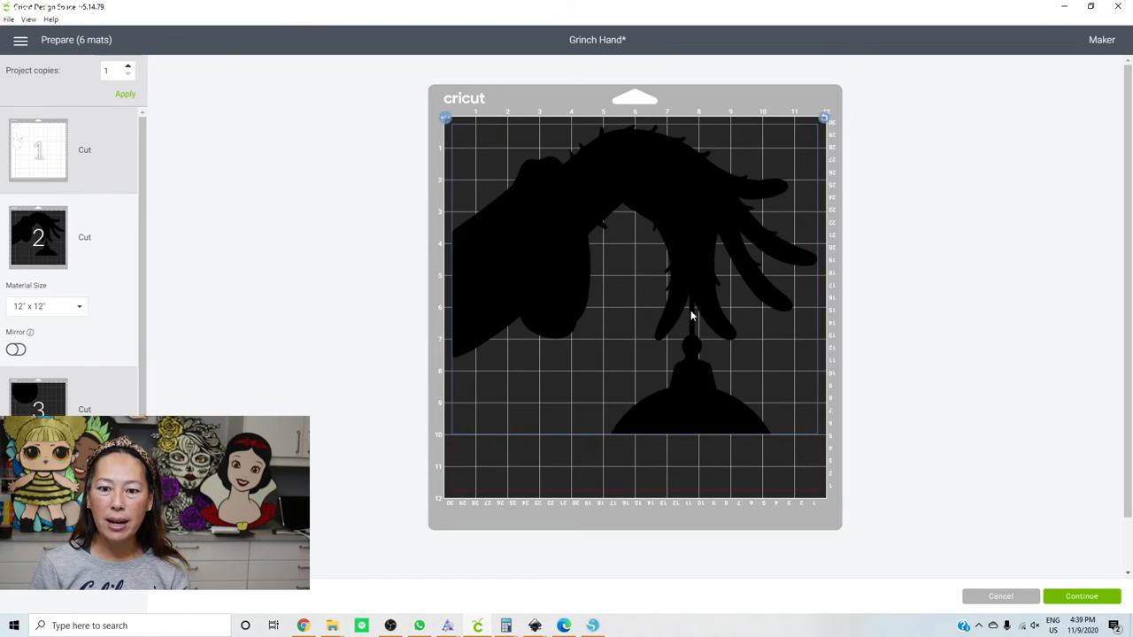
{"action": "mouse_move", "coordinate": [692, 343]}
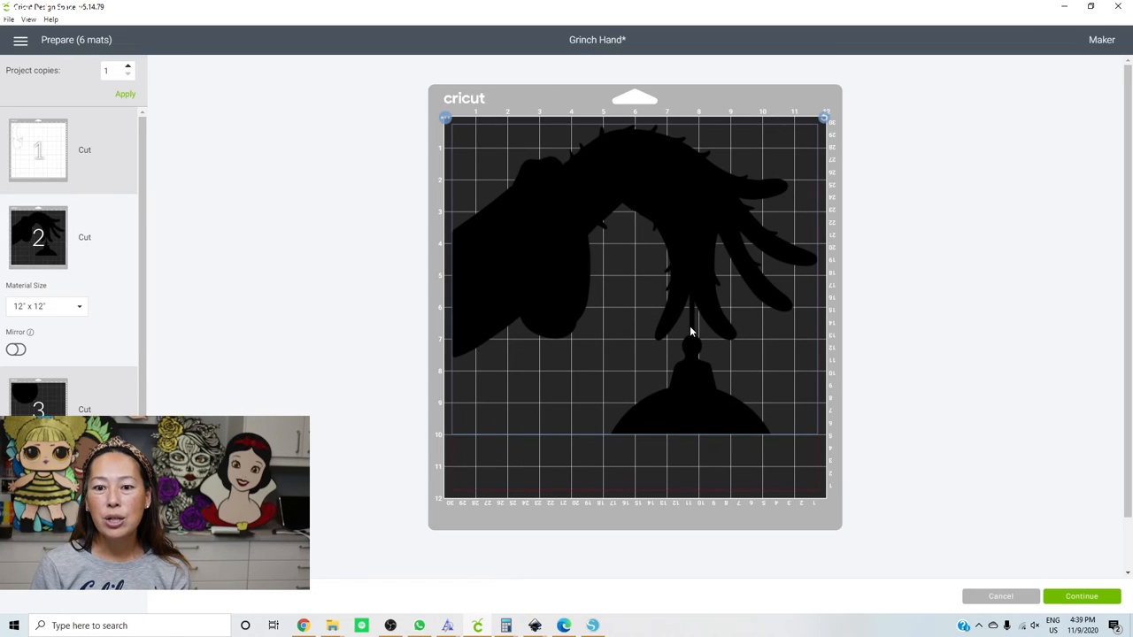
{"action": "mouse_move", "coordinate": [688, 338]}
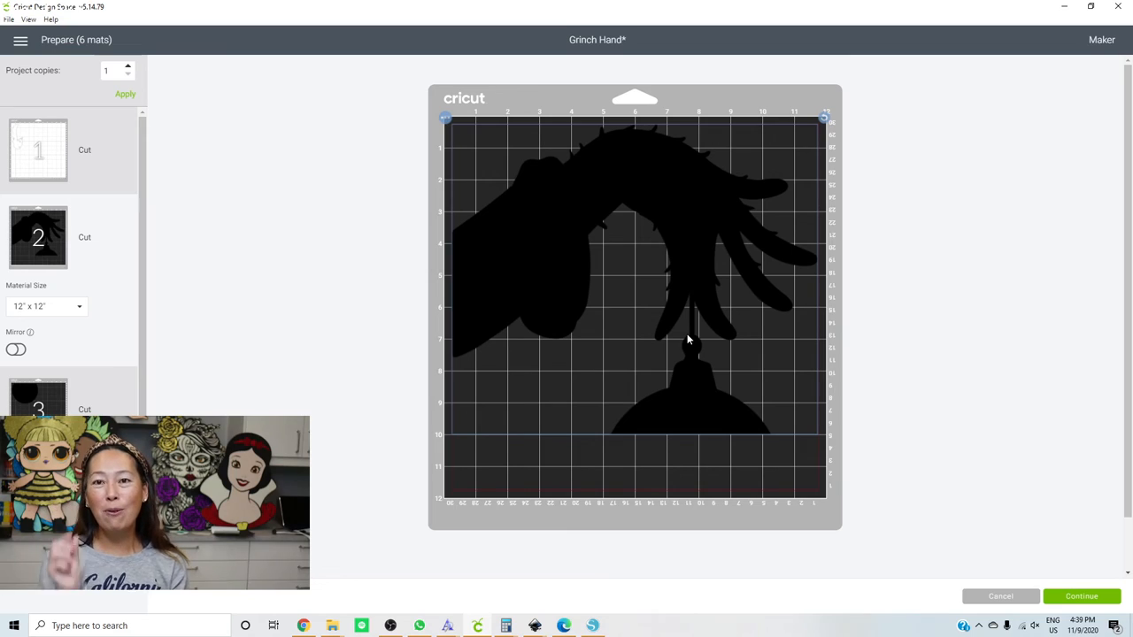
{"action": "mouse_move", "coordinate": [693, 330]}
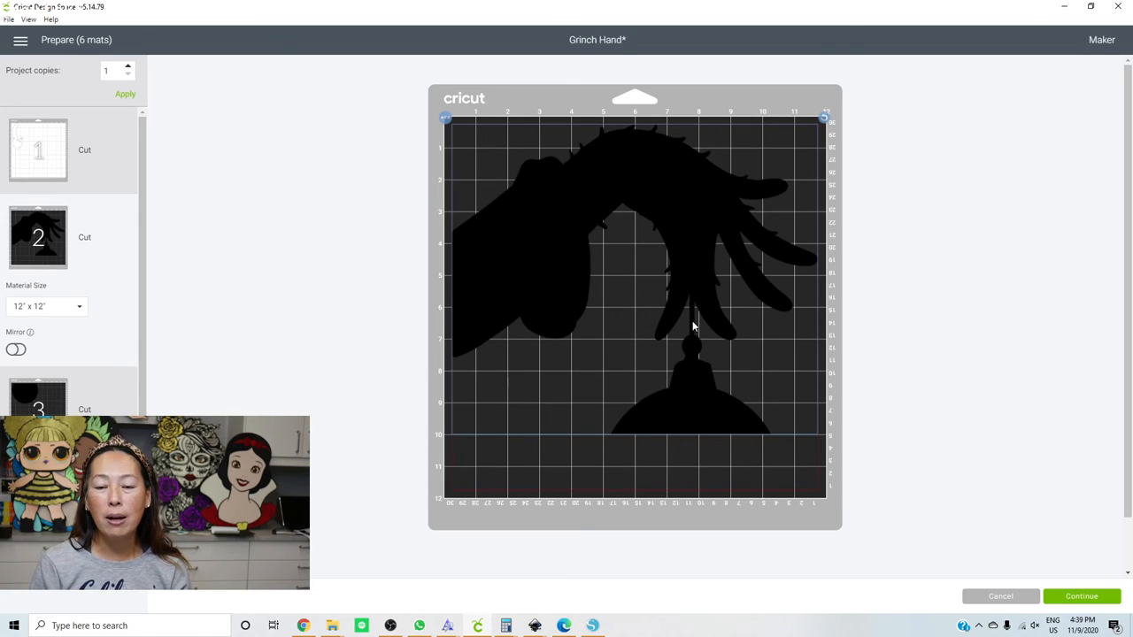
{"action": "mouse_move", "coordinate": [696, 320]}
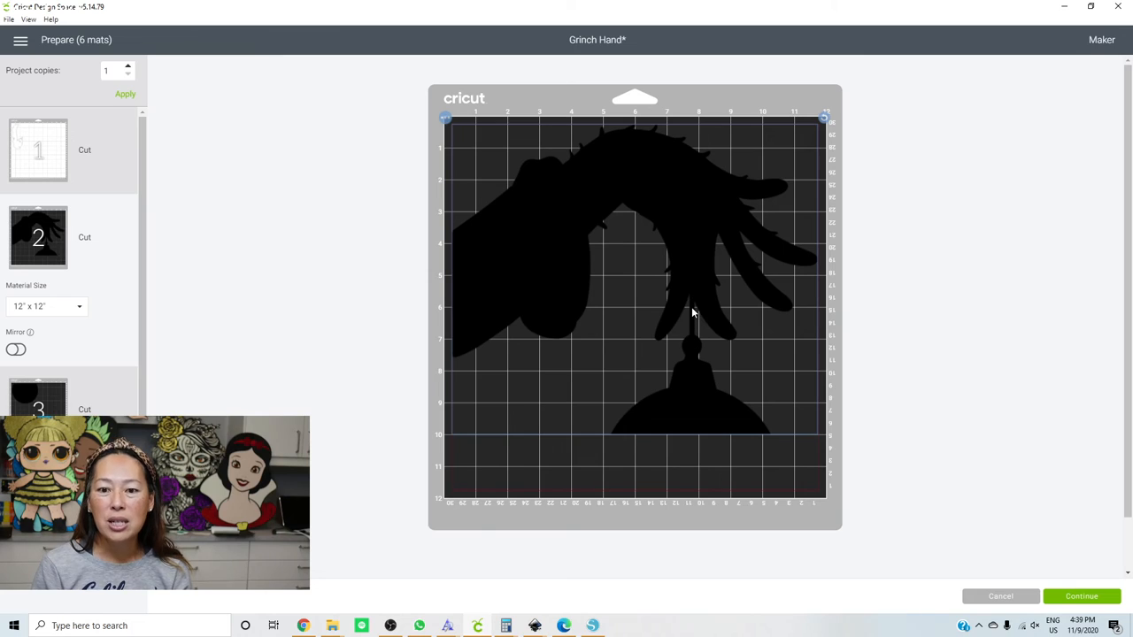
{"action": "mouse_move", "coordinate": [694, 340]}
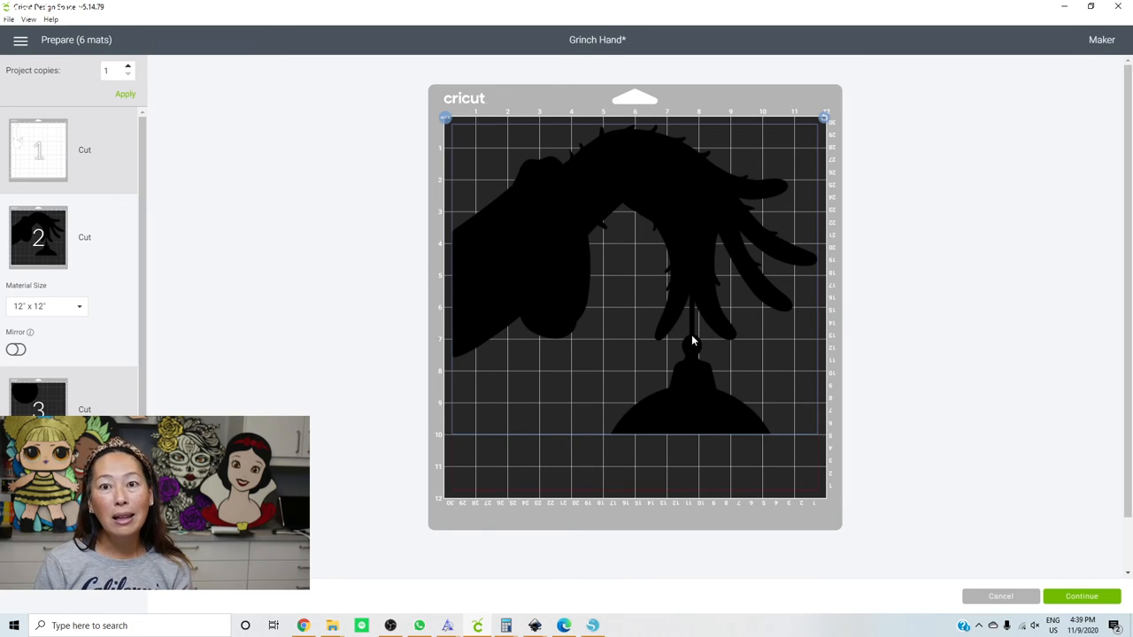
{"action": "mouse_move", "coordinate": [629, 361]}
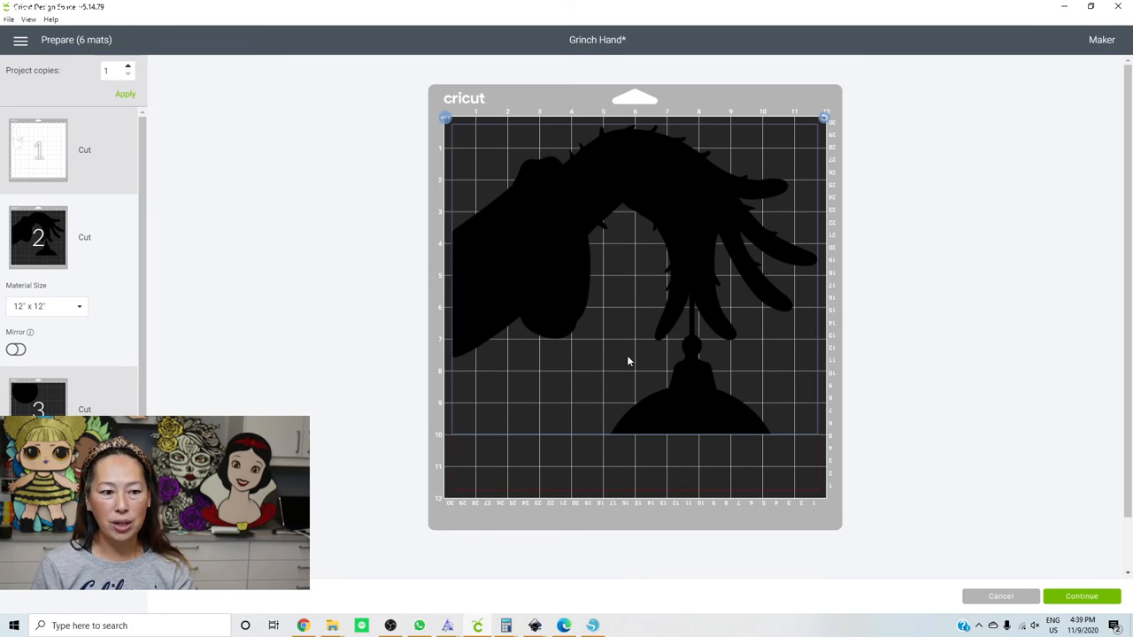